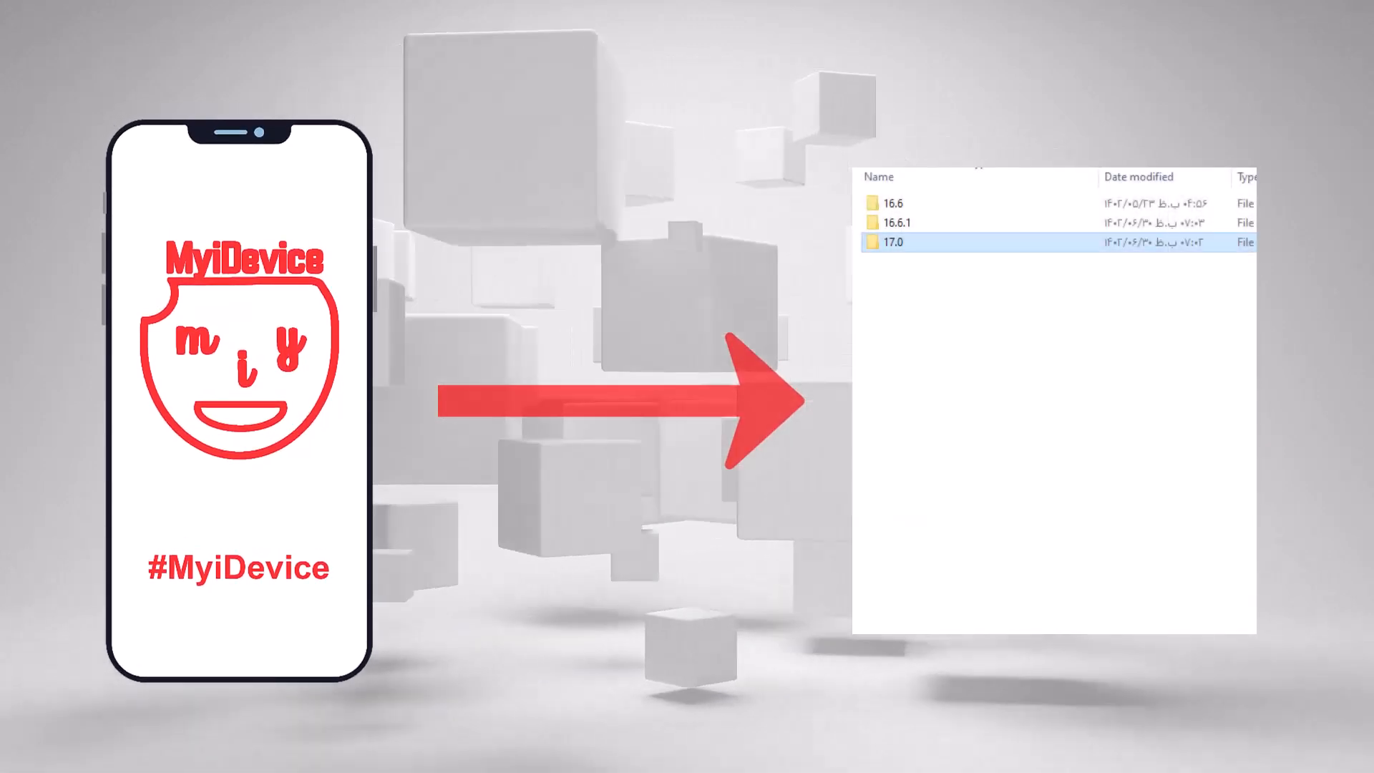
Back up the iPhone 12 Pro Max to This Computer with Back Up Now from its Summary page.
click(891, 223)
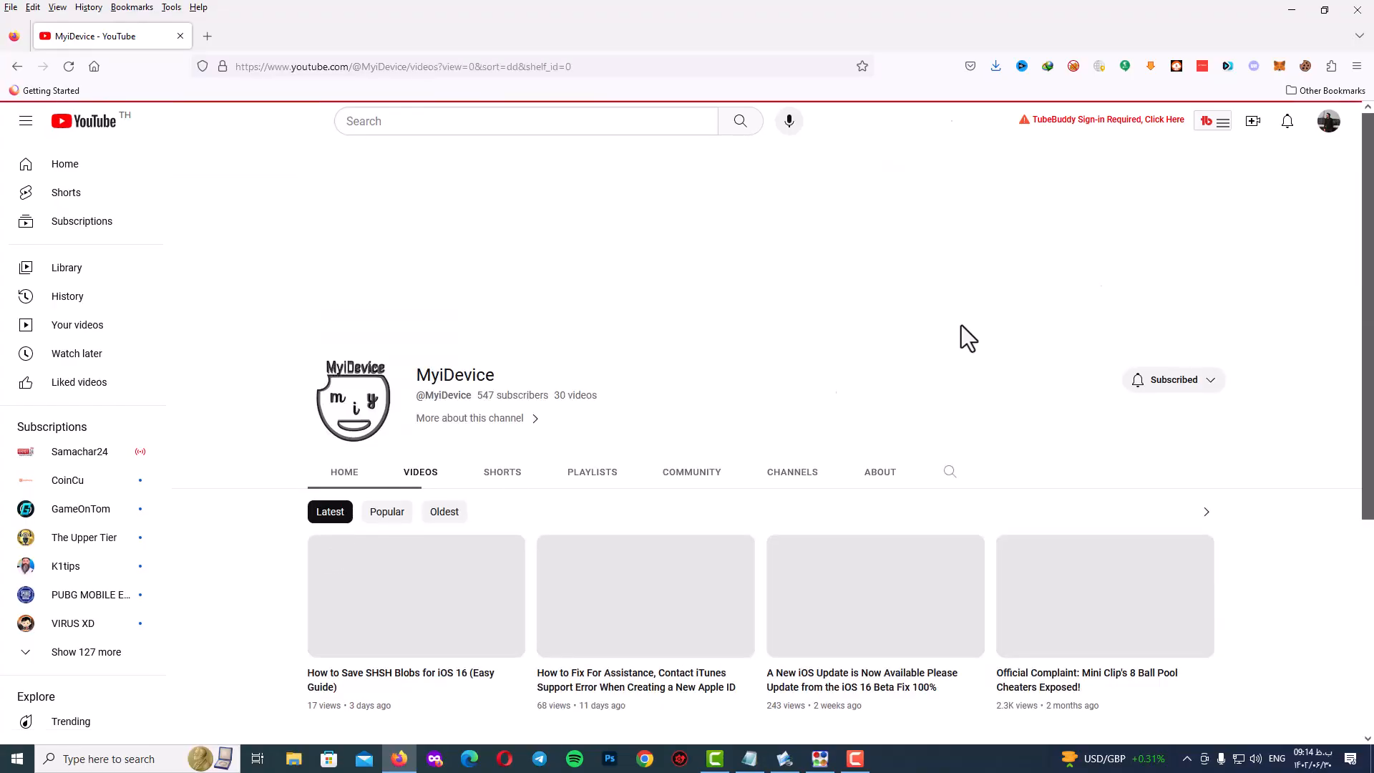
scroll(down, 3)
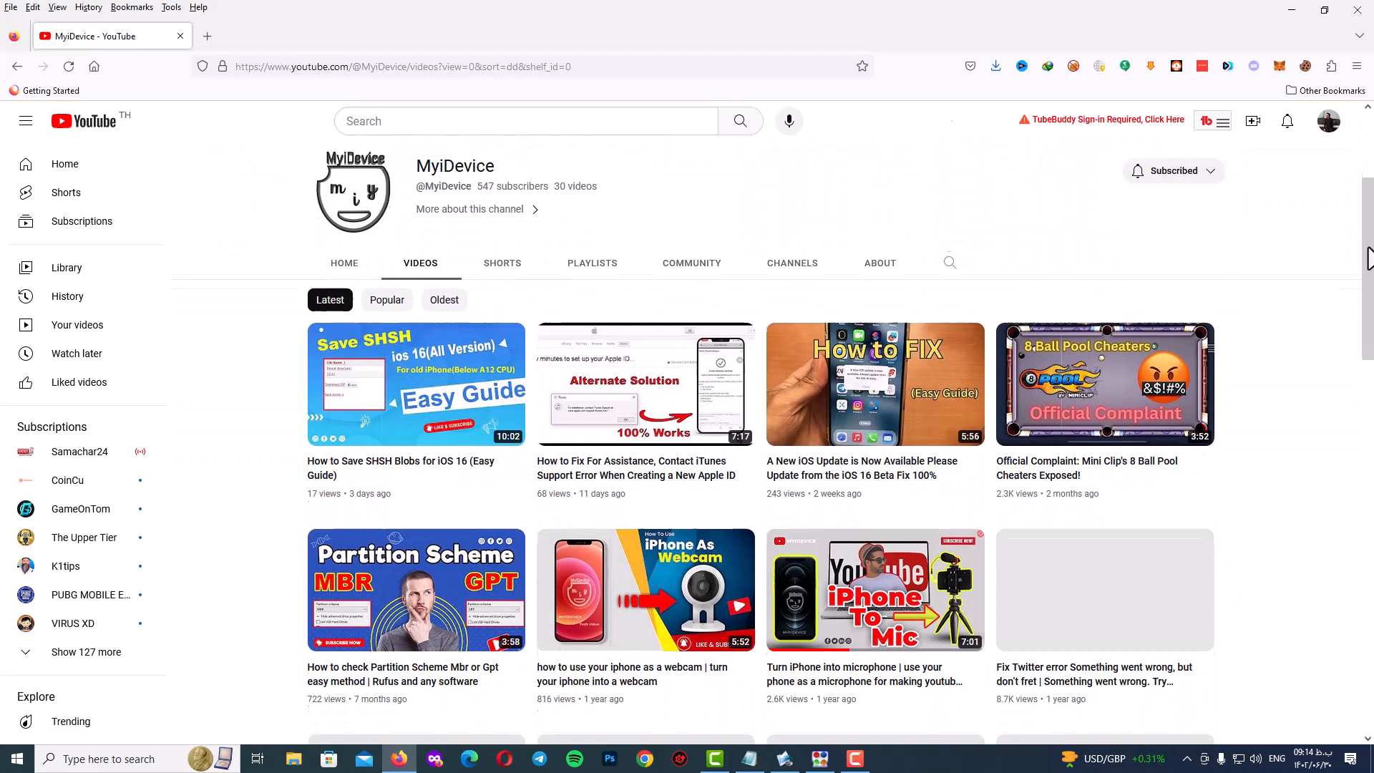
scroll(down, 3)
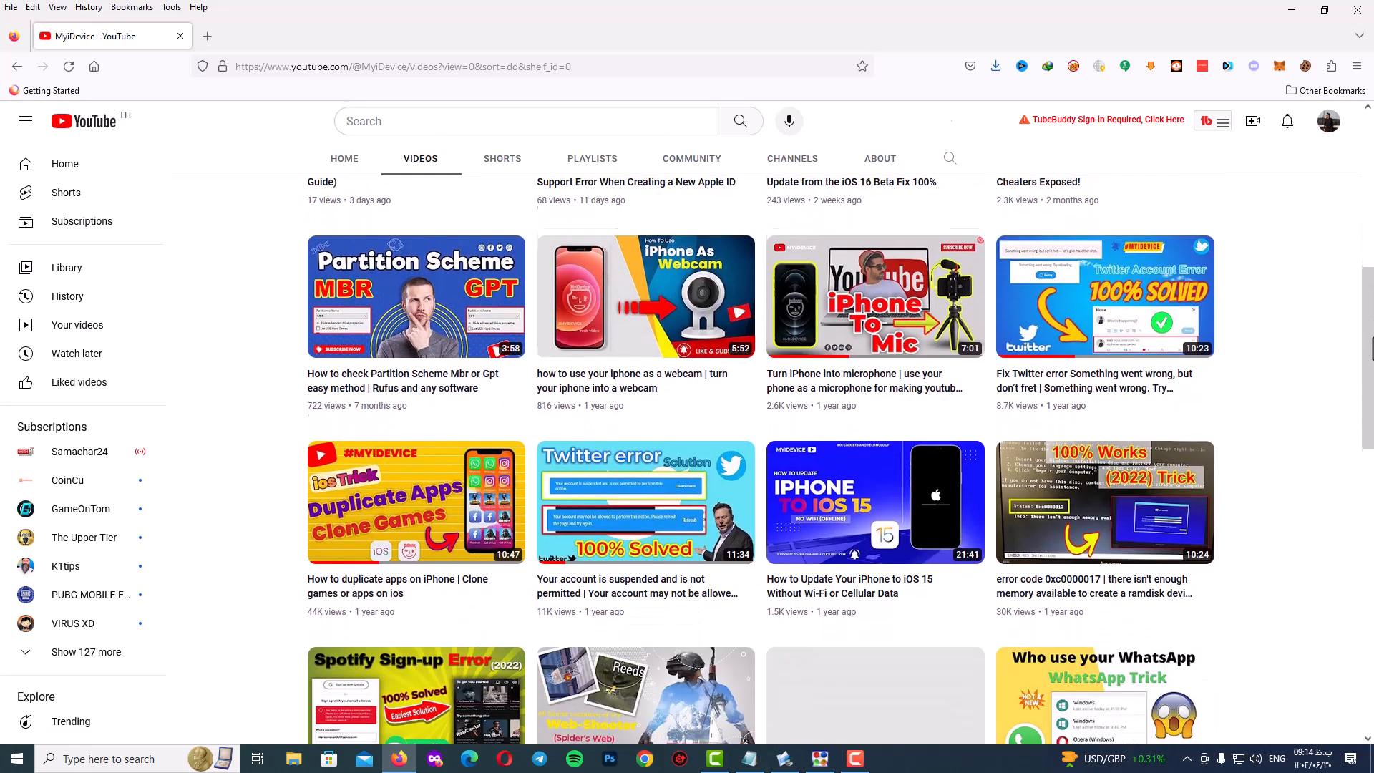
scroll(down, 3)
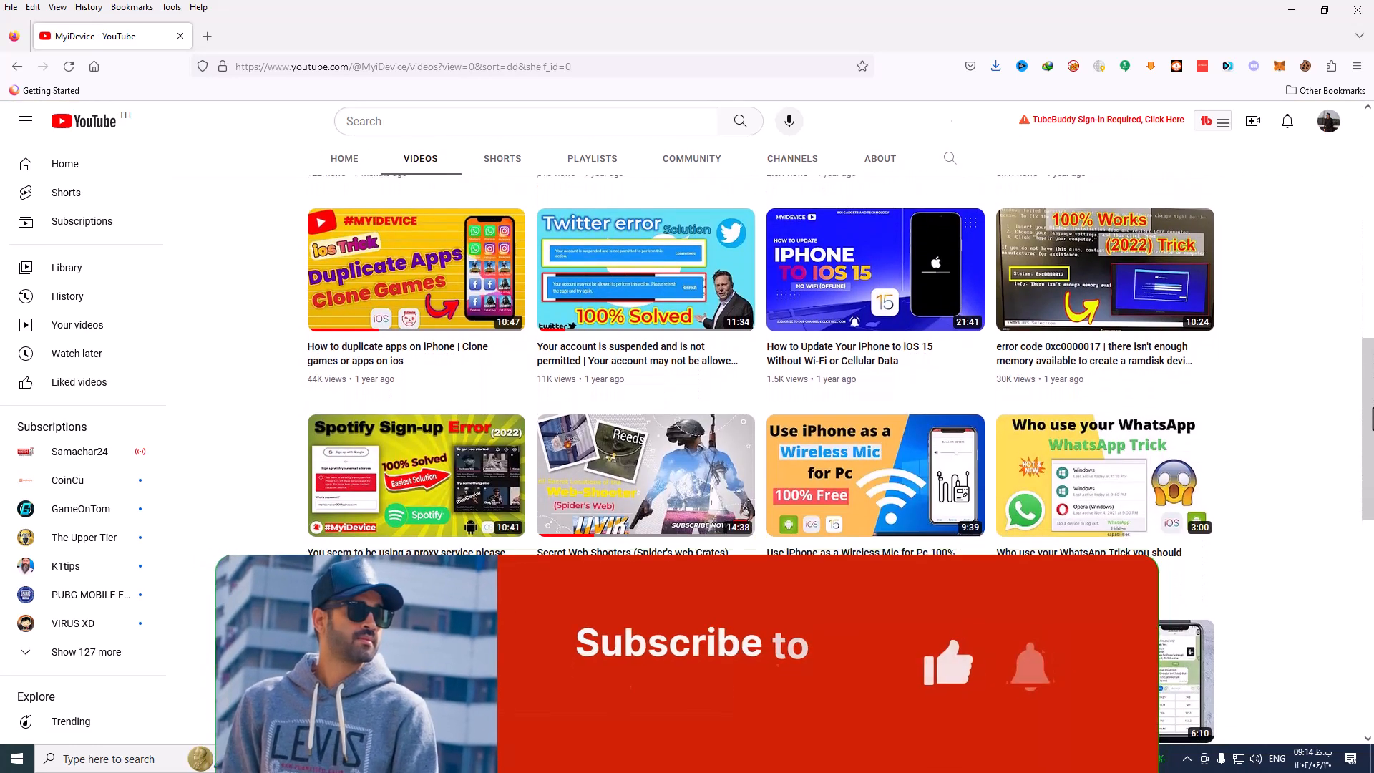
scroll(down, 3)
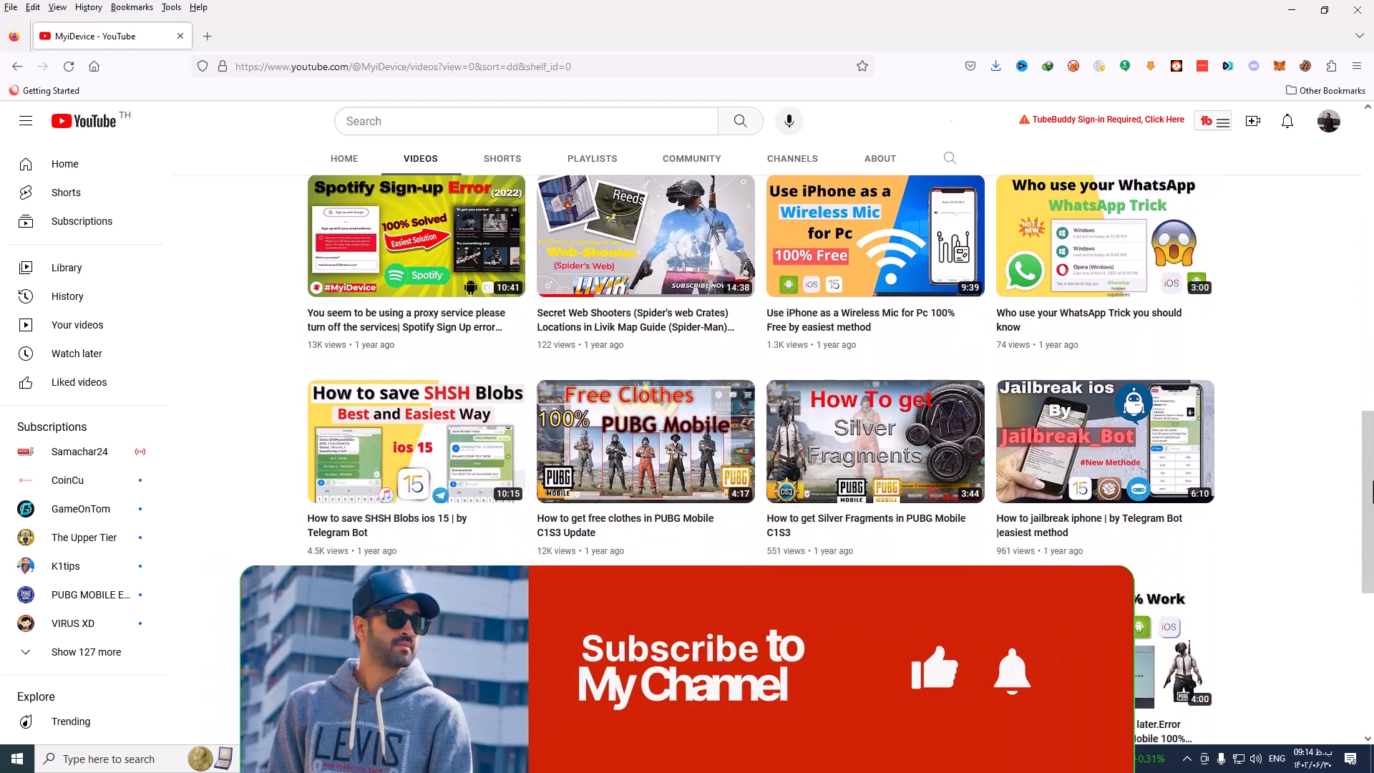
scroll(down, 3)
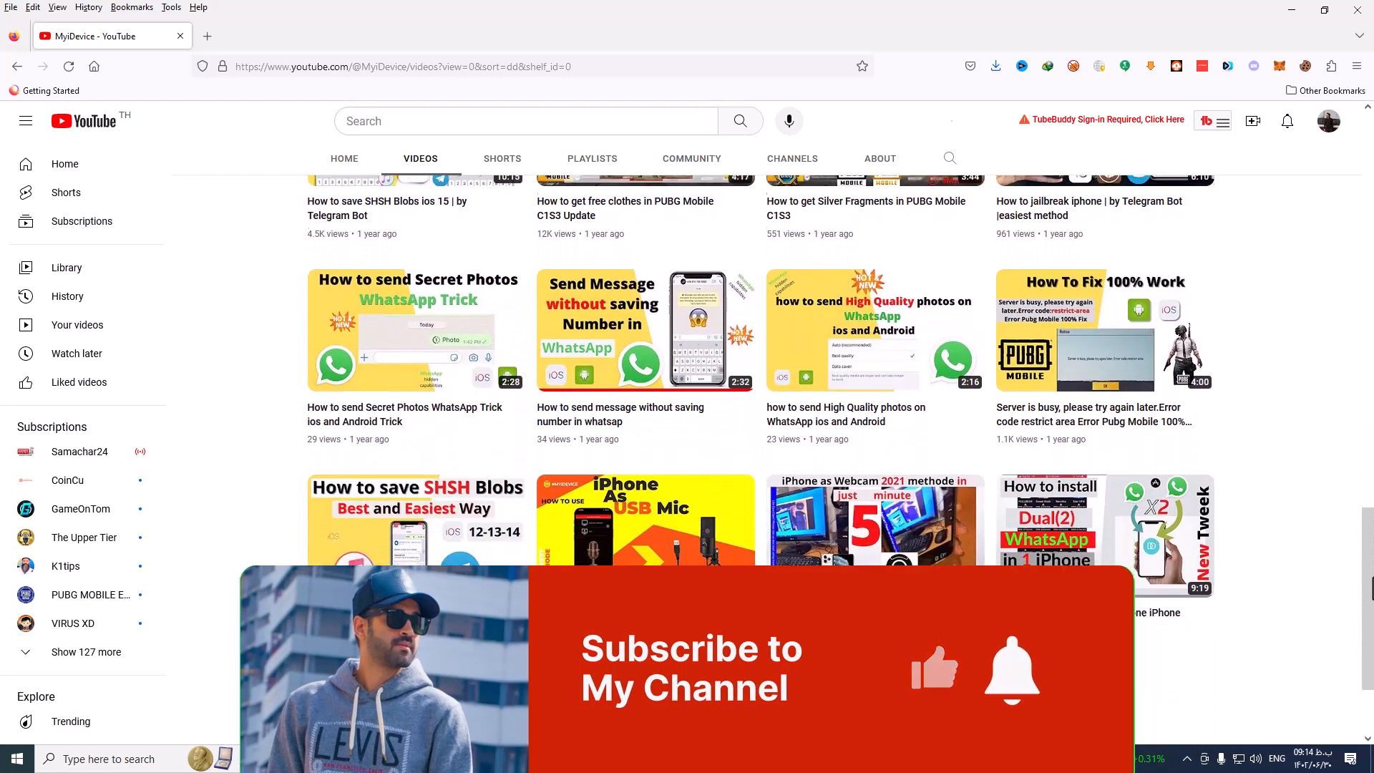
scroll(down, 3)
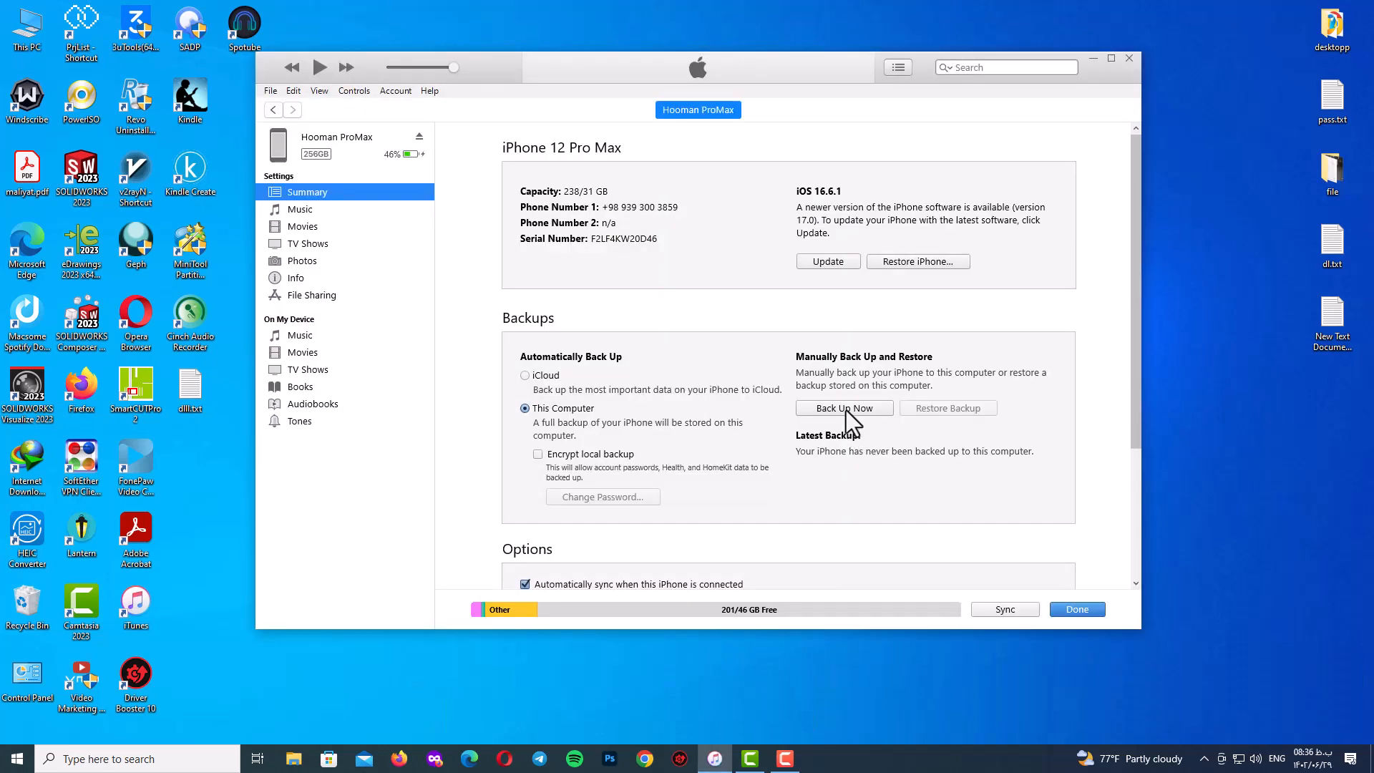
click(843, 407)
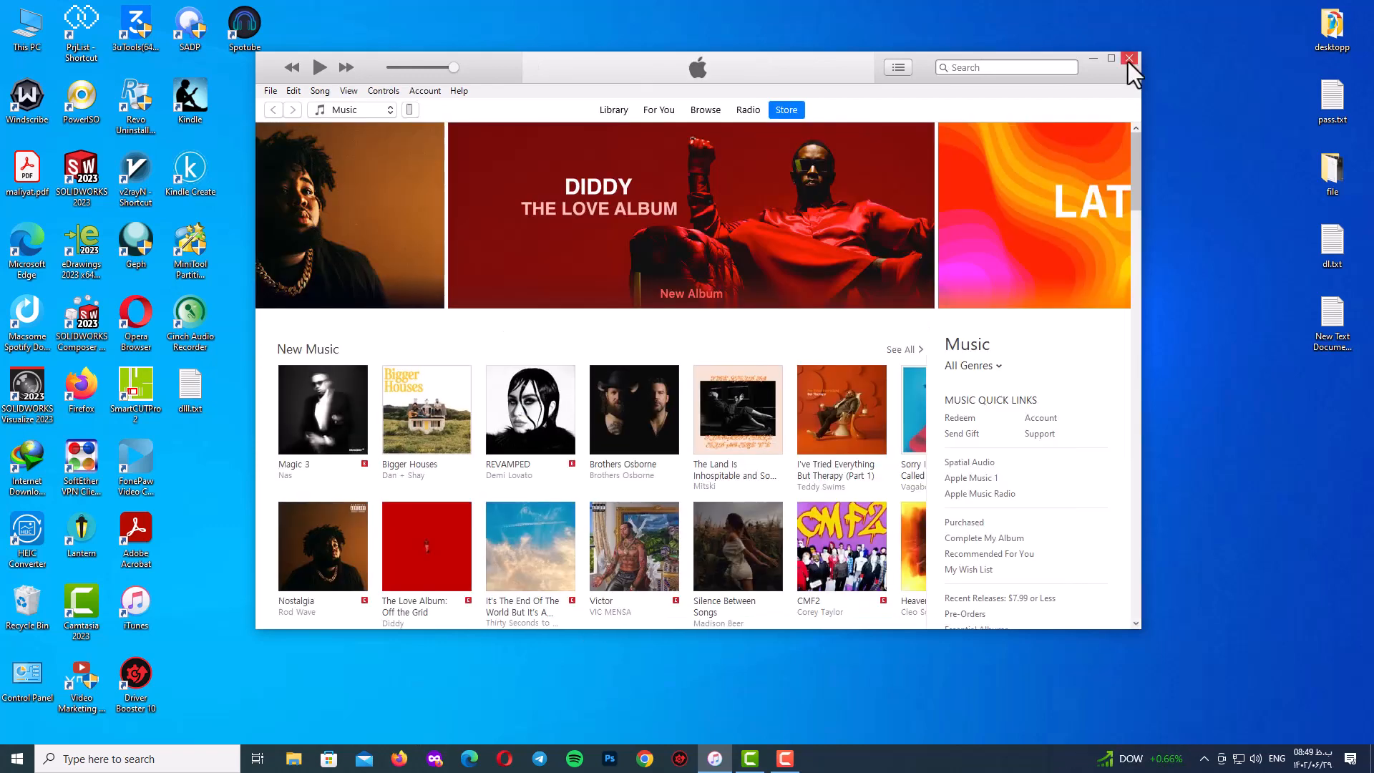
Close iTunes and load the blobsaver releases address from Prog.txt in Firefox via Paste and Go.
click(1129, 59)
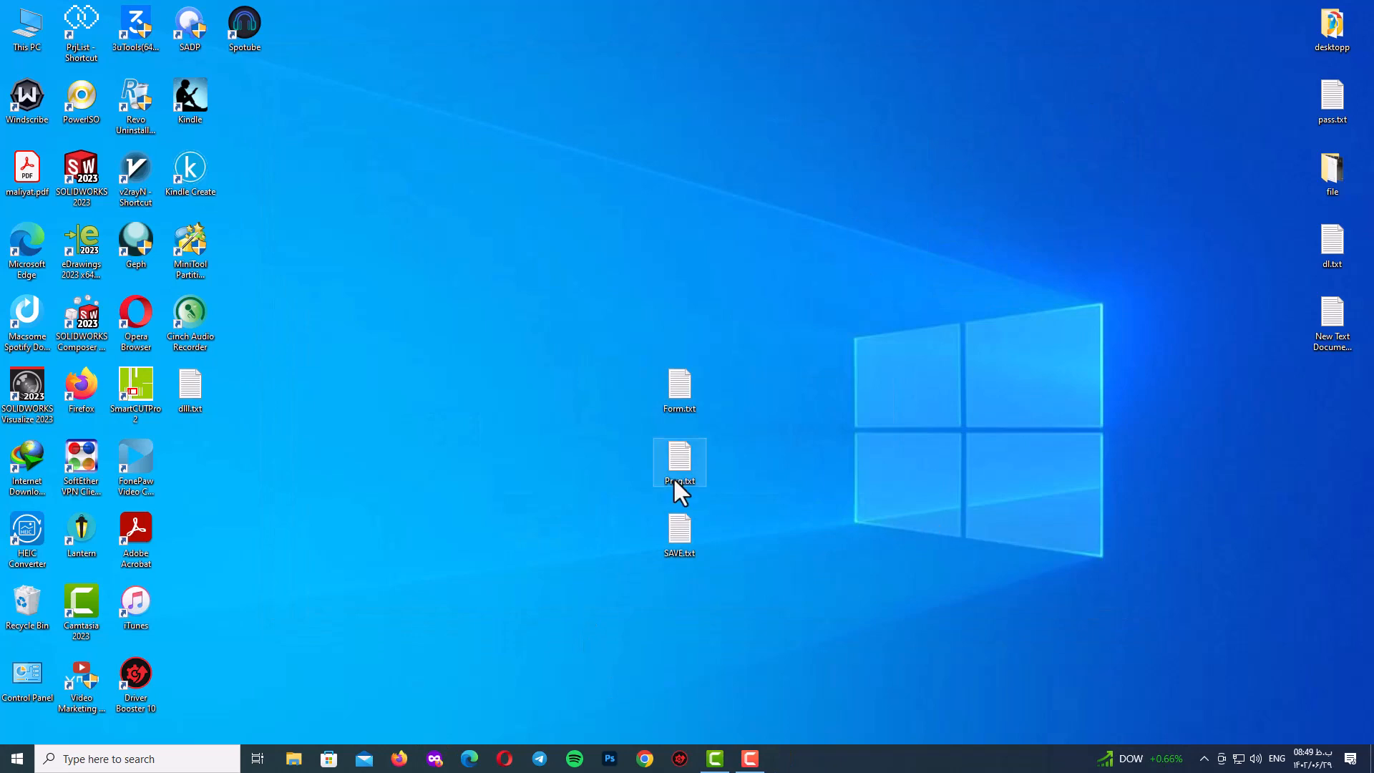
mouse_move(678, 463)
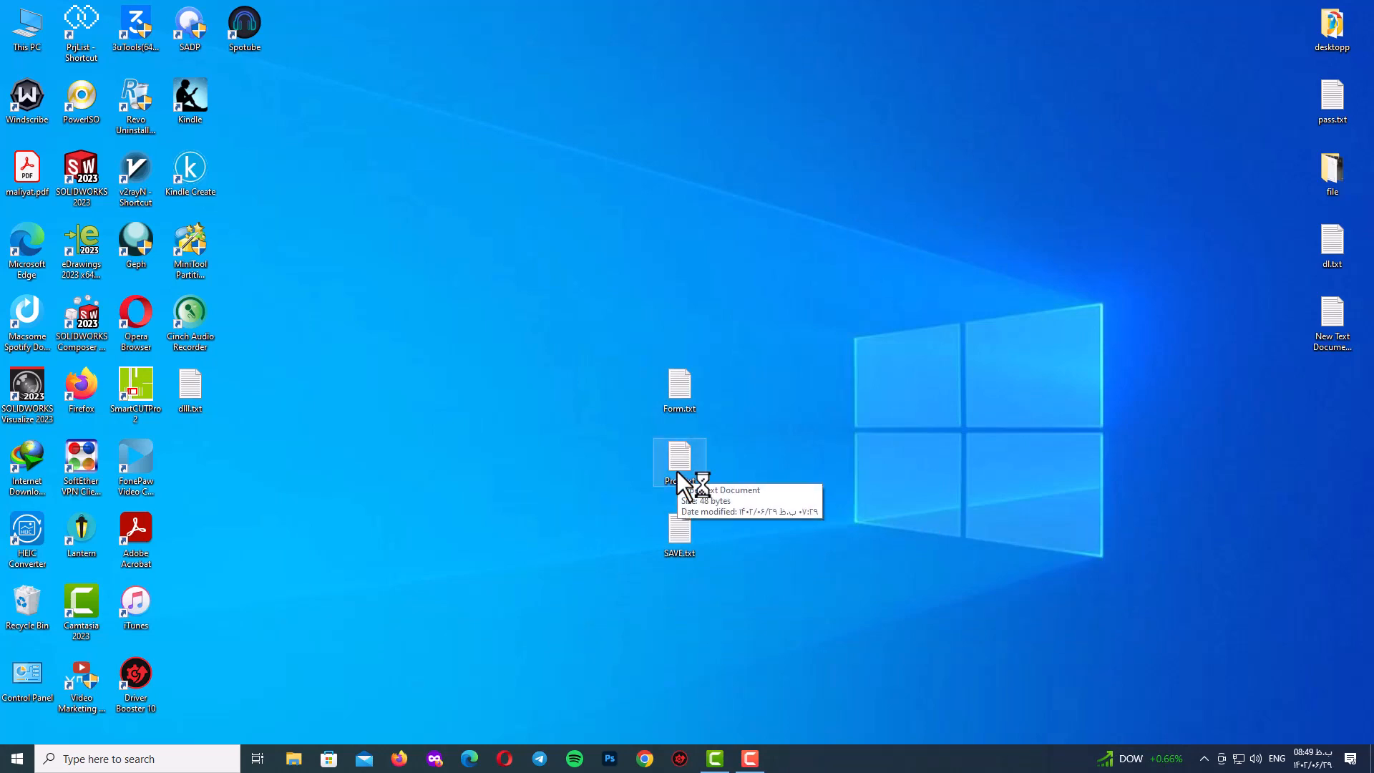
double_click(678, 462)
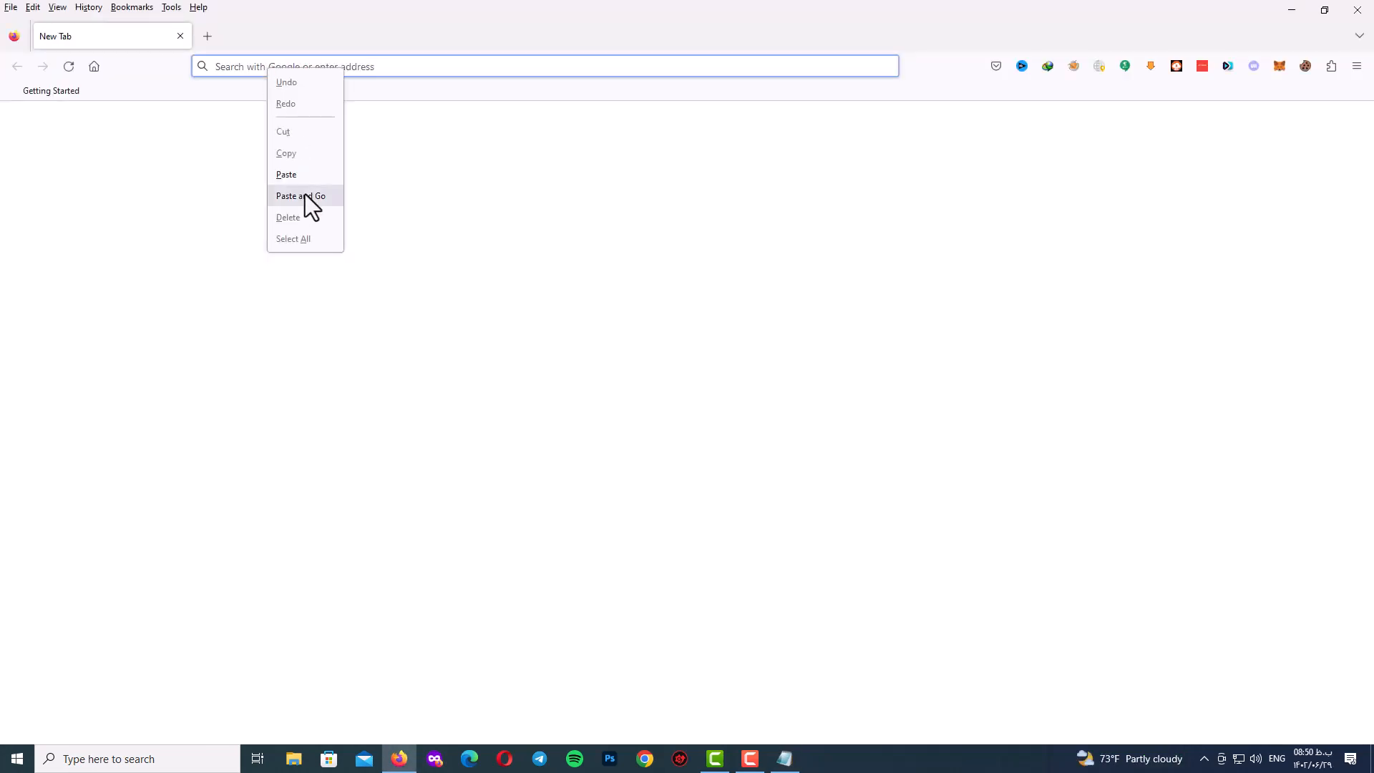
click(299, 196)
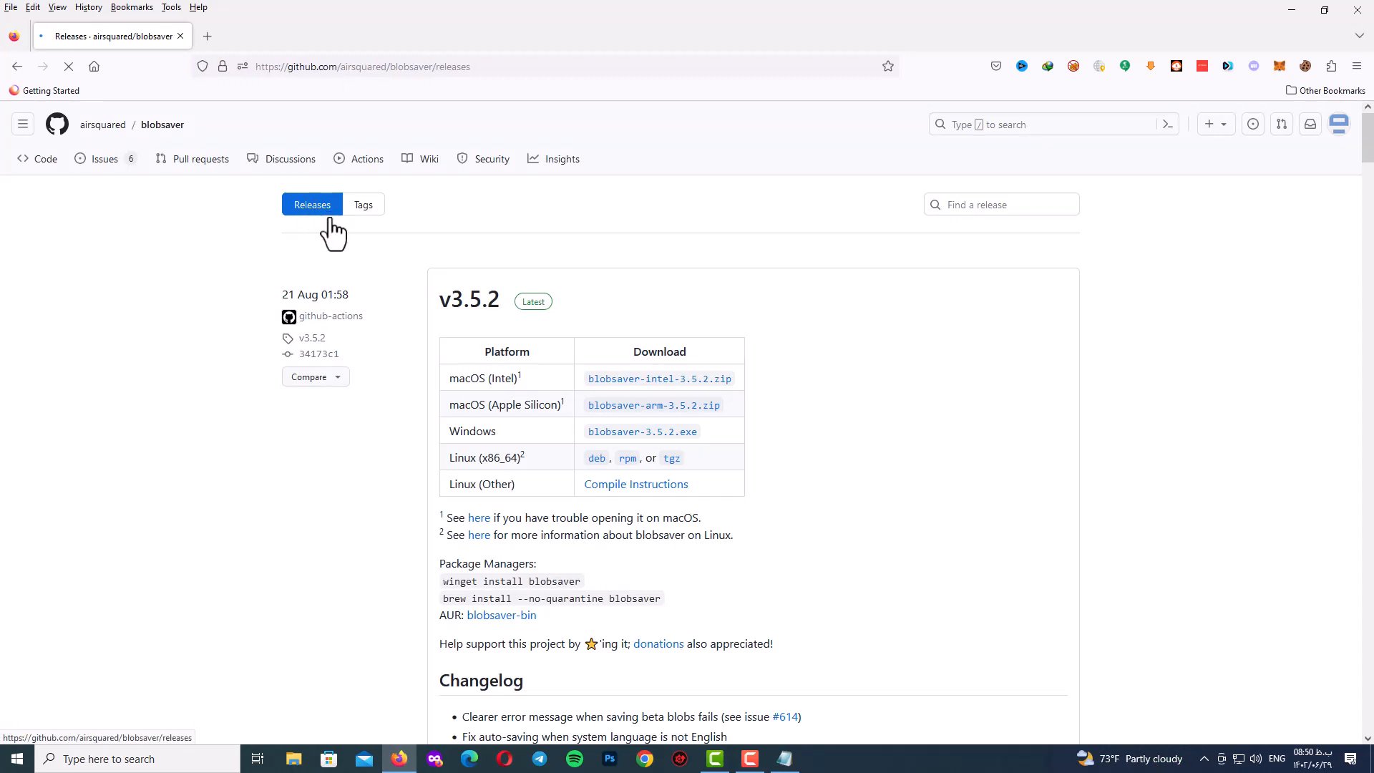
mouse_move(399, 315)
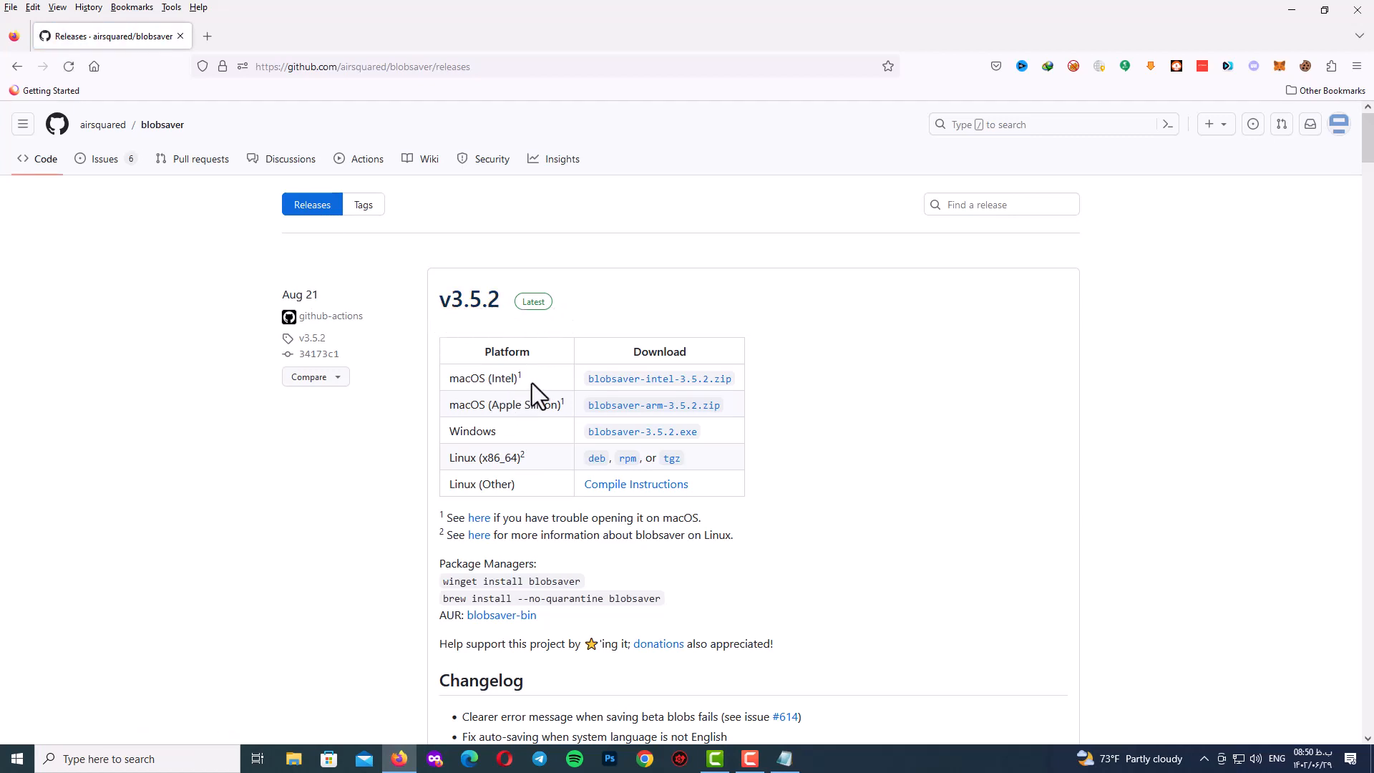
mouse_move(511, 438)
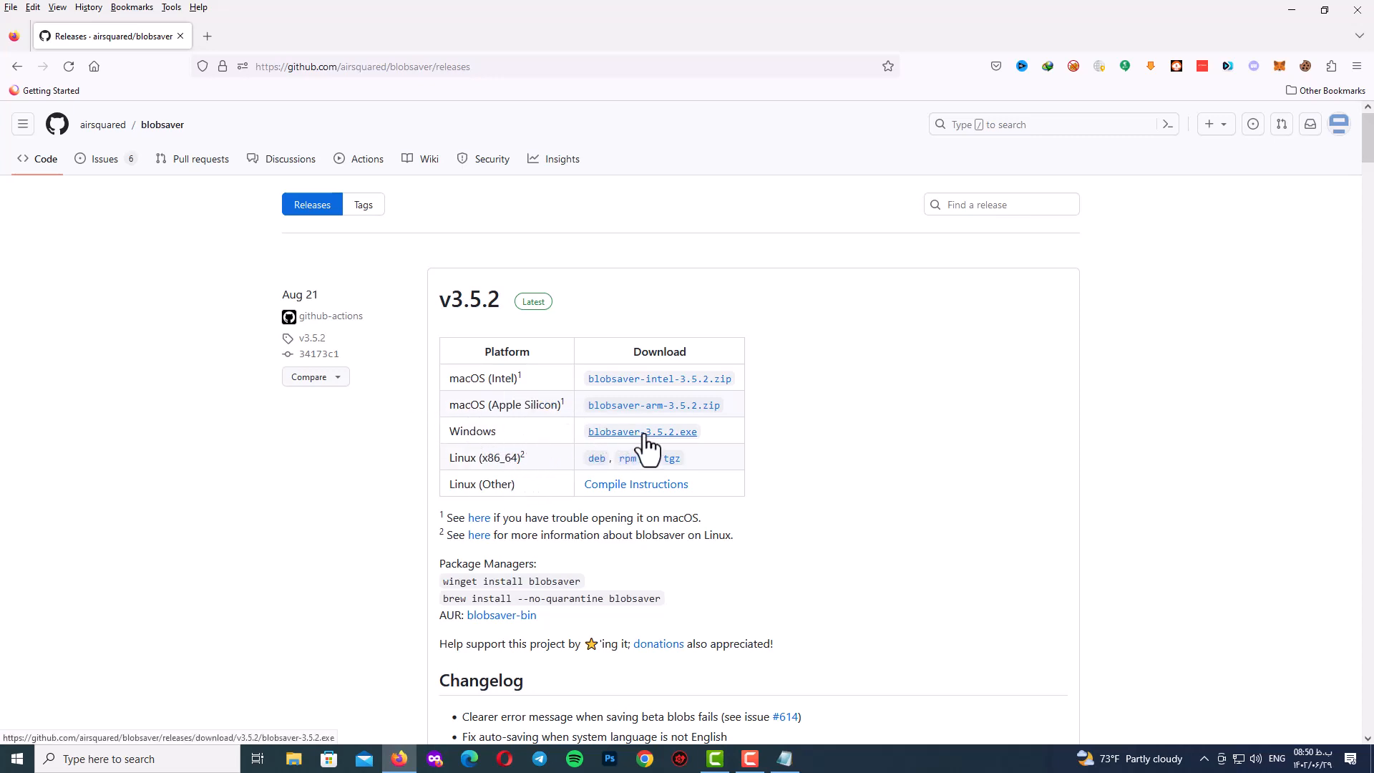
Download the blobsaver-3.5.2.exe Windows installer, hide the progress window and minimize Firefox.
click(641, 431)
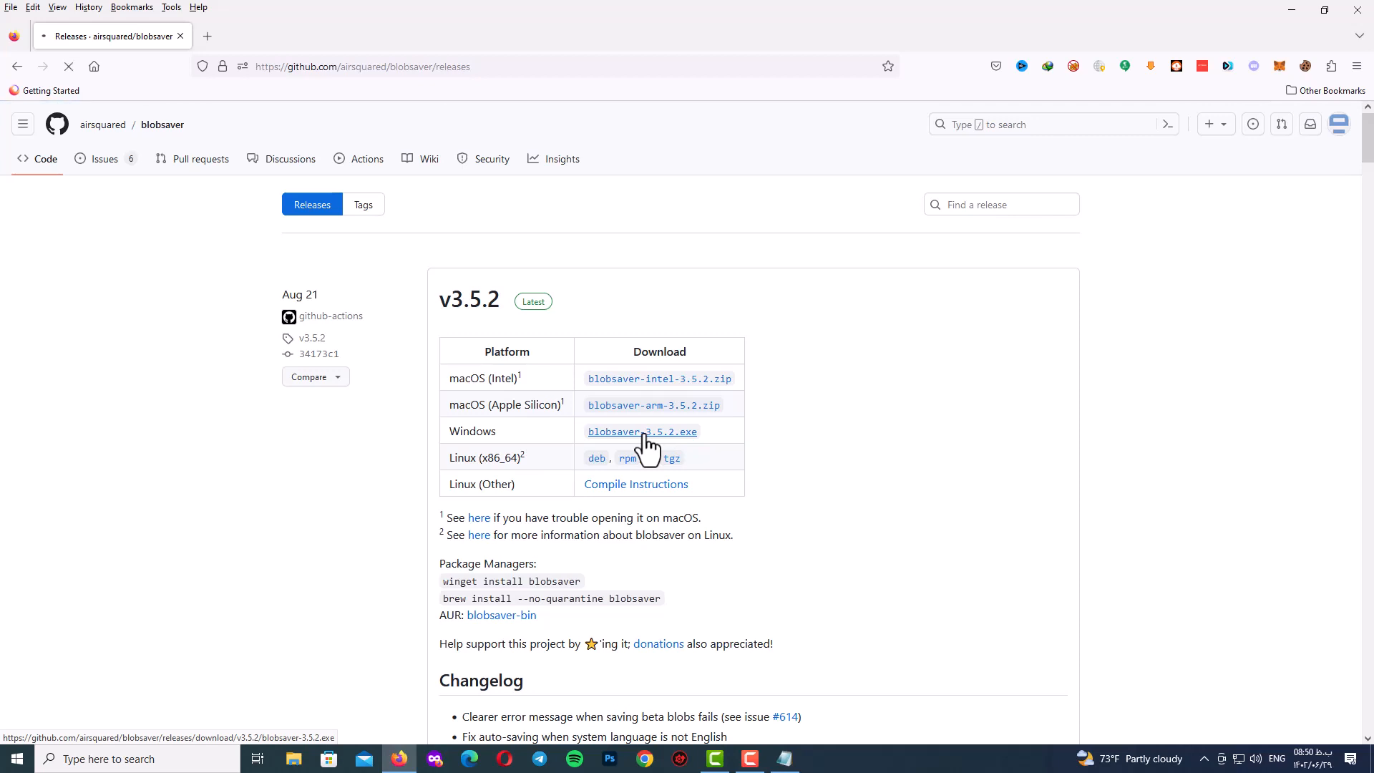
click(641, 431)
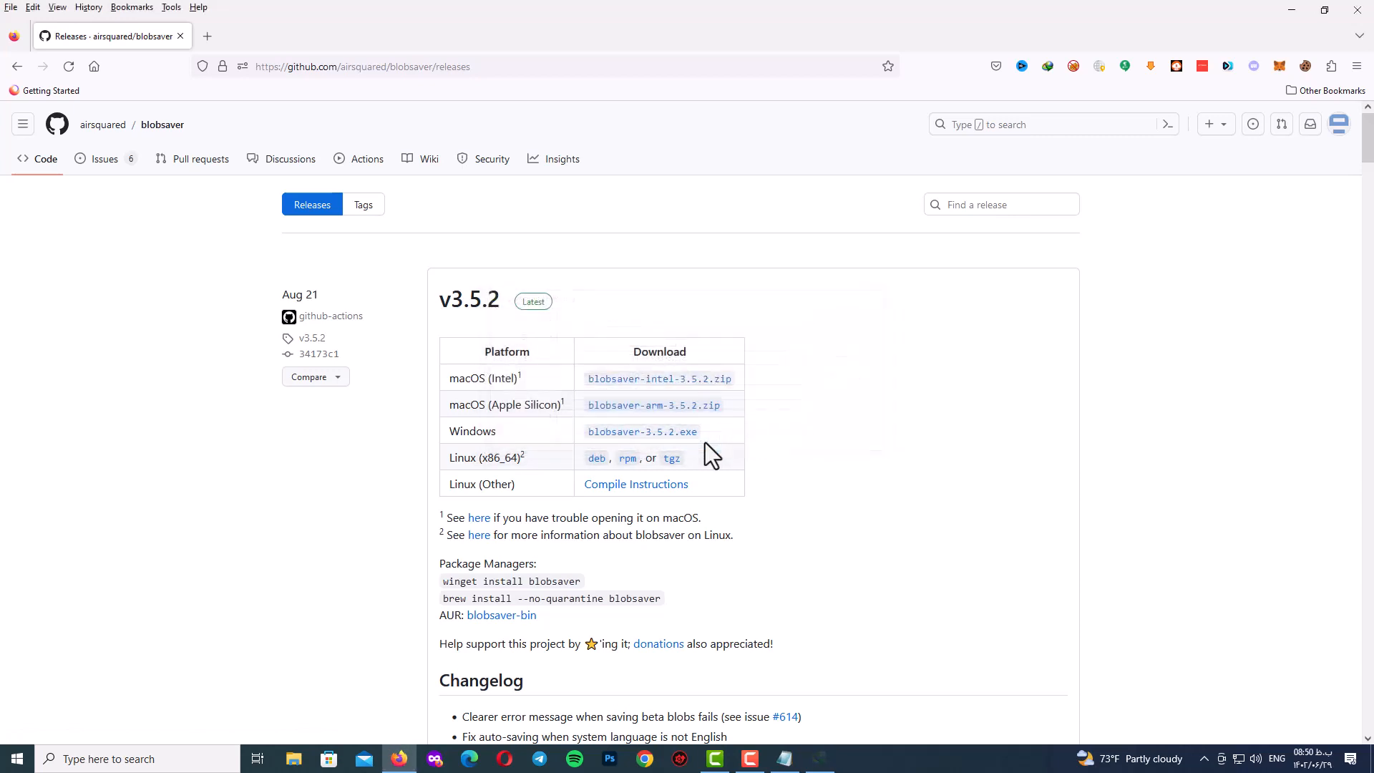
click(643, 431)
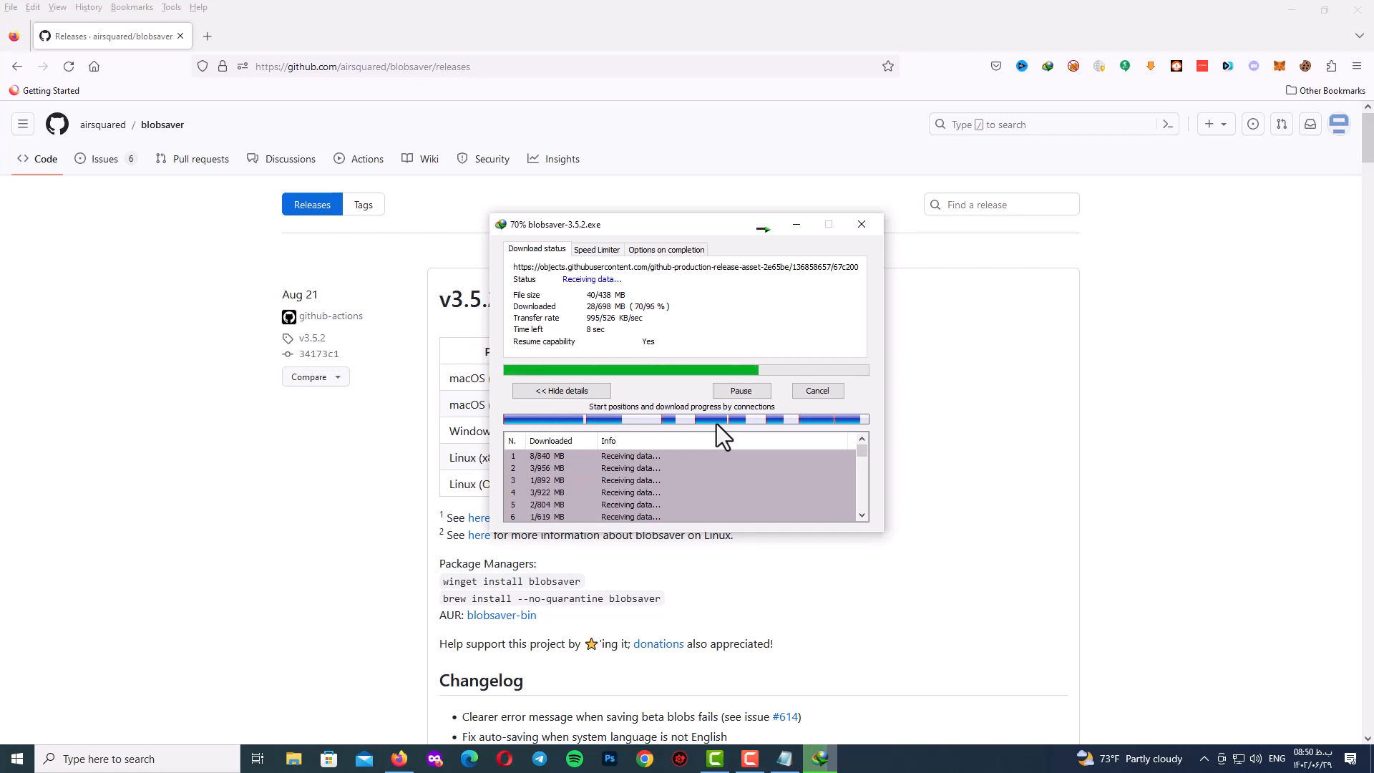
click(860, 223)
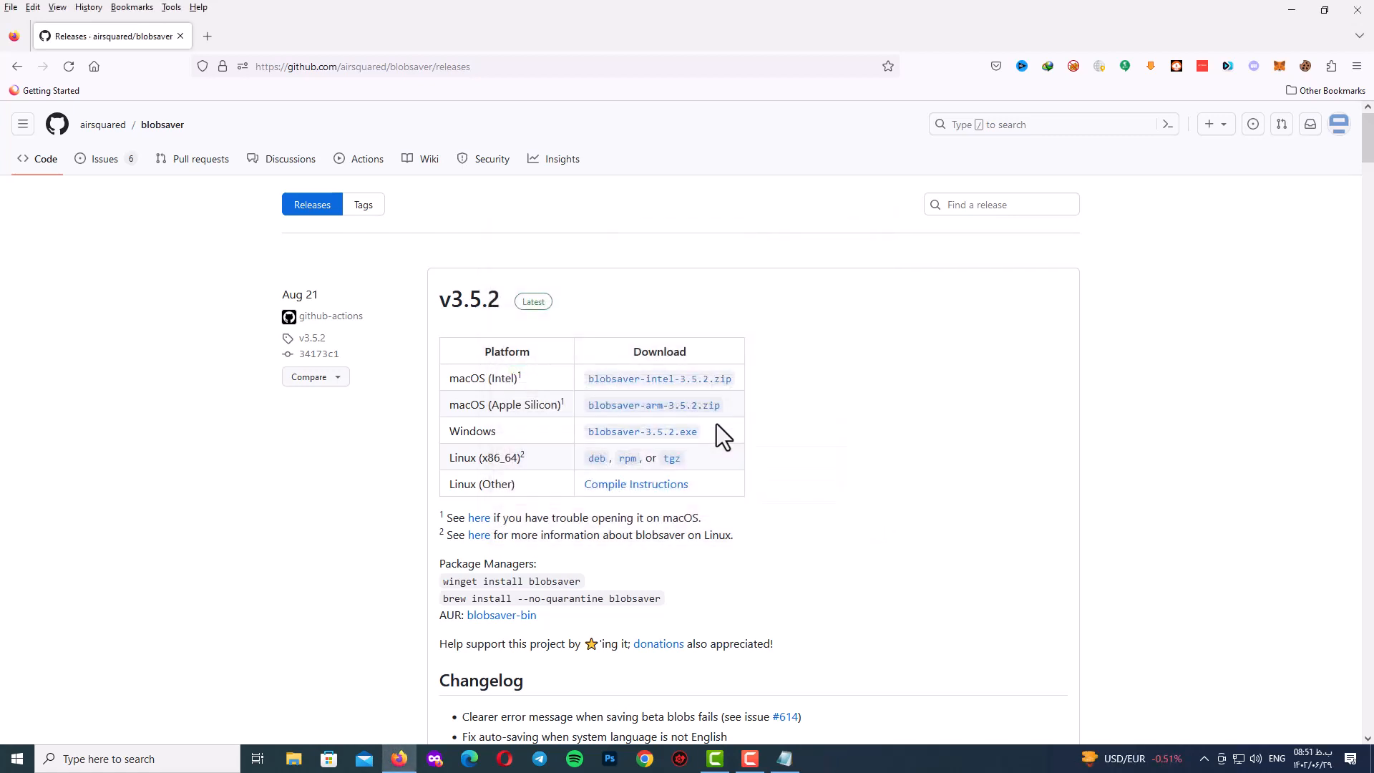
mouse_move(734, 428)
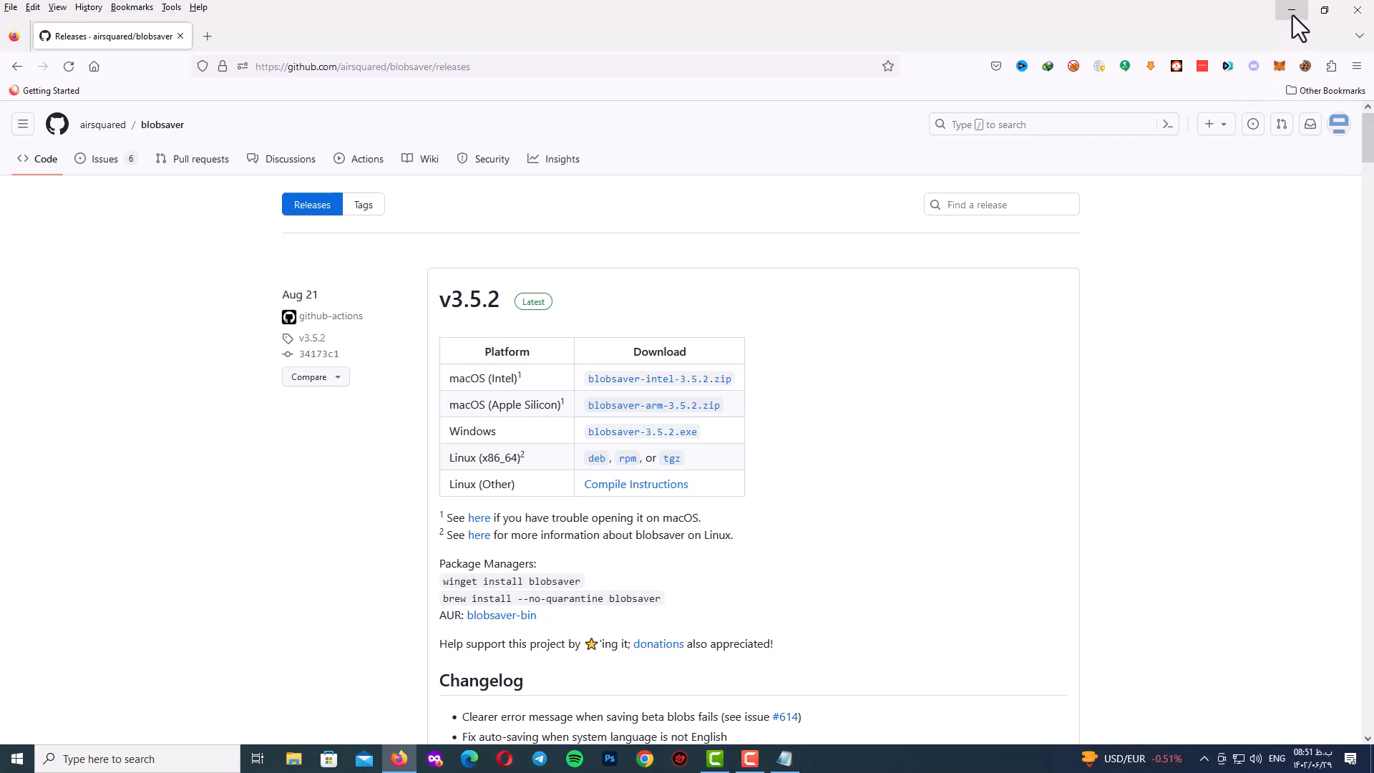
click(1291, 10)
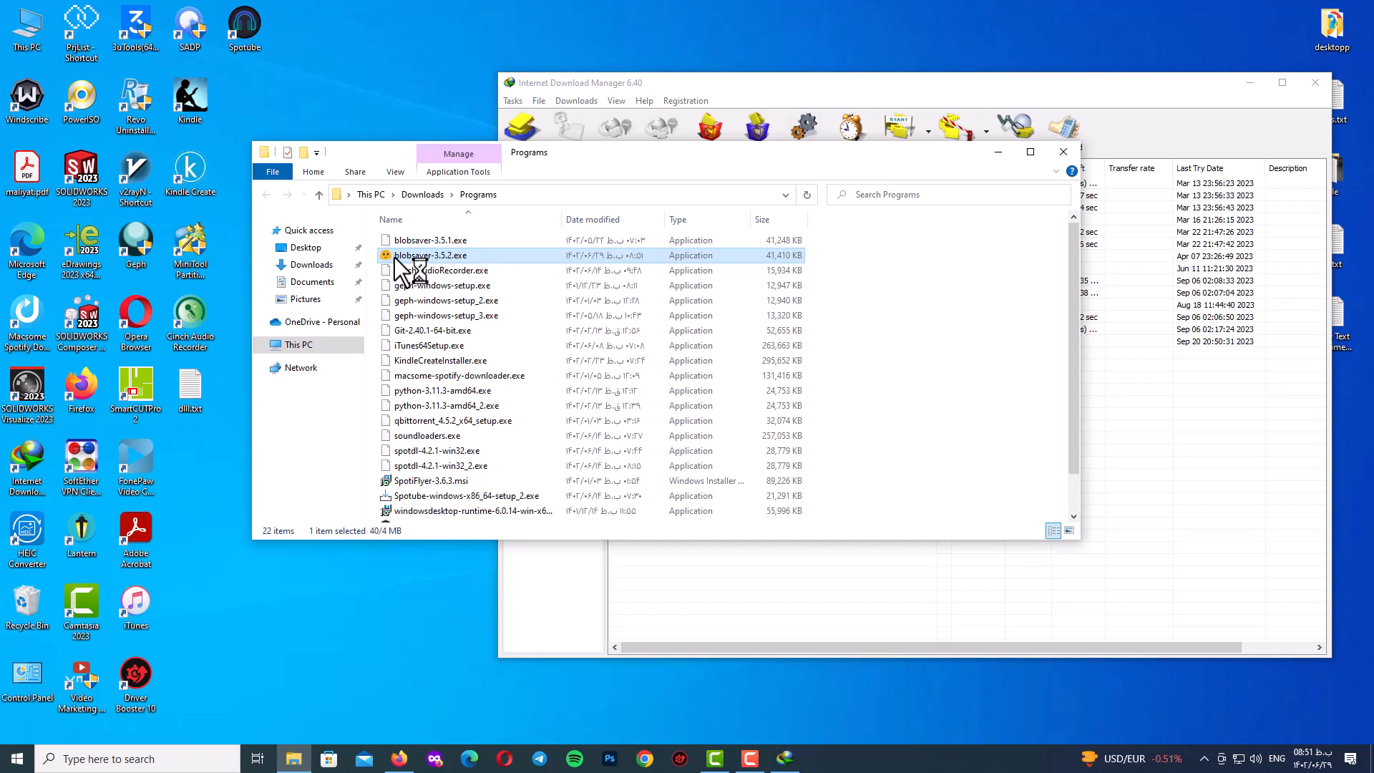
mouse_move(434, 255)
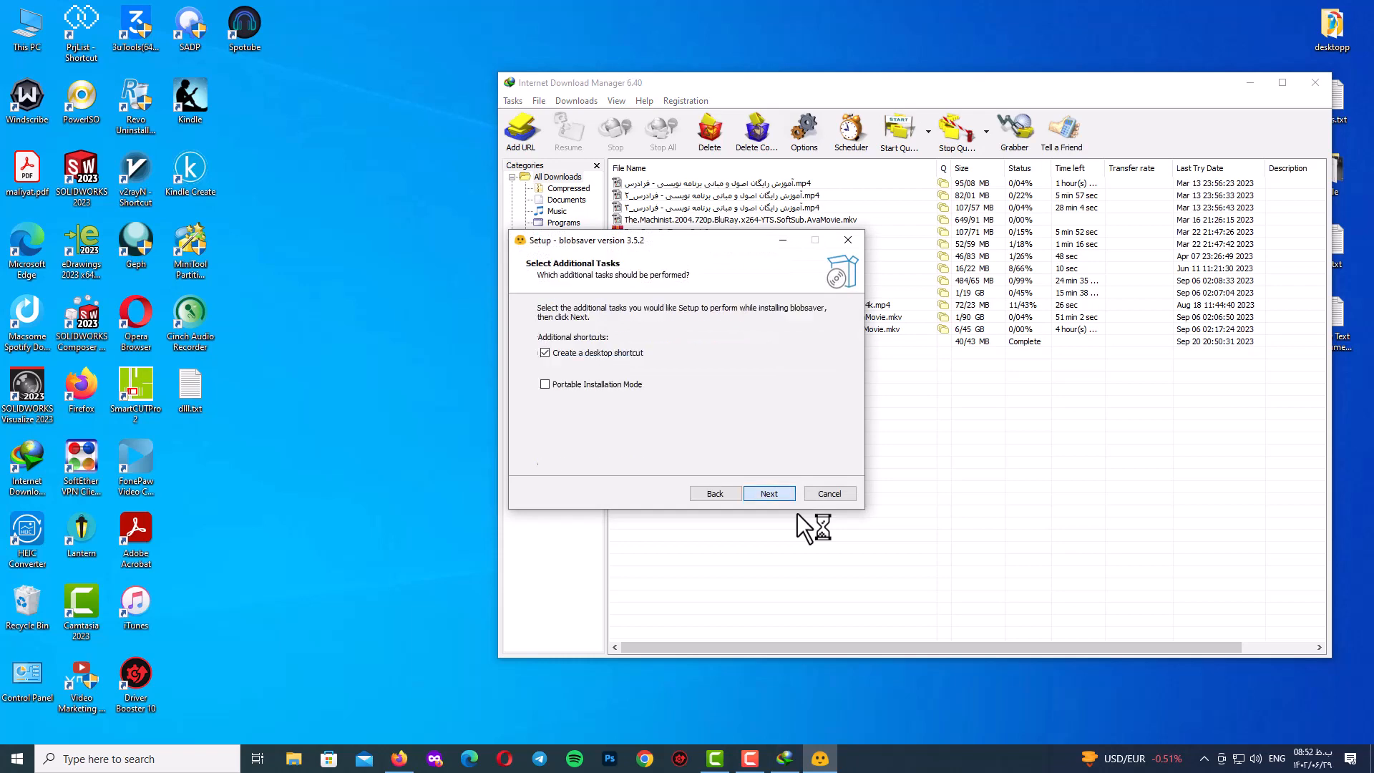
Finish blobsaver 3.5.2 setup with a desktop shortcut and close Internet Download Manager.
click(767, 492)
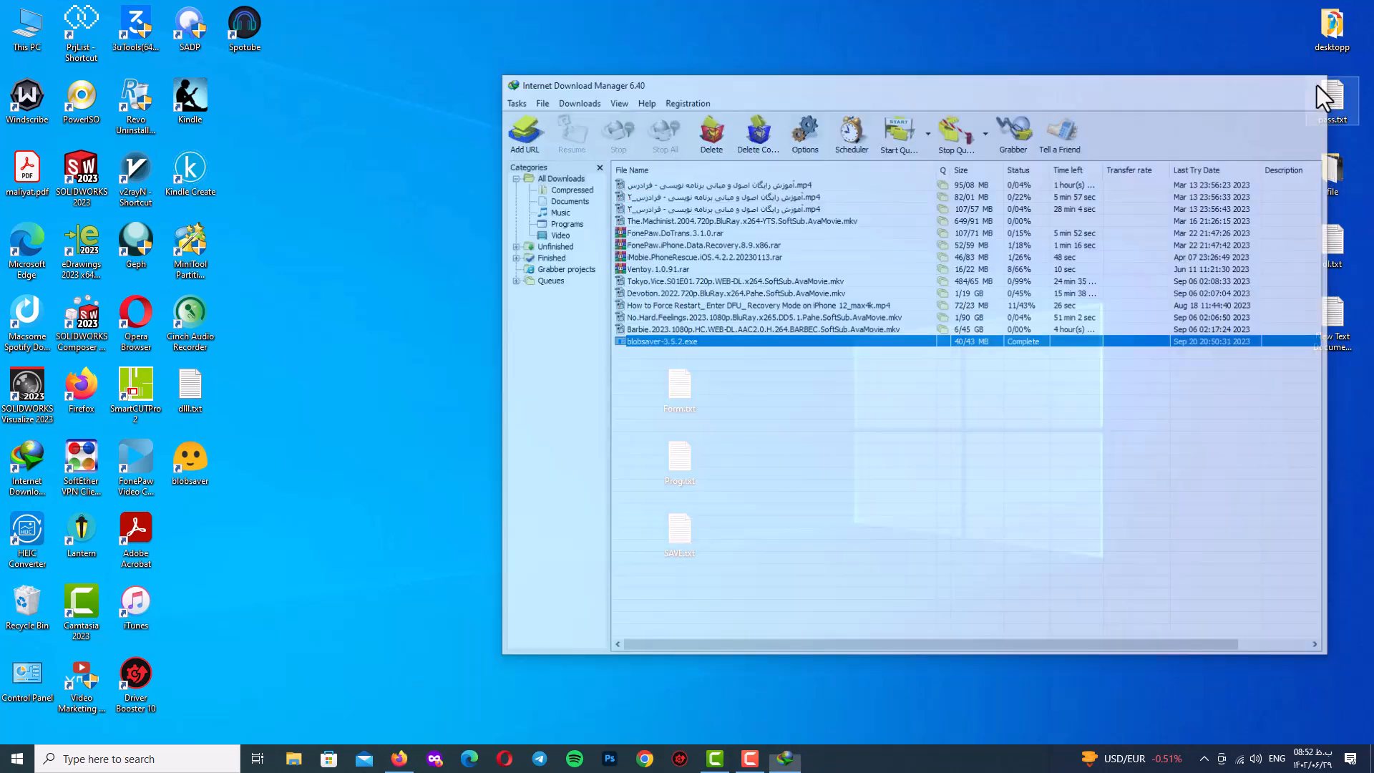
click(1325, 94)
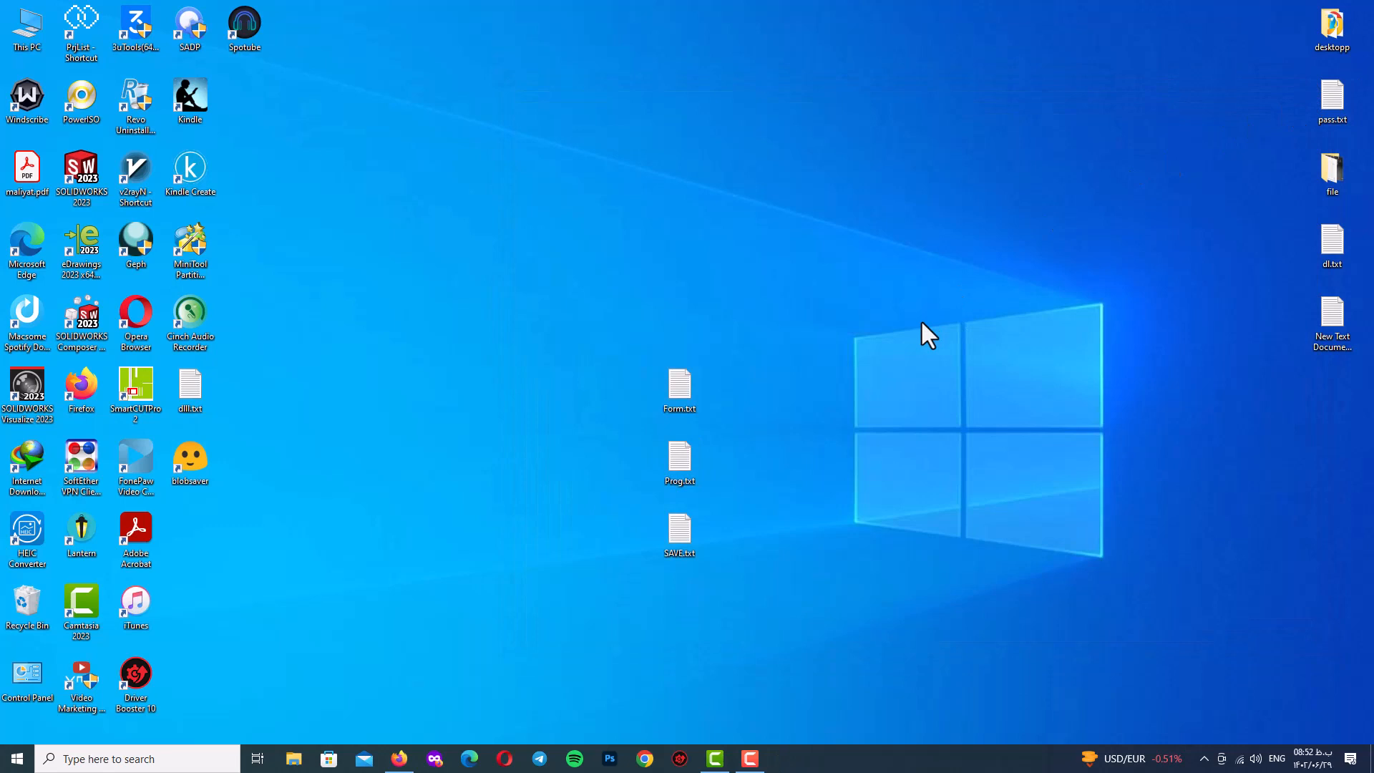
click(678, 389)
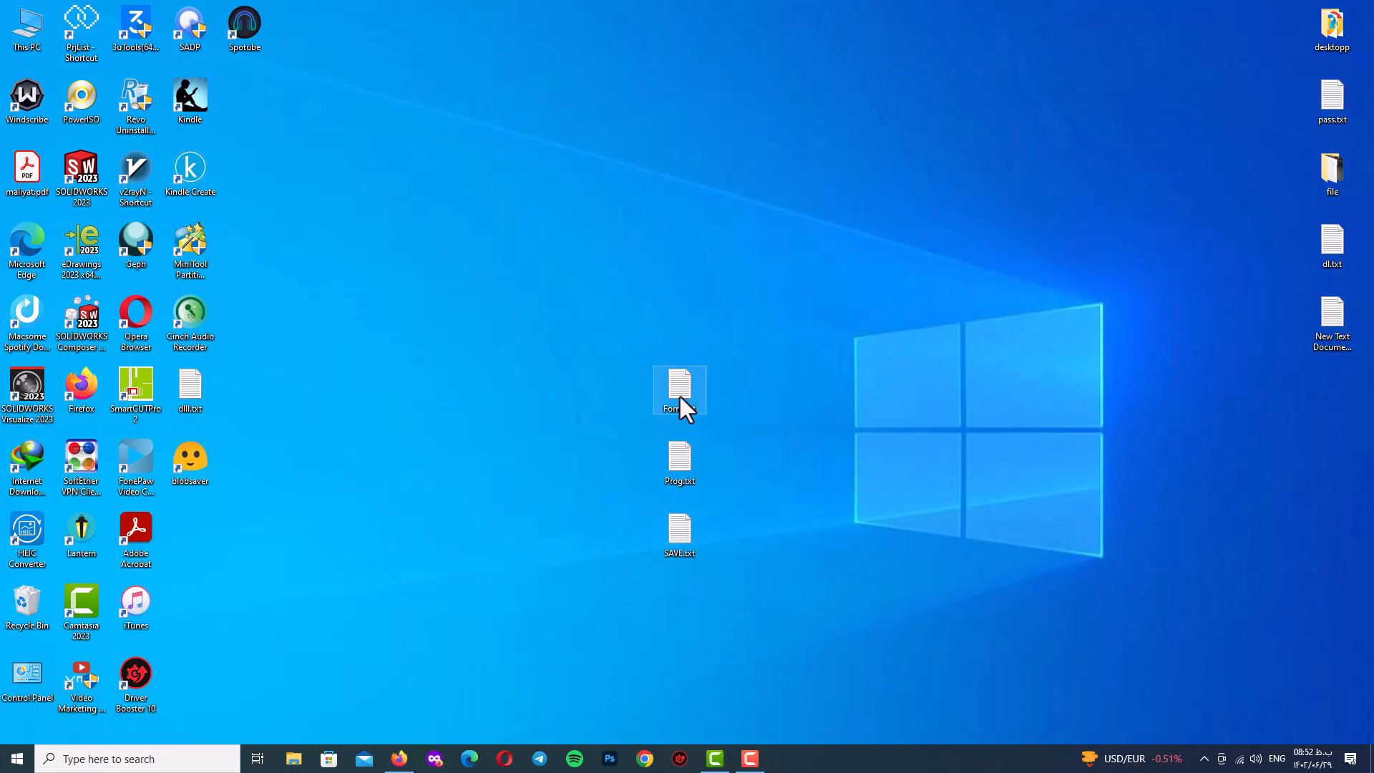
double_click(679, 390)
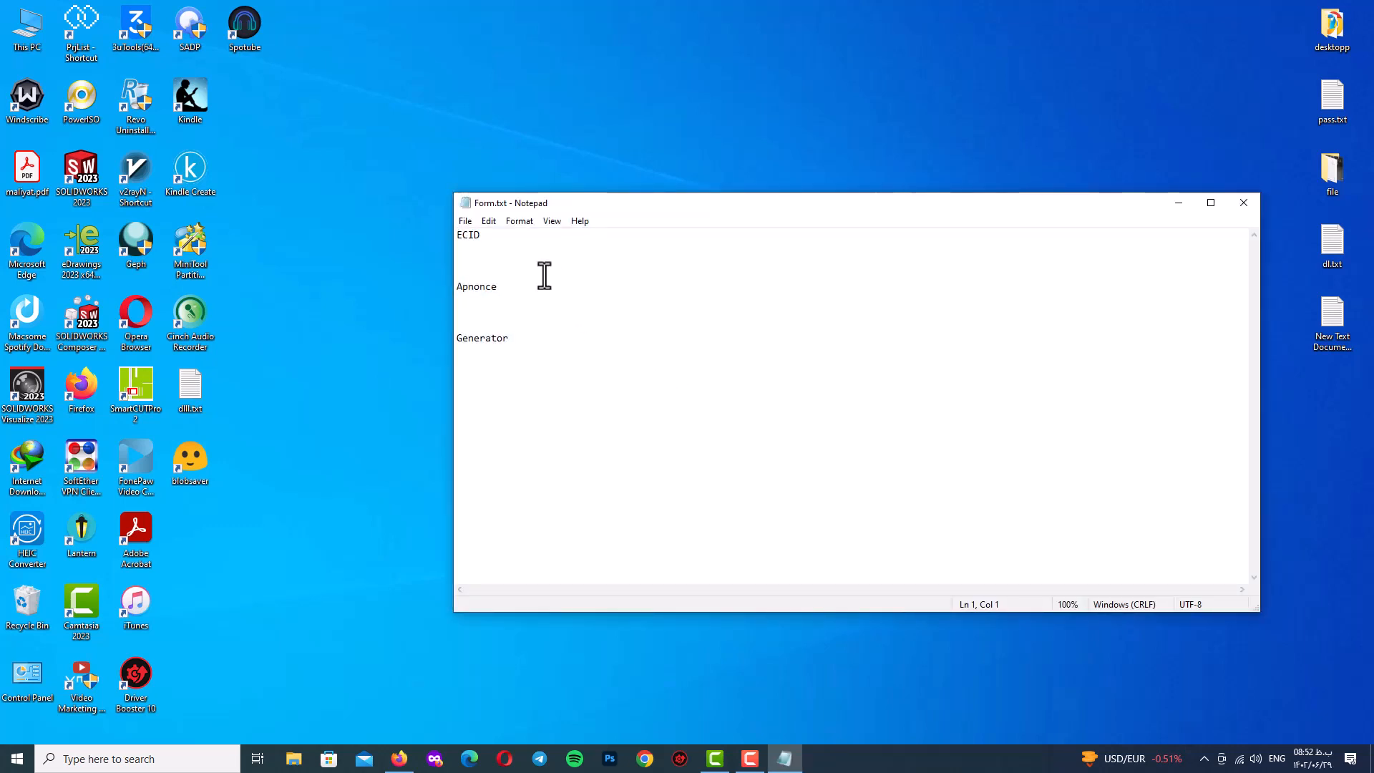
double_click(468, 234)
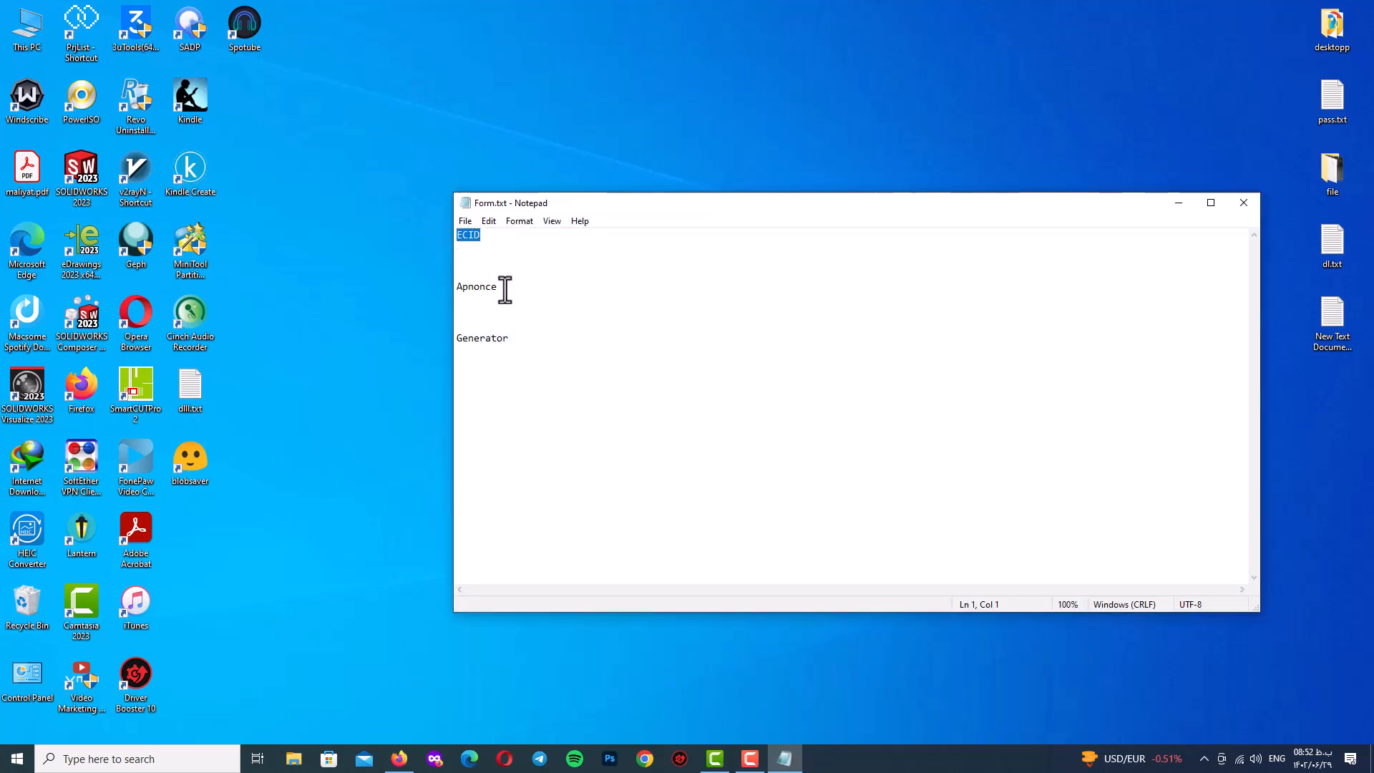
click(507, 338)
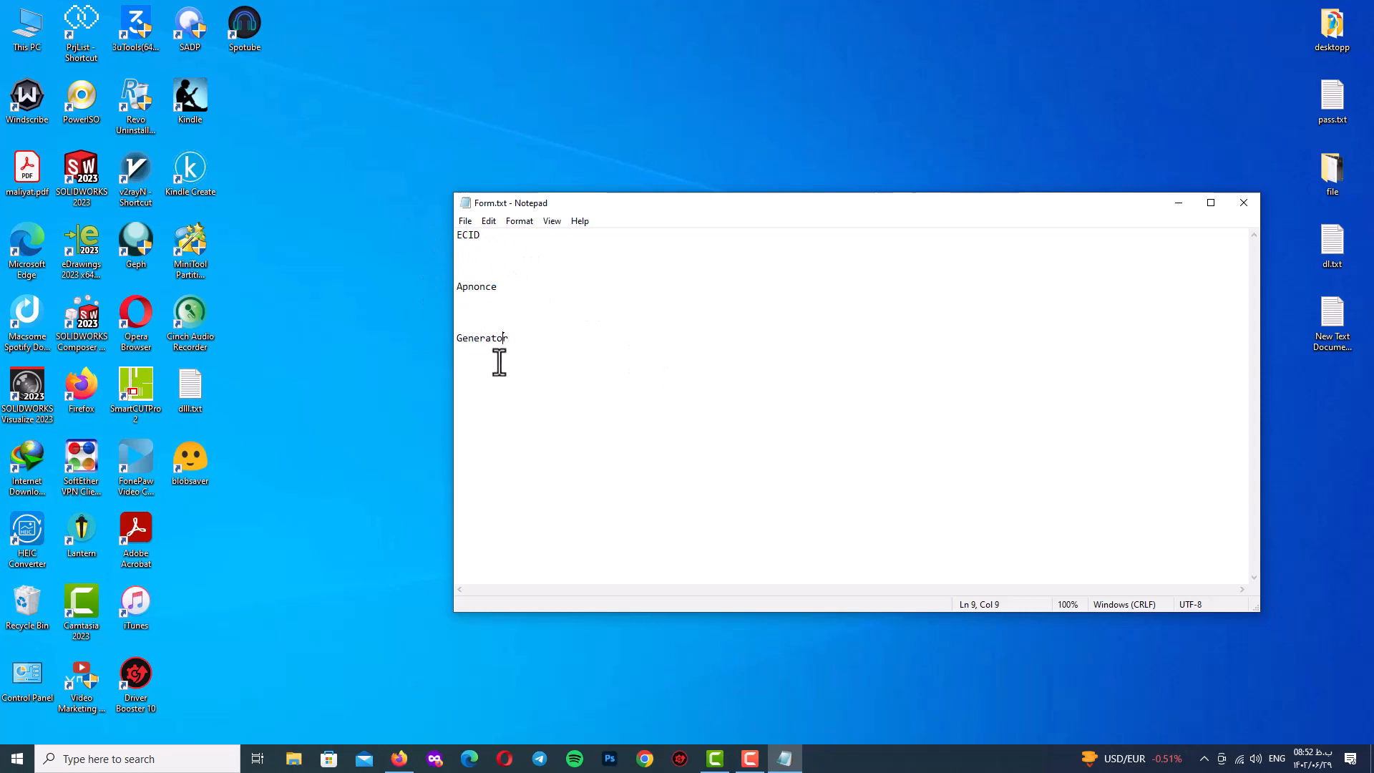
double_click(466, 234)
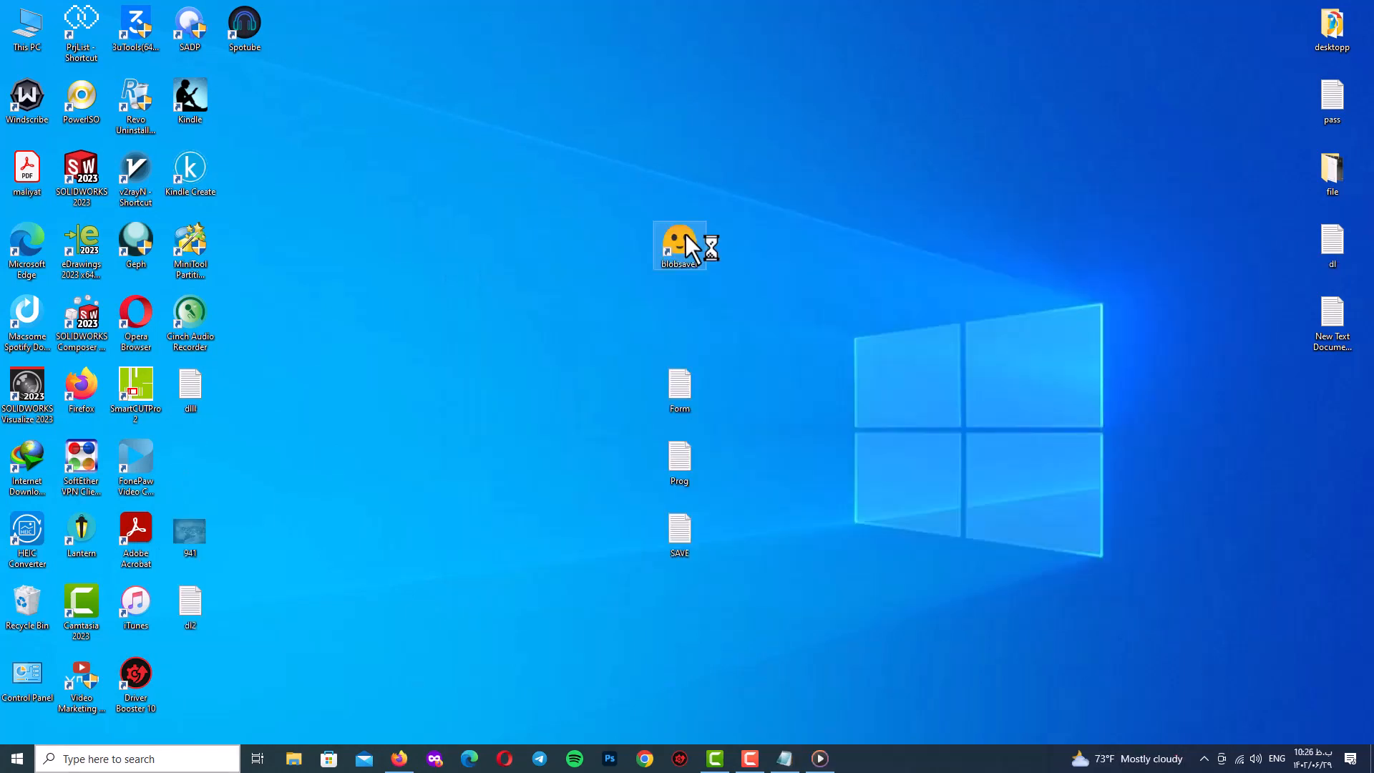
Launch blobsaver, keep the iPhone identifier, and read the ECID and iPhone 12 Pro Max model from the device.
double_click(678, 244)
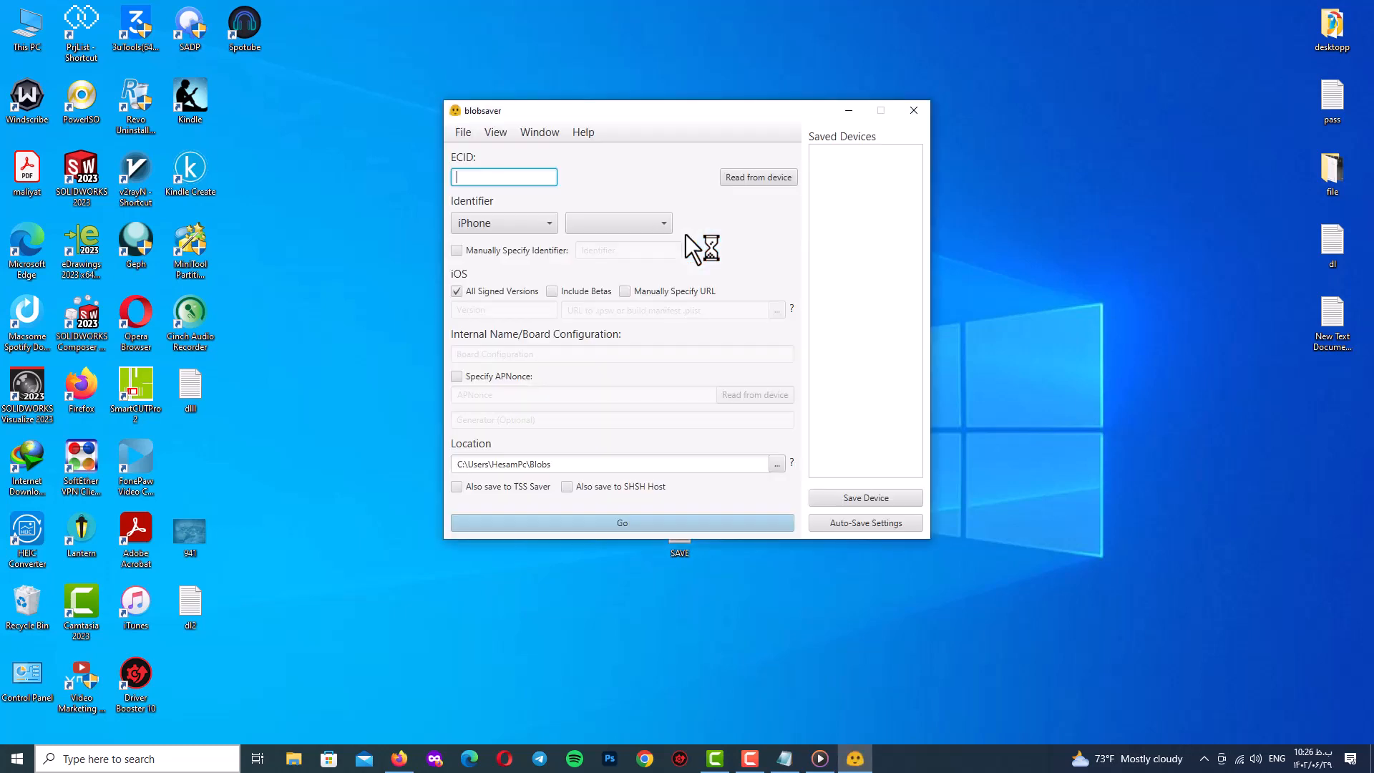
mouse_move(710, 252)
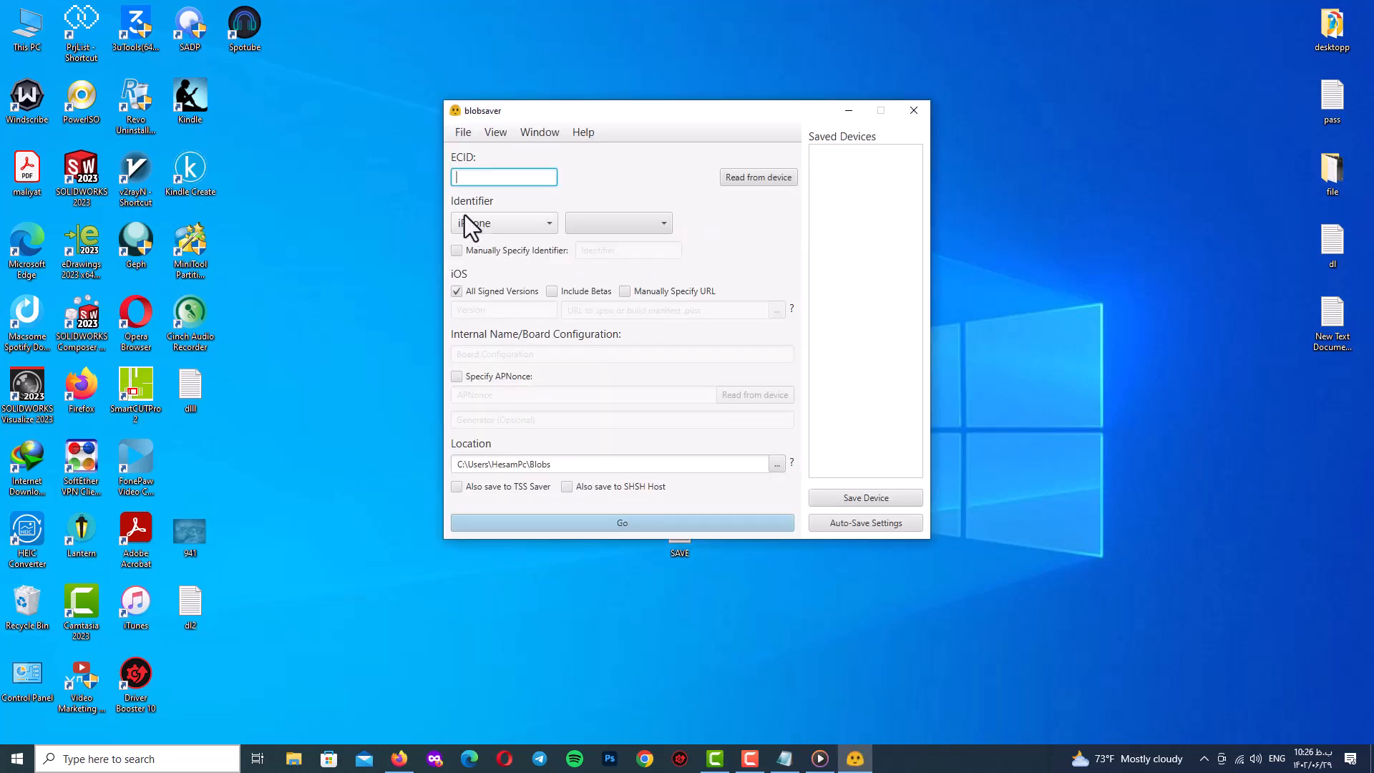
click(504, 223)
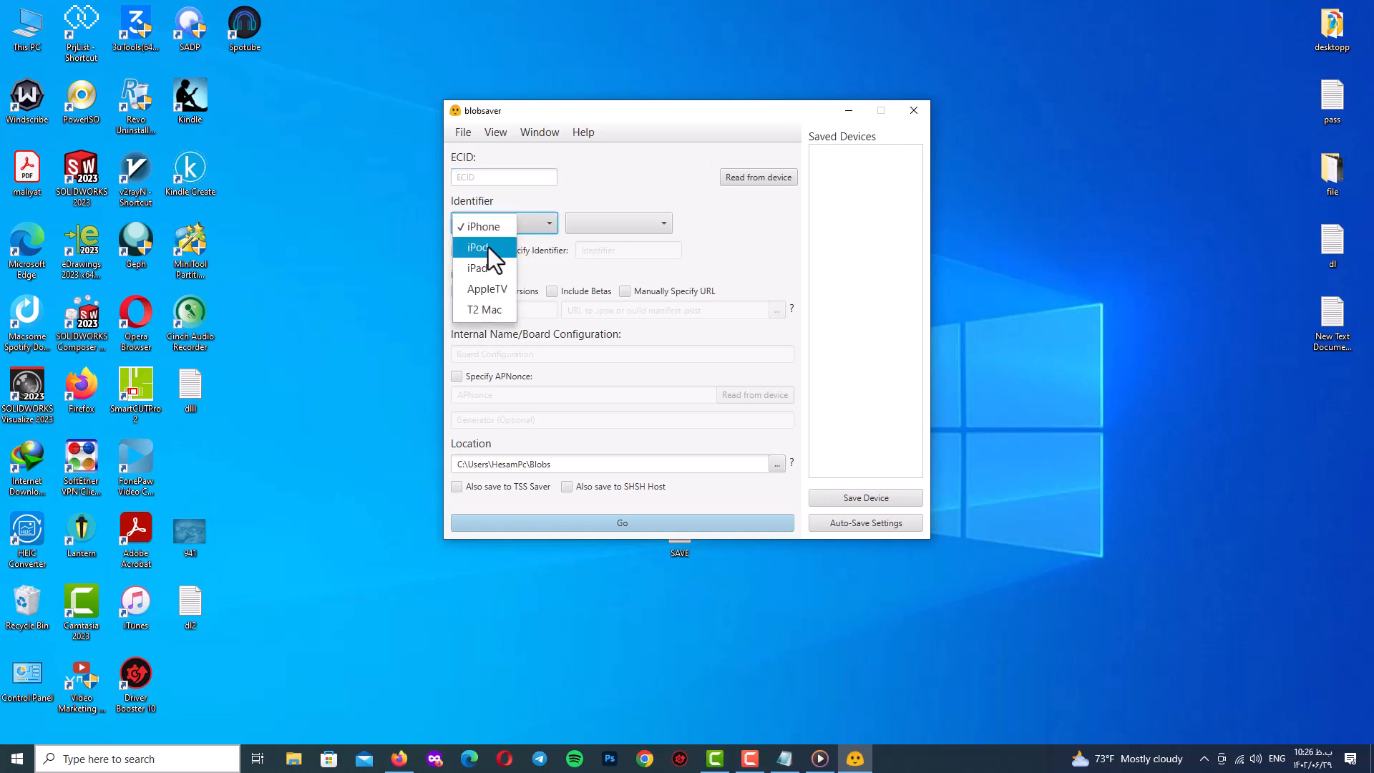
click(481, 226)
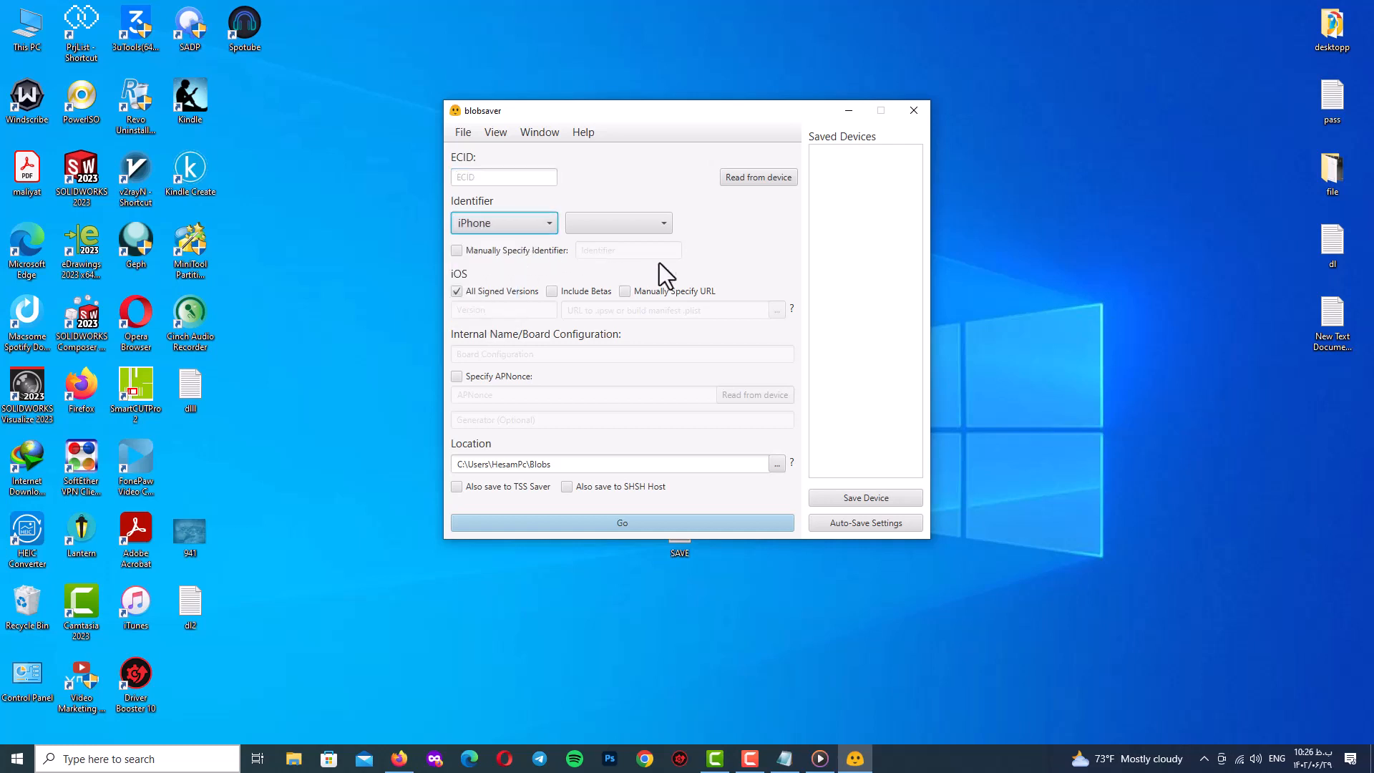
click(618, 223)
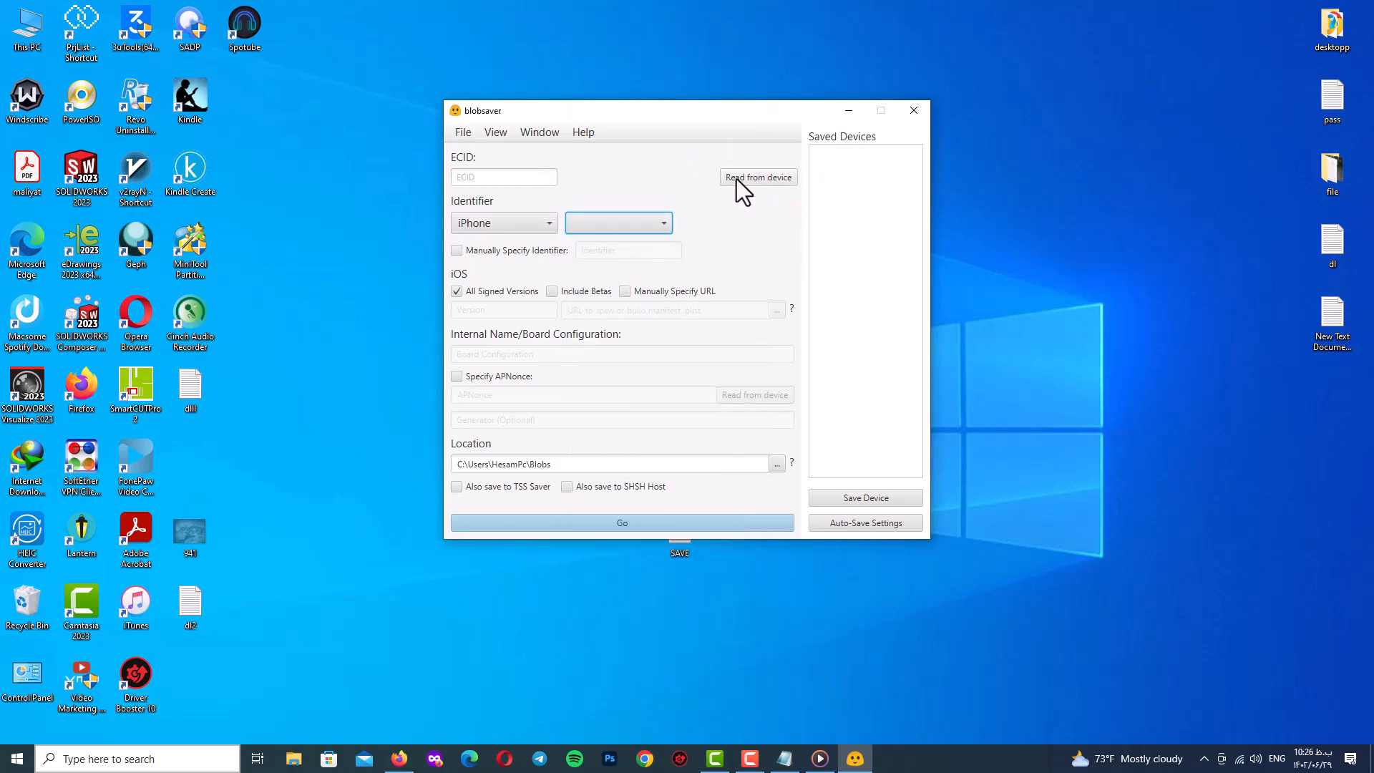
click(757, 177)
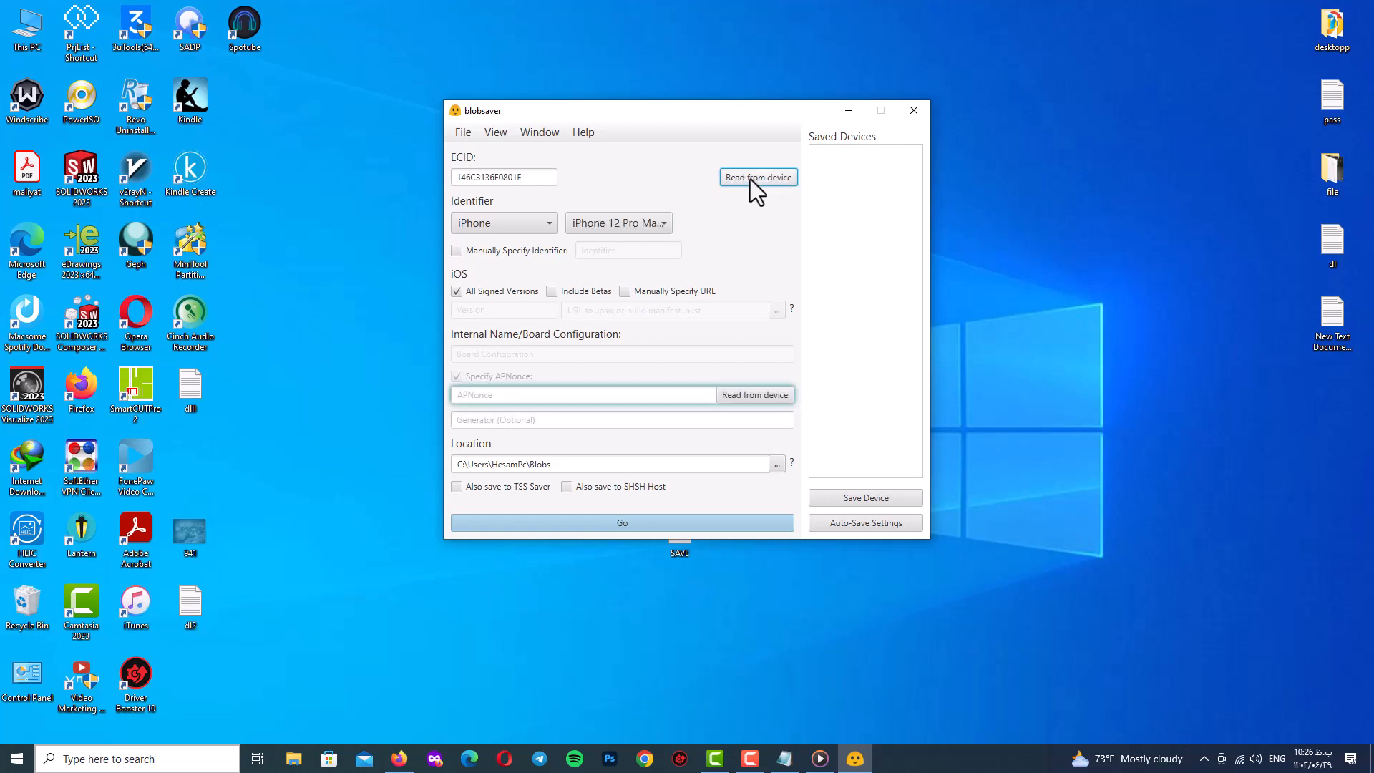
mouse_move(565, 232)
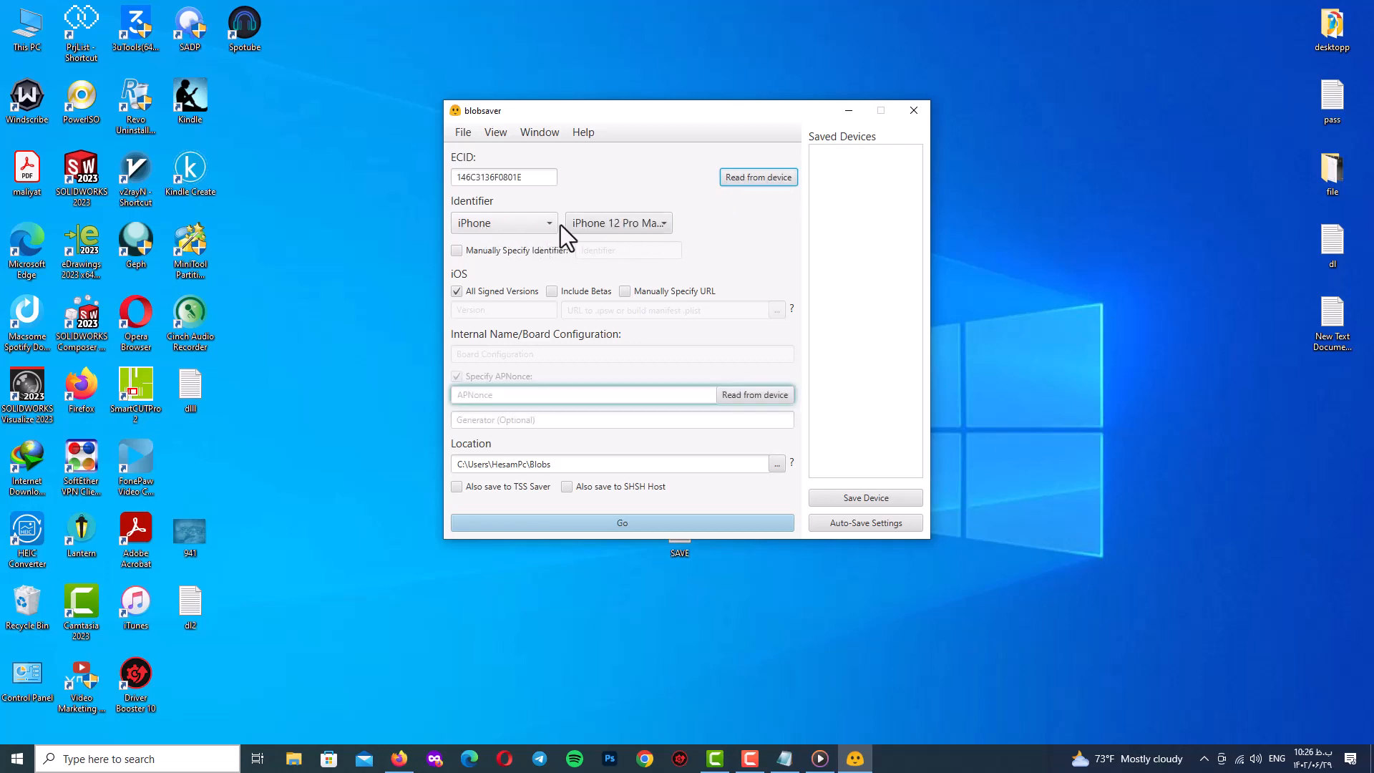
mouse_move(669, 236)
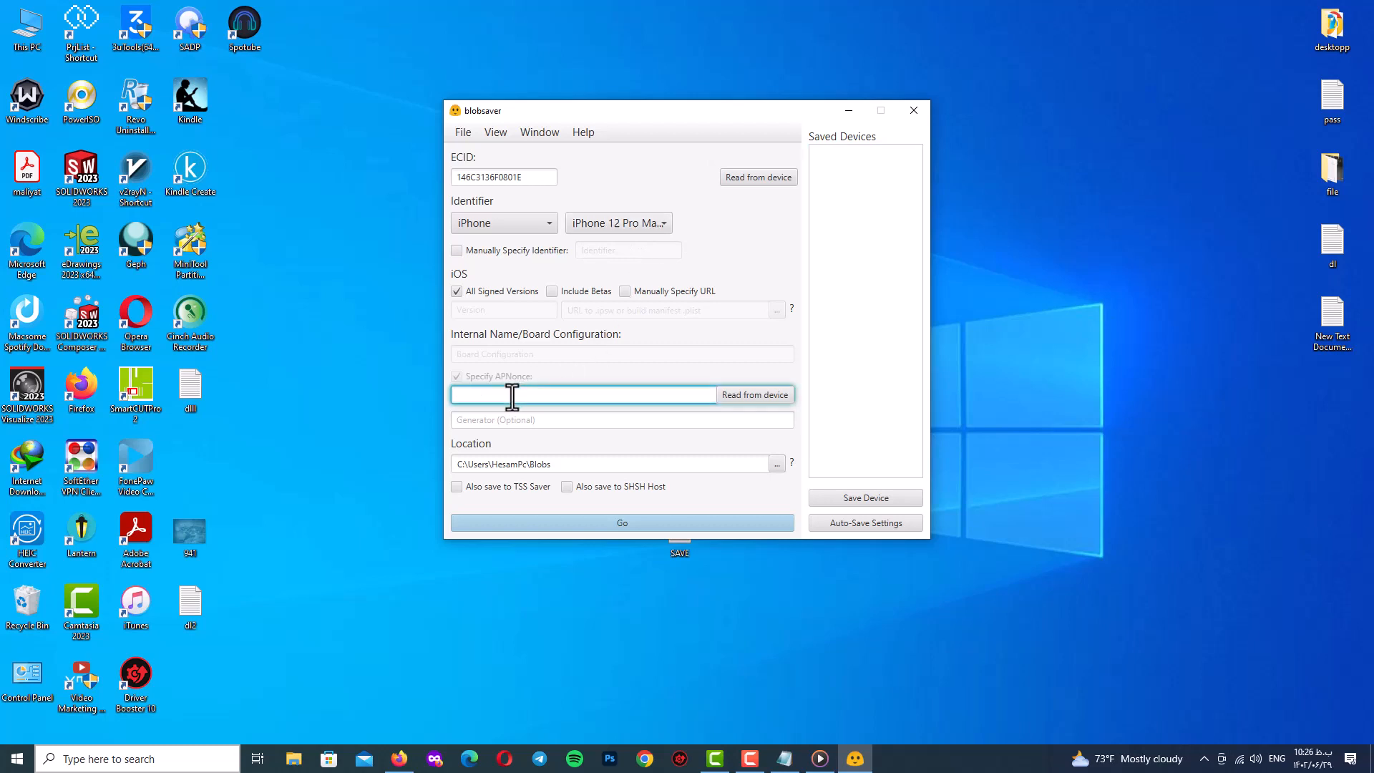
Enable Also save to TSS Saver and Also save to SHSH Host for the blobs.
click(614, 419)
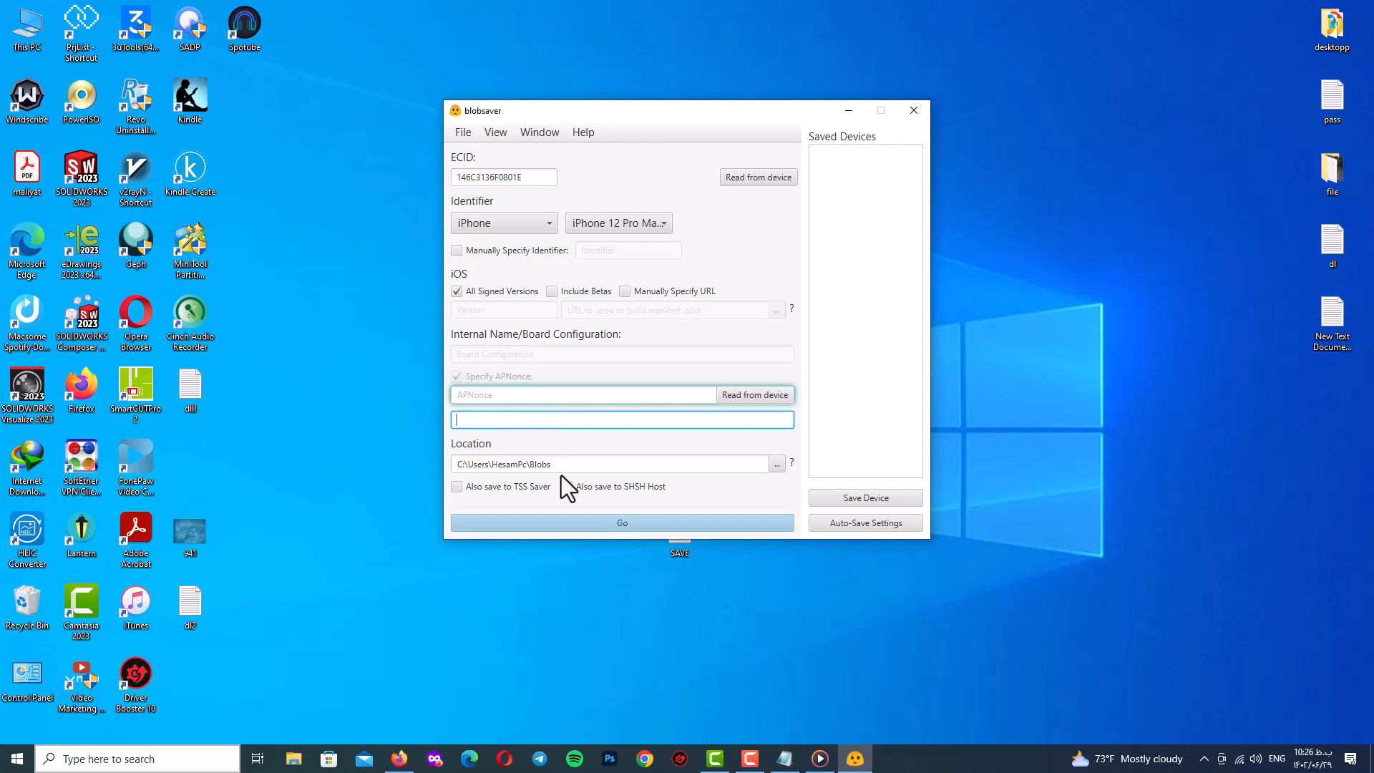
click(552, 395)
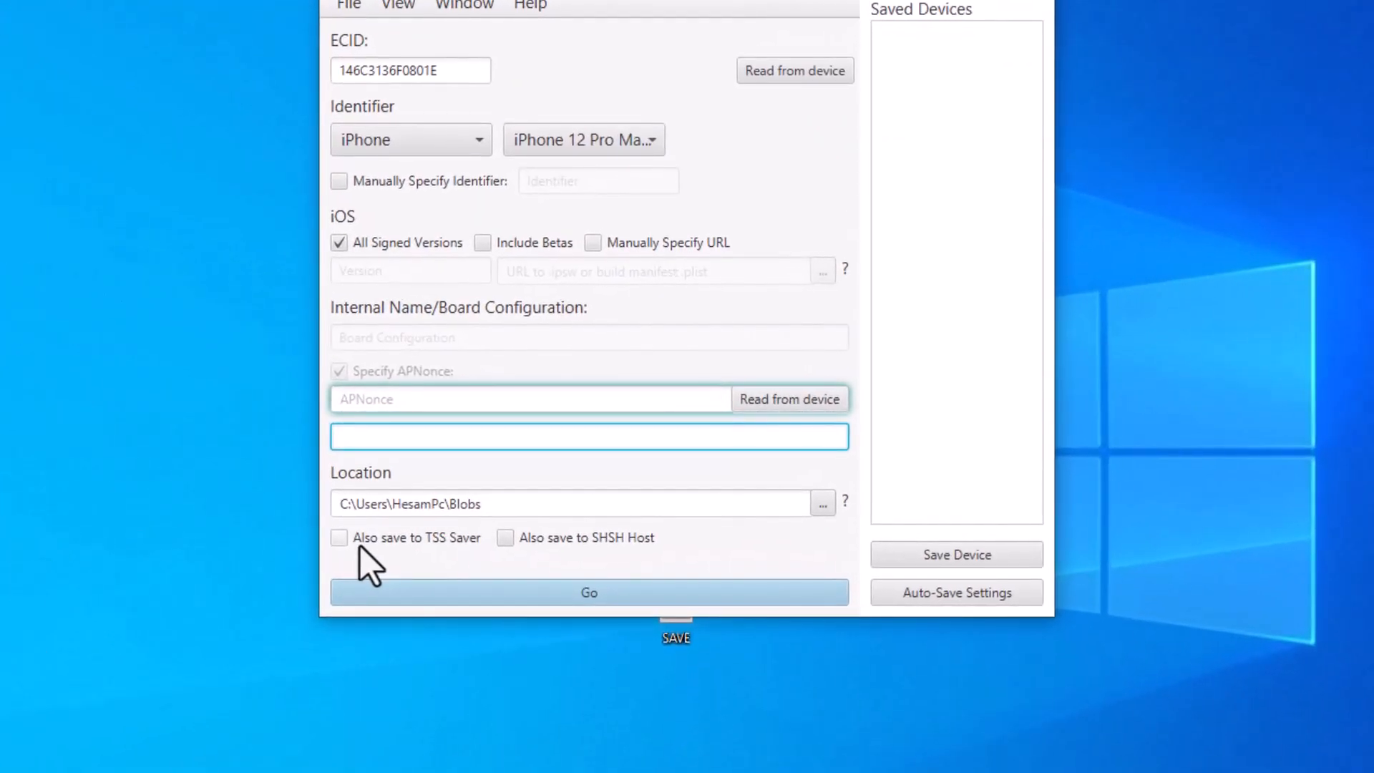
click(340, 537)
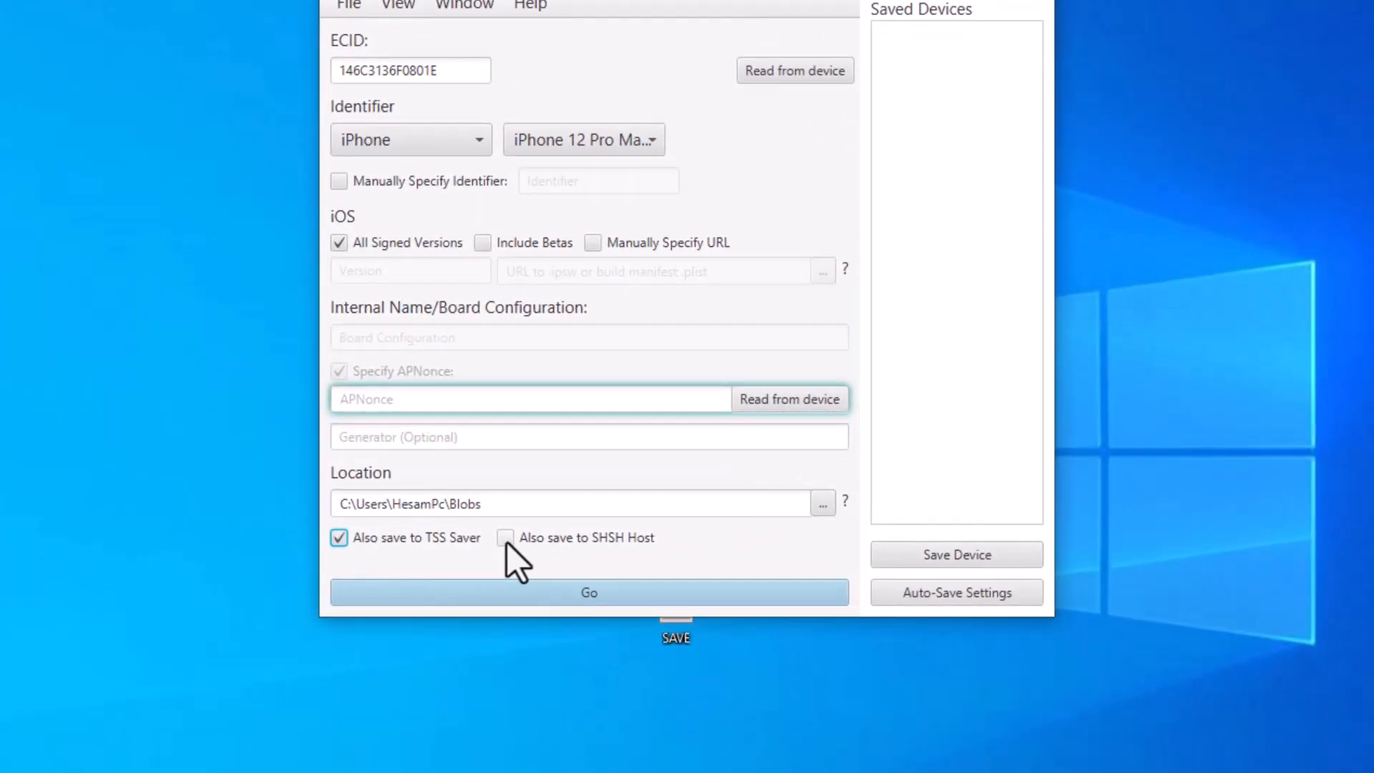
click(505, 536)
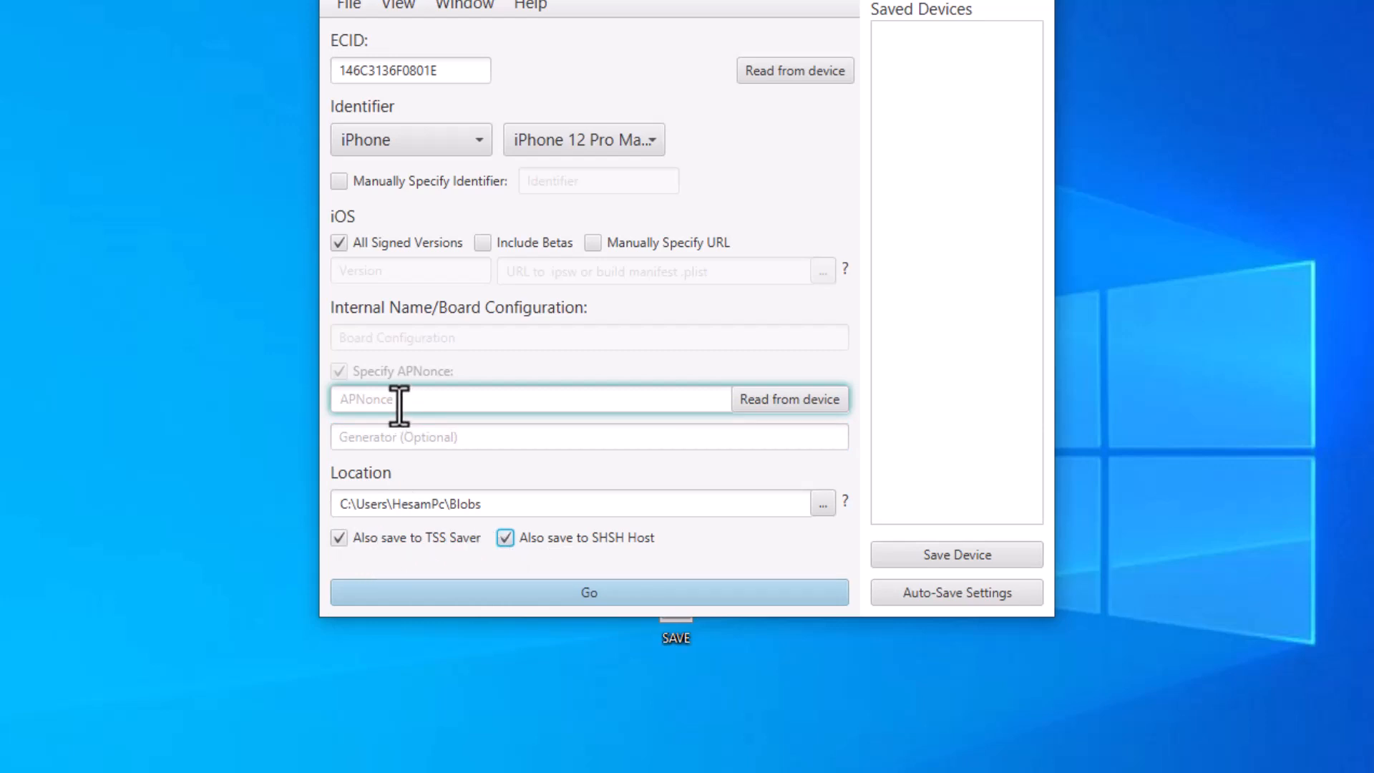
Read the APNonce from the connected iPhone, agreeing to enter recovery mode.
click(588, 436)
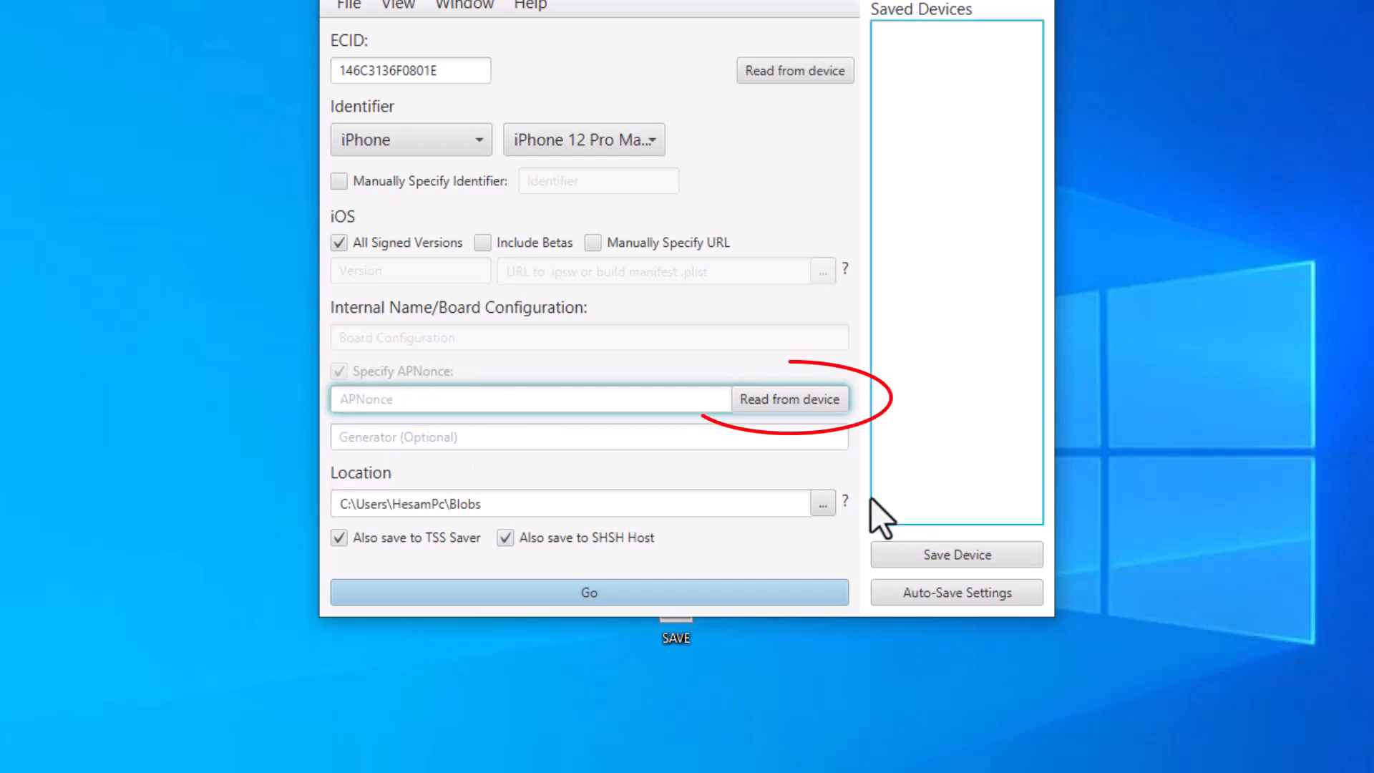
click(787, 400)
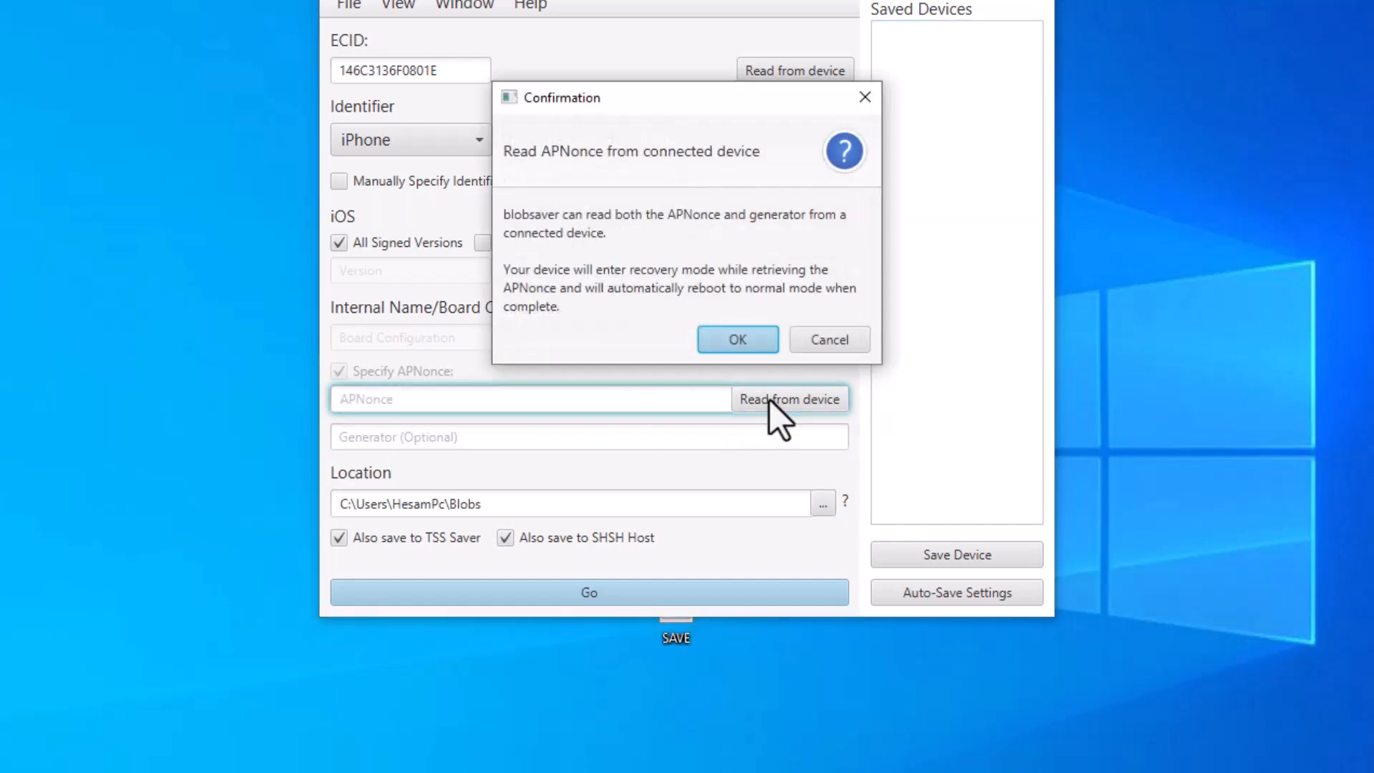
mouse_move(575, 193)
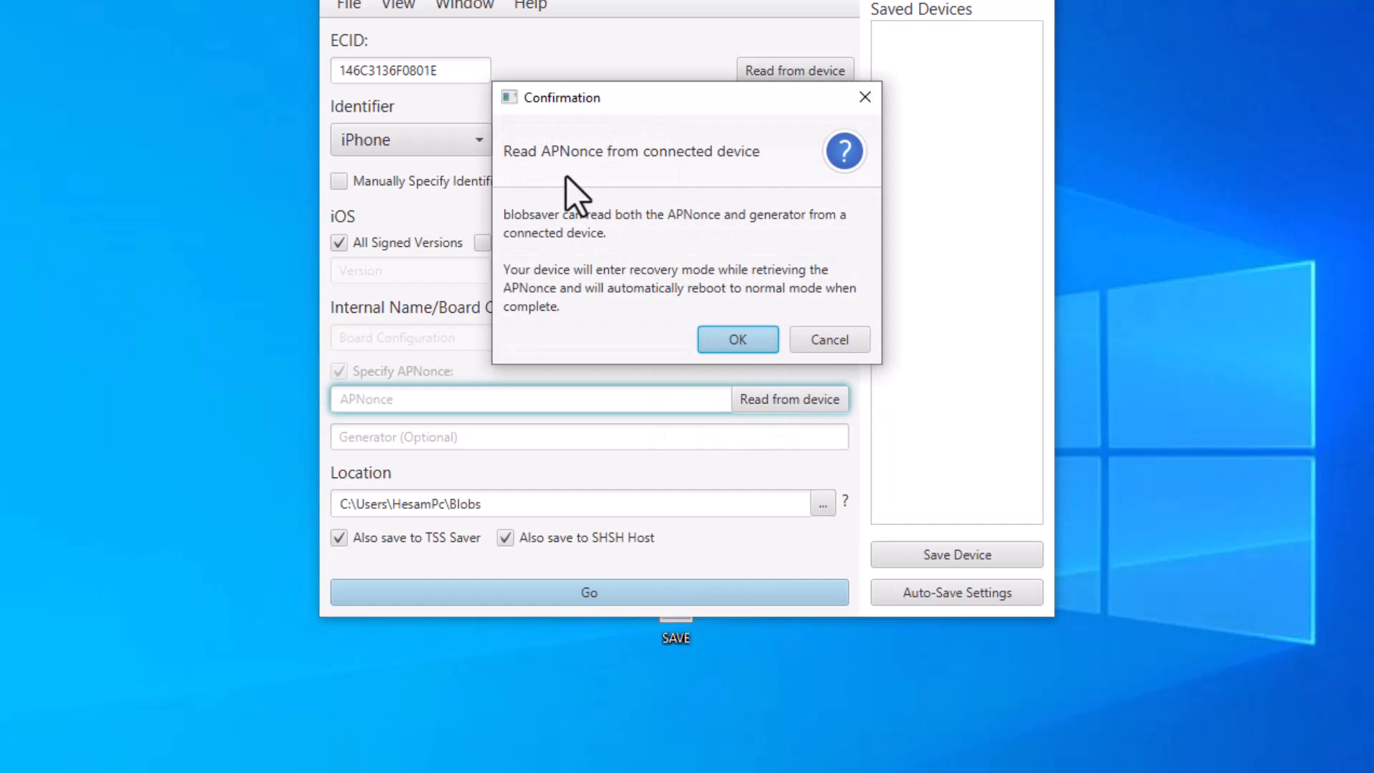
mouse_move(678, 207)
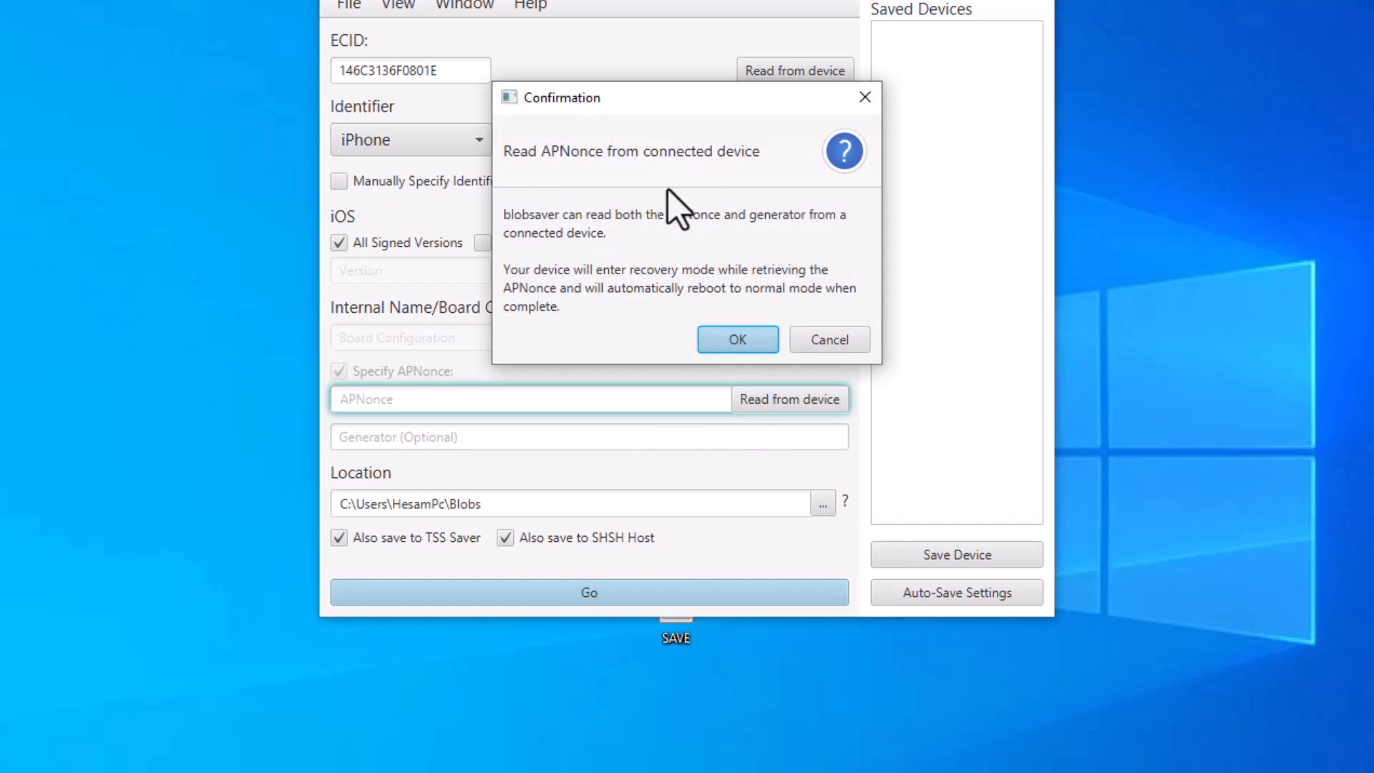
mouse_move(588, 264)
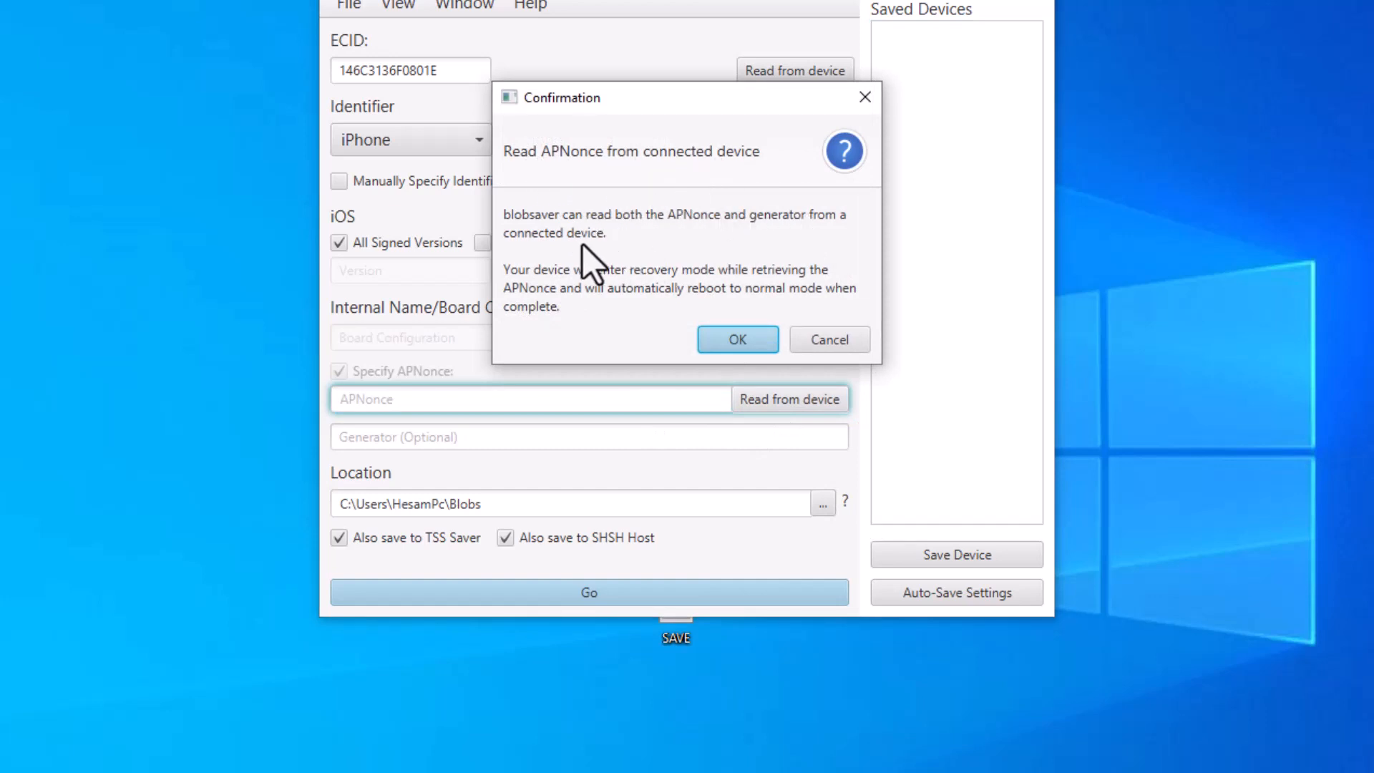
mouse_move(770, 279)
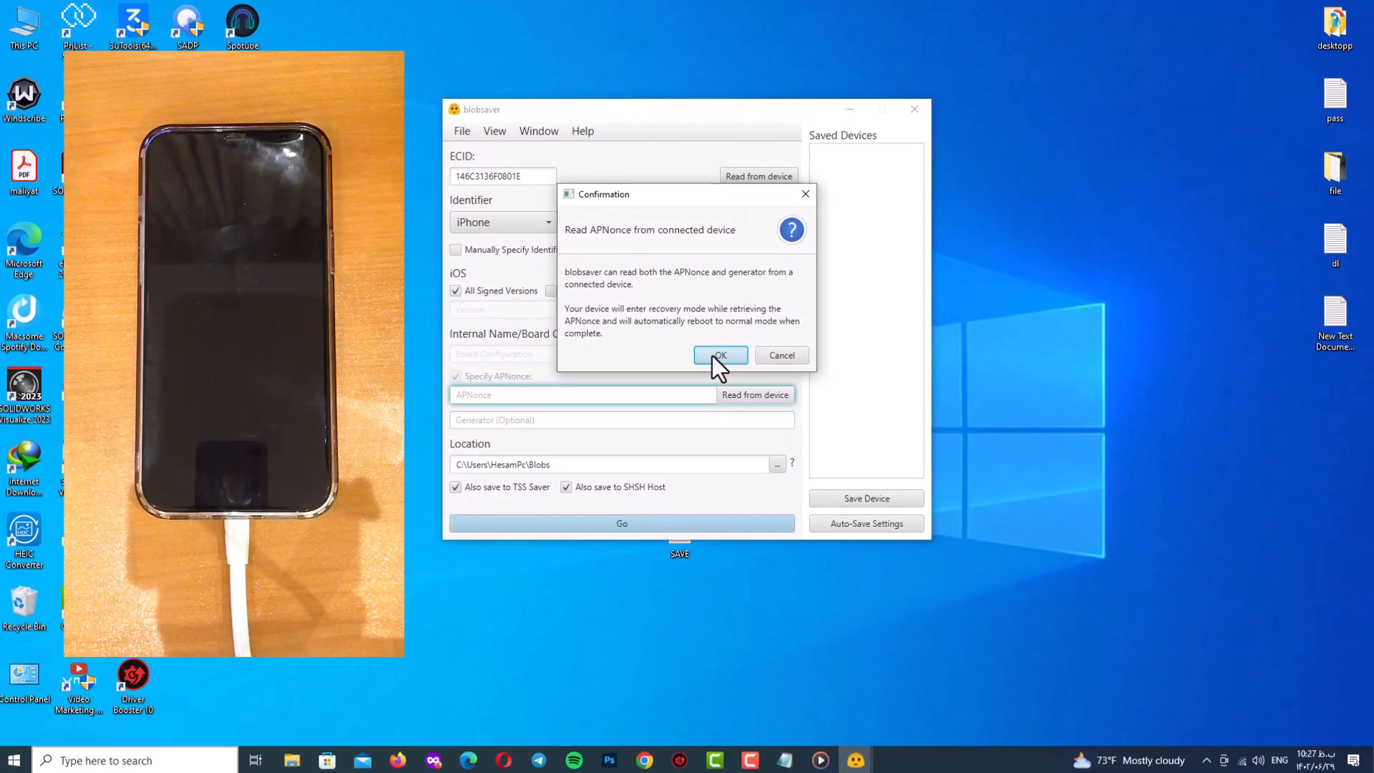
click(720, 354)
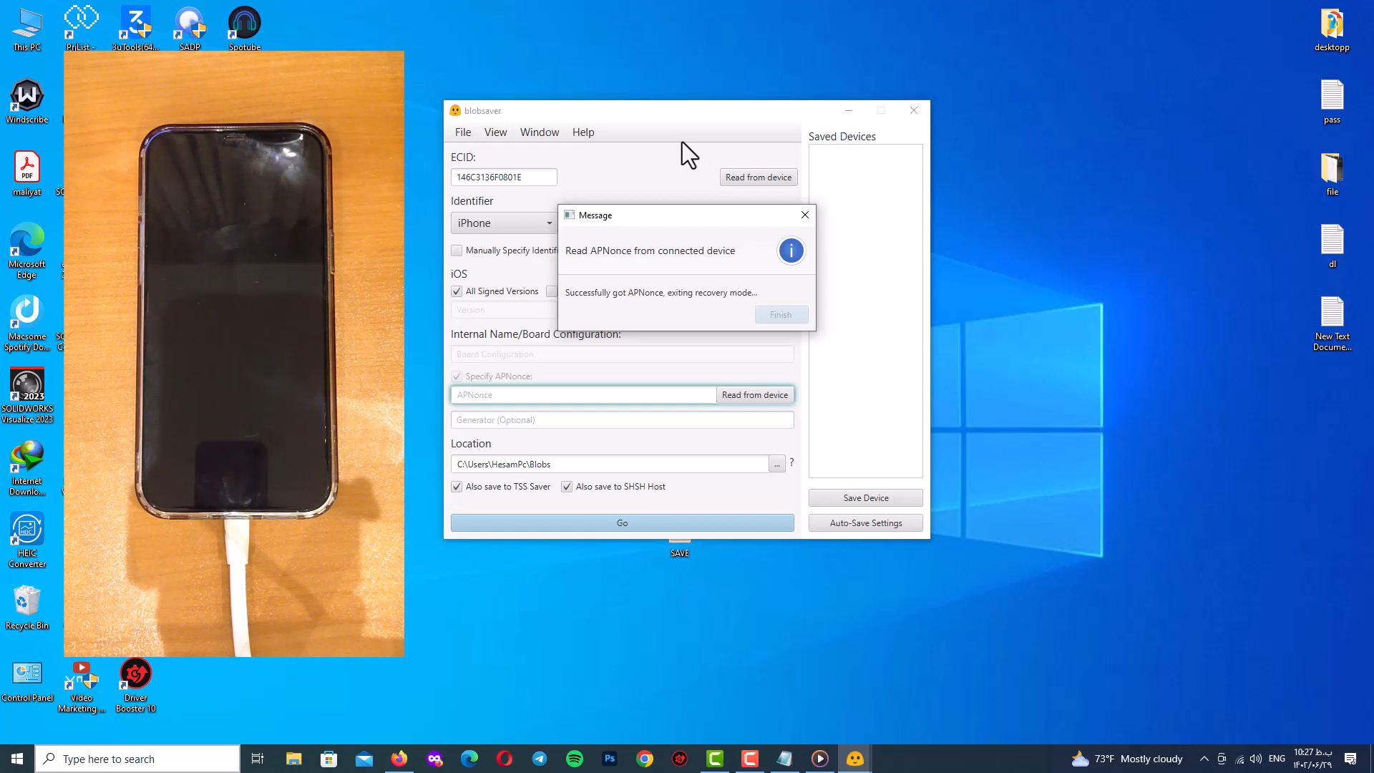
mouse_move(734, 301)
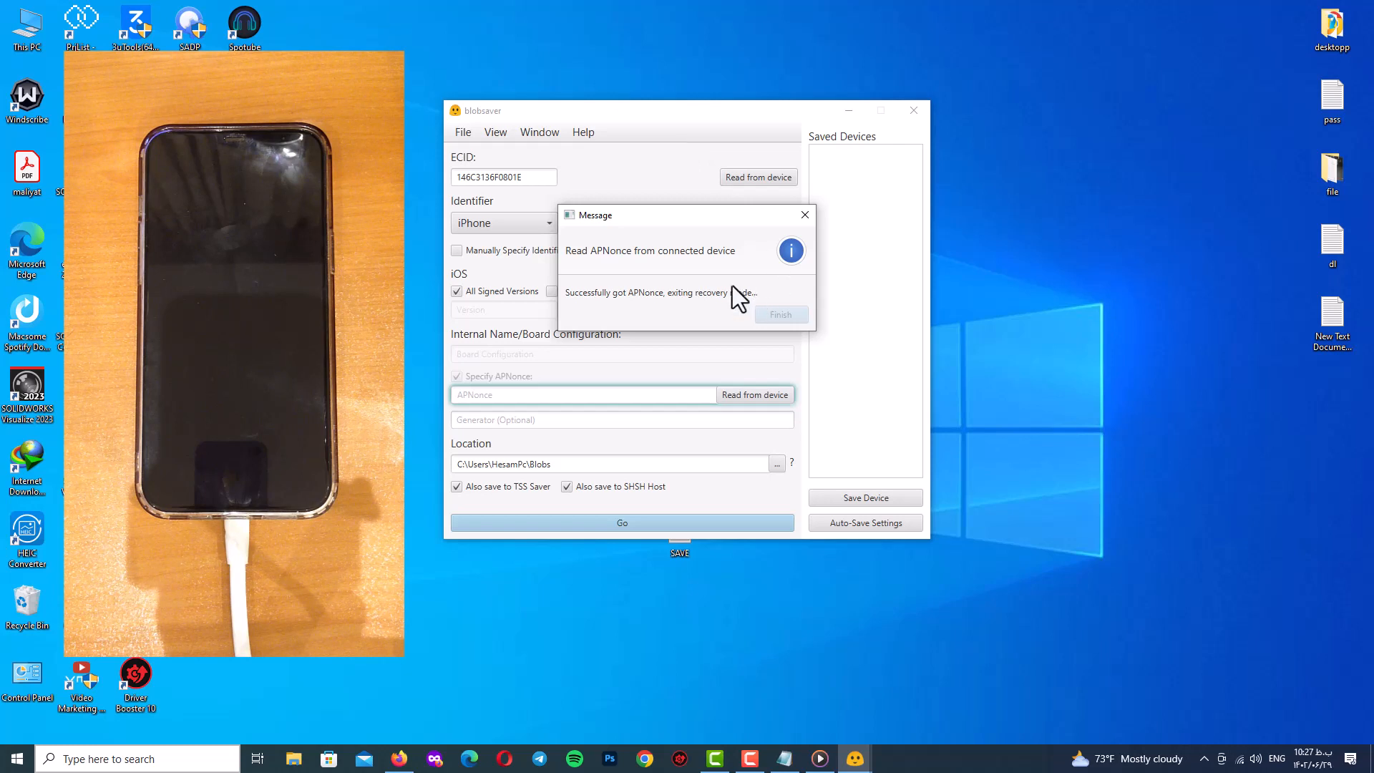
mouse_move(611, 309)
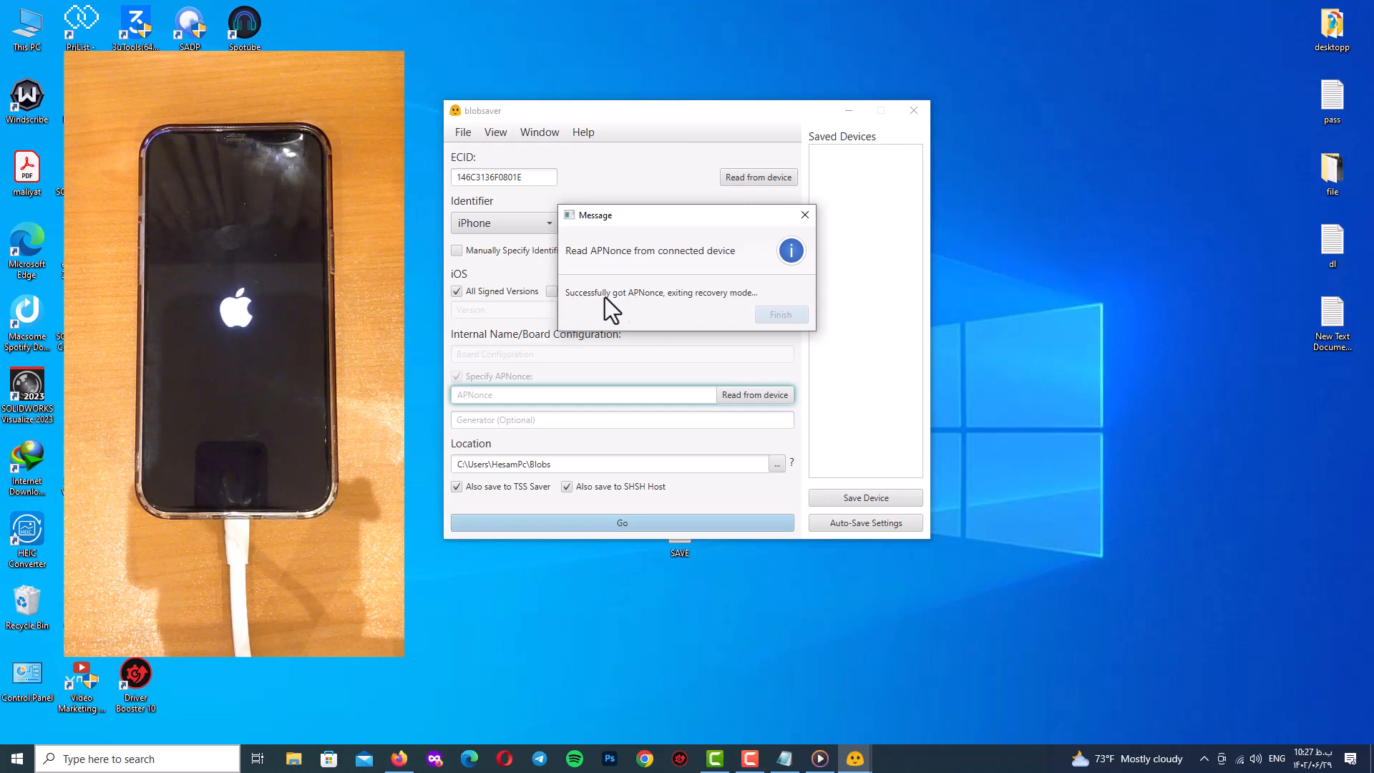
mouse_move(723, 304)
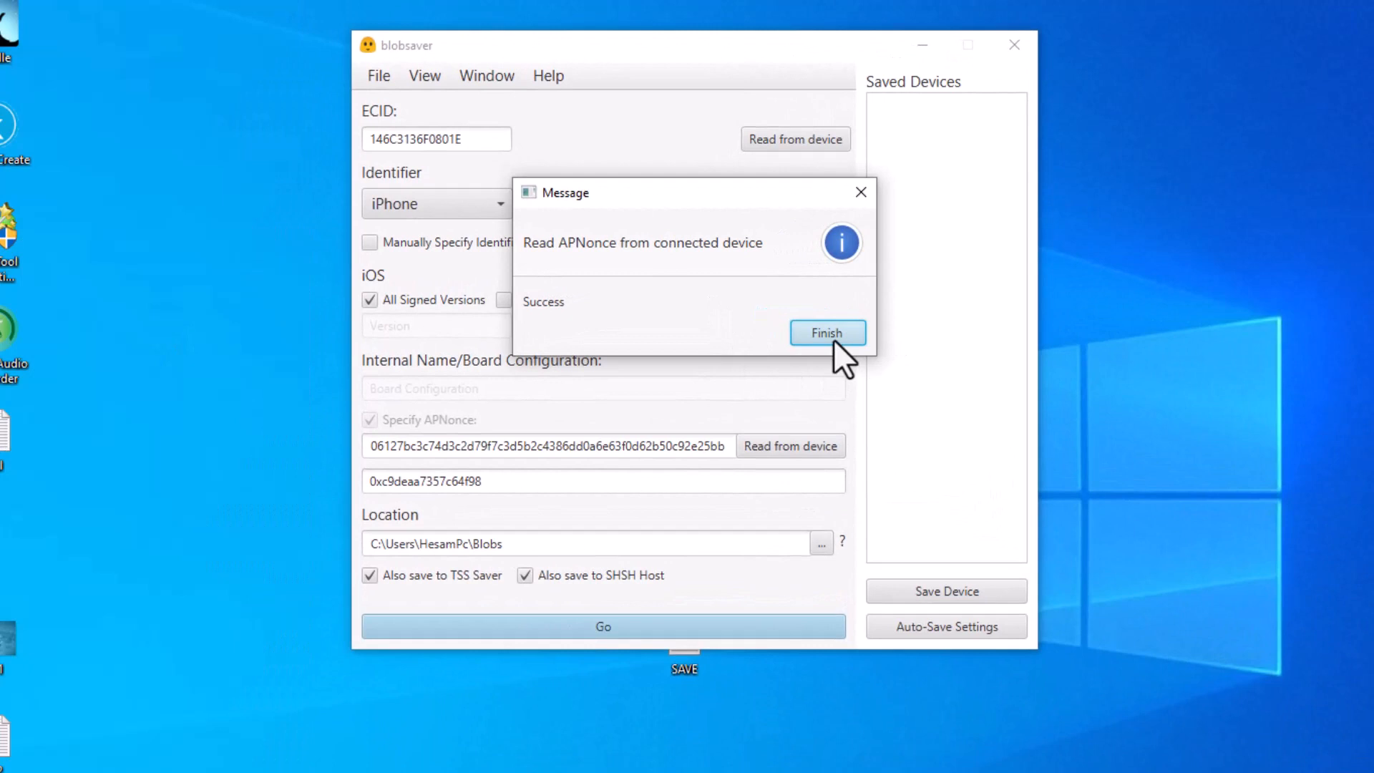
Dismiss the success message and record APNonce 0xc9deaa7357c64f98 next to the ECID in Form.txt.
click(826, 333)
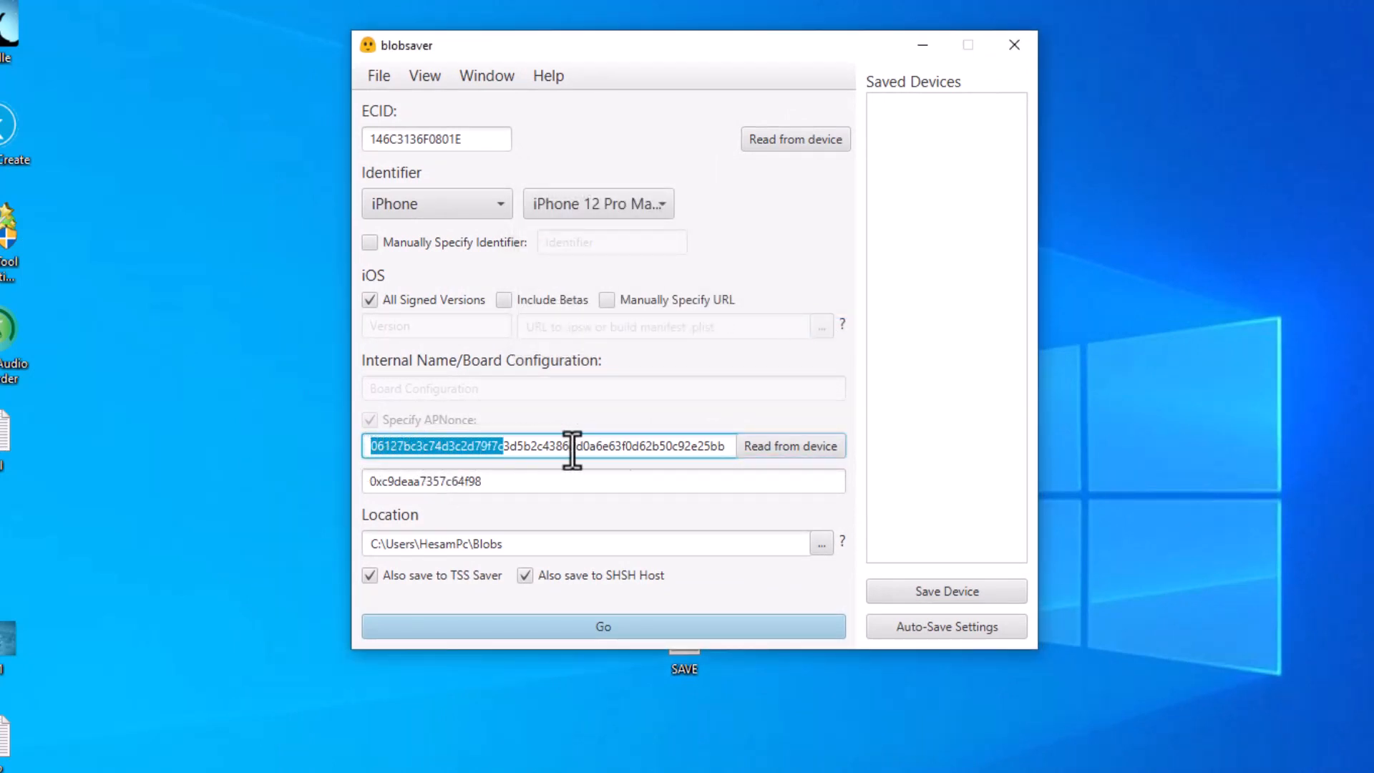
right_click(569, 445)
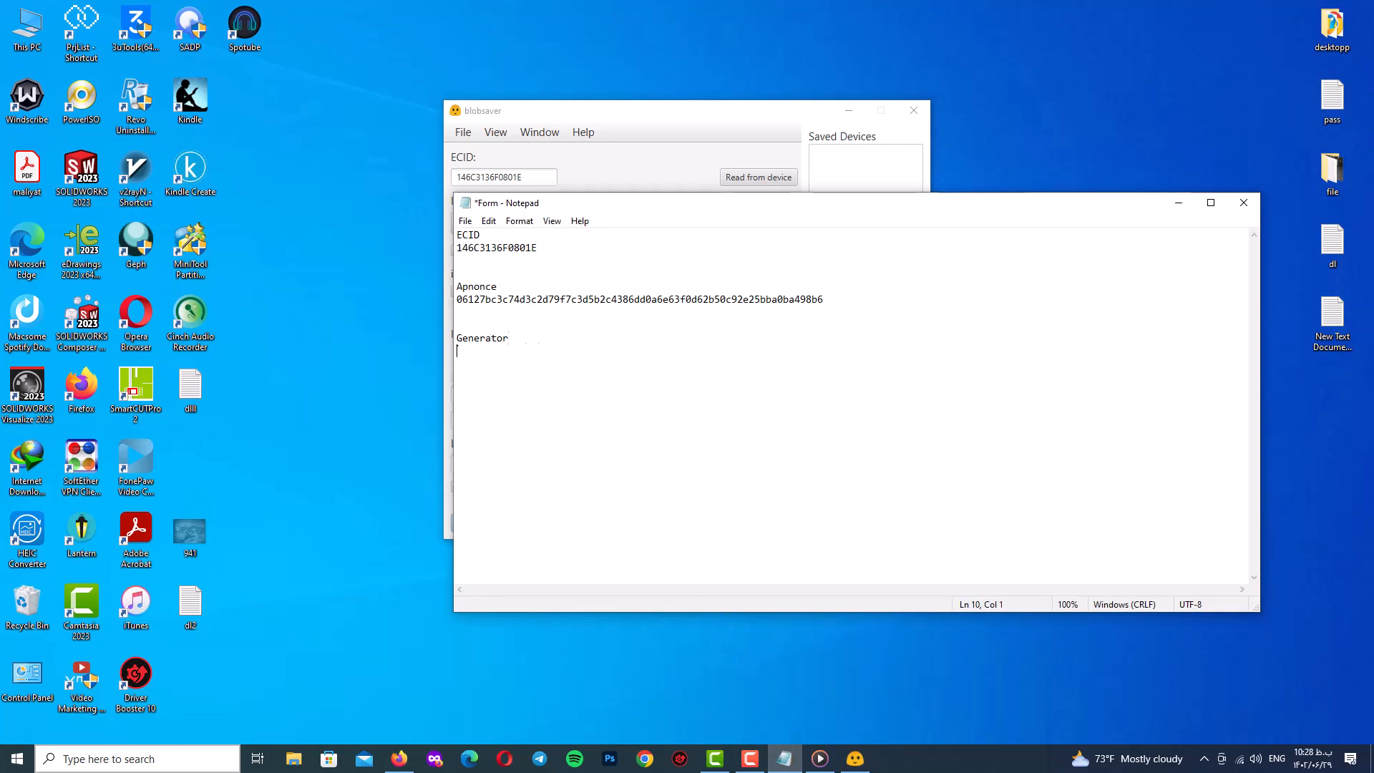
text(0xc9deaa7357c64f98)
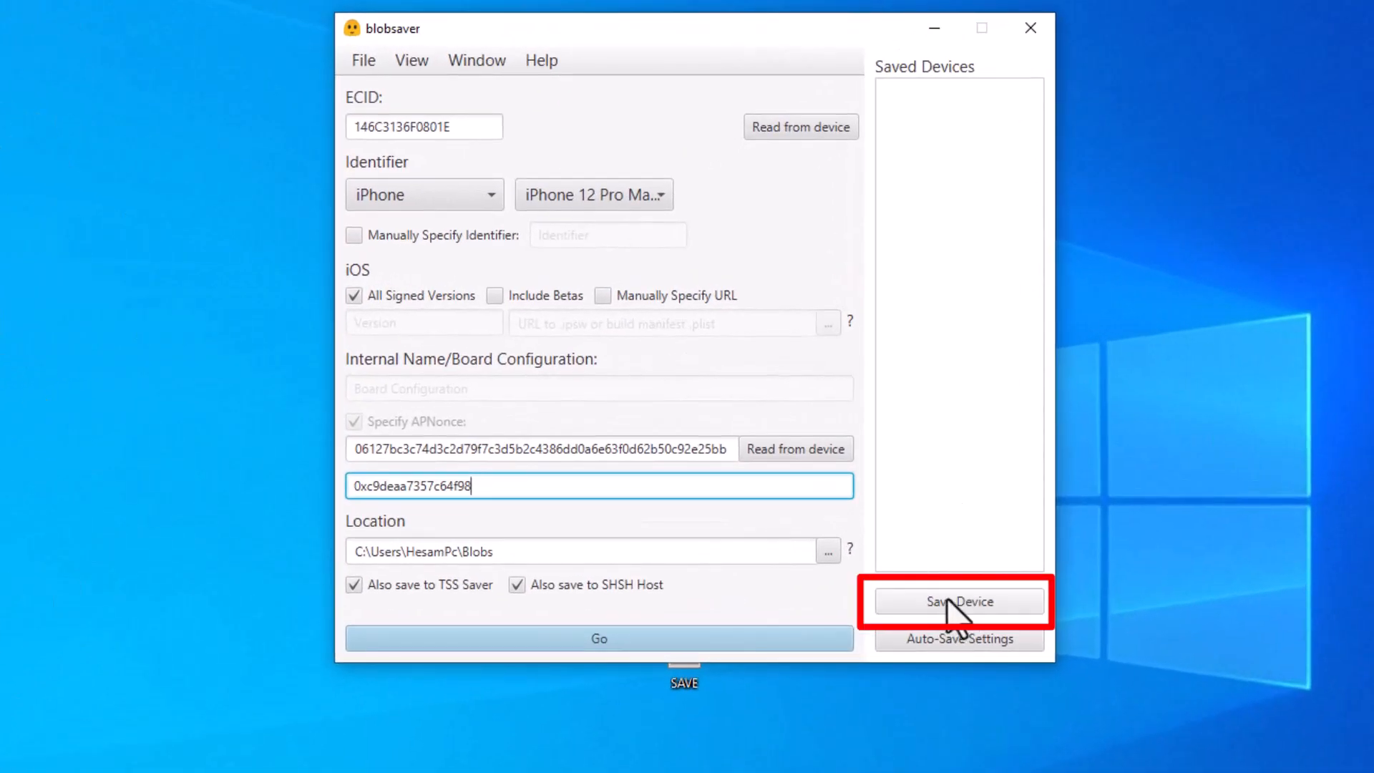
Save the device under the name 'iphon 12 promax' via Save Device.
click(959, 601)
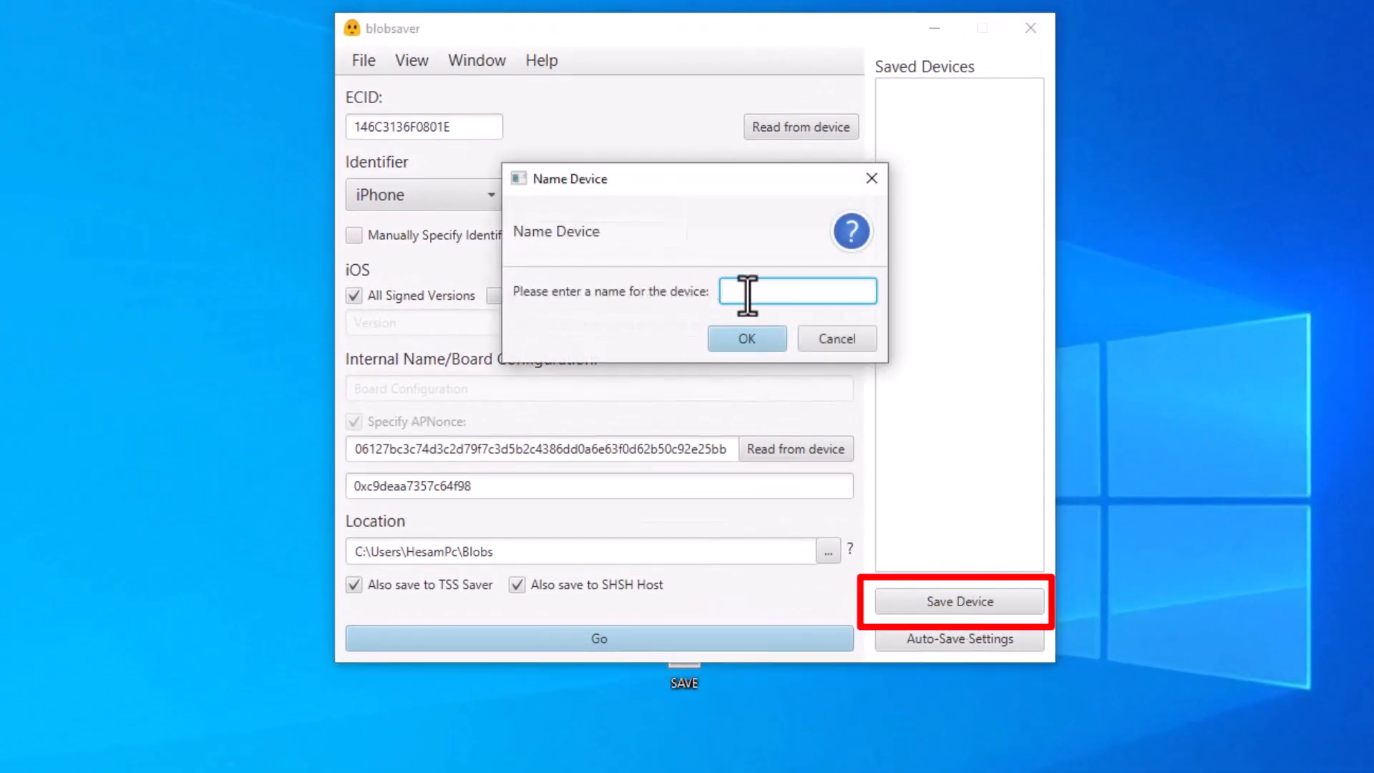
text(i)
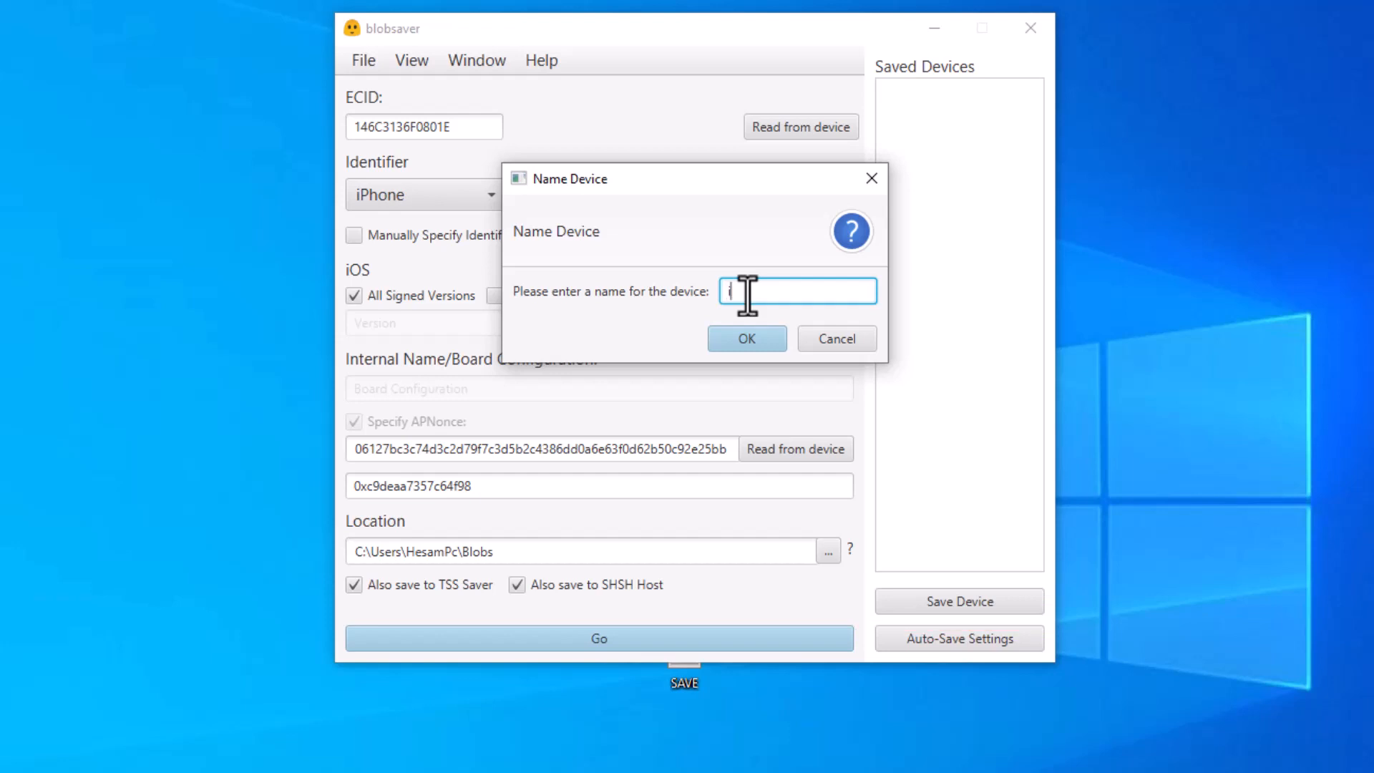
text(iphon)
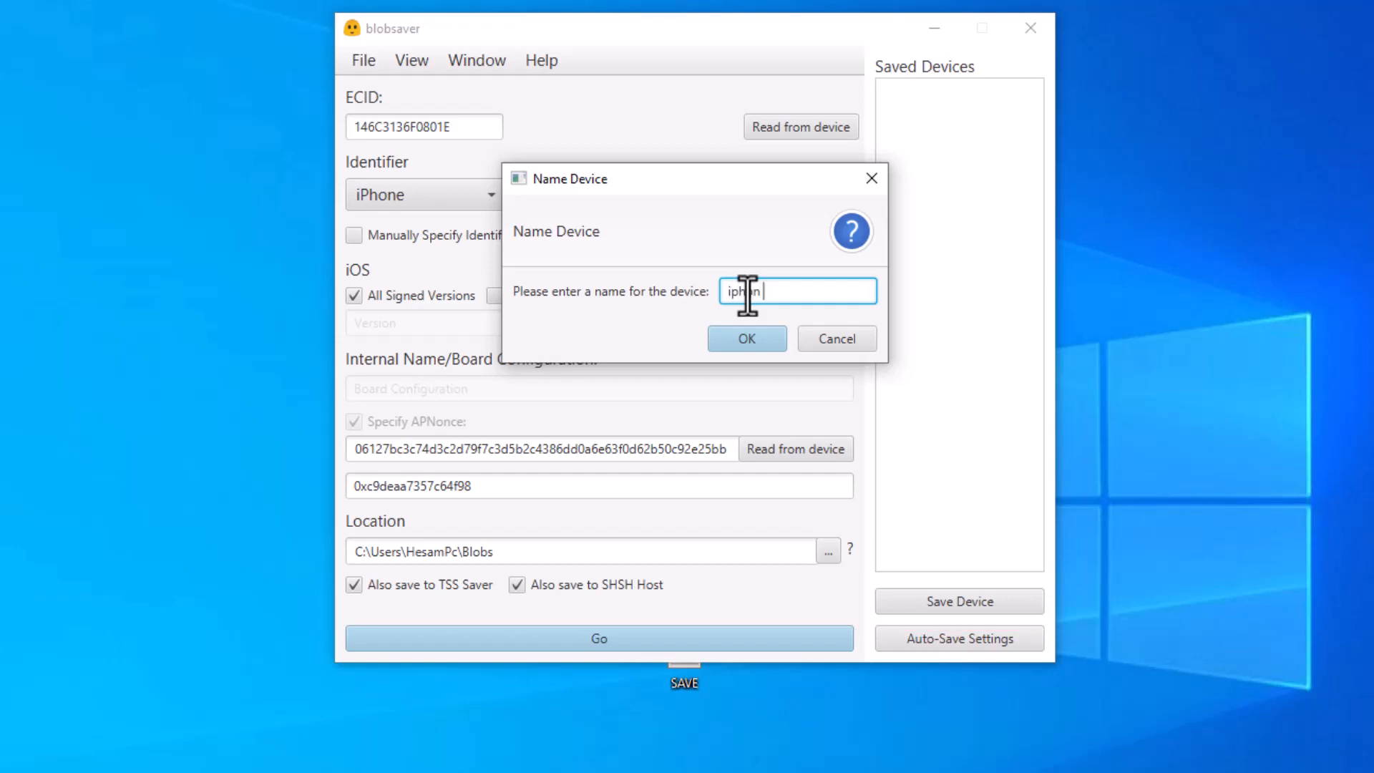
text(12)
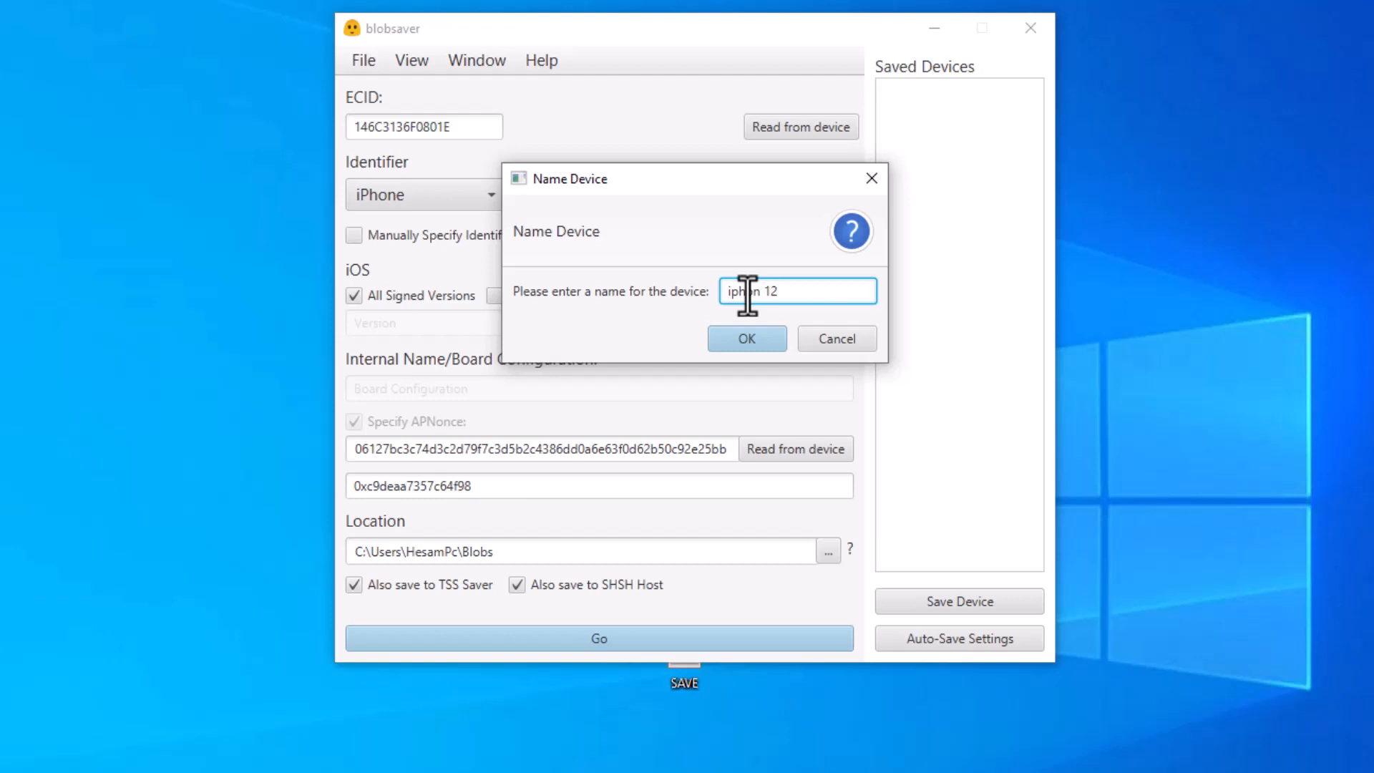
text(promax)
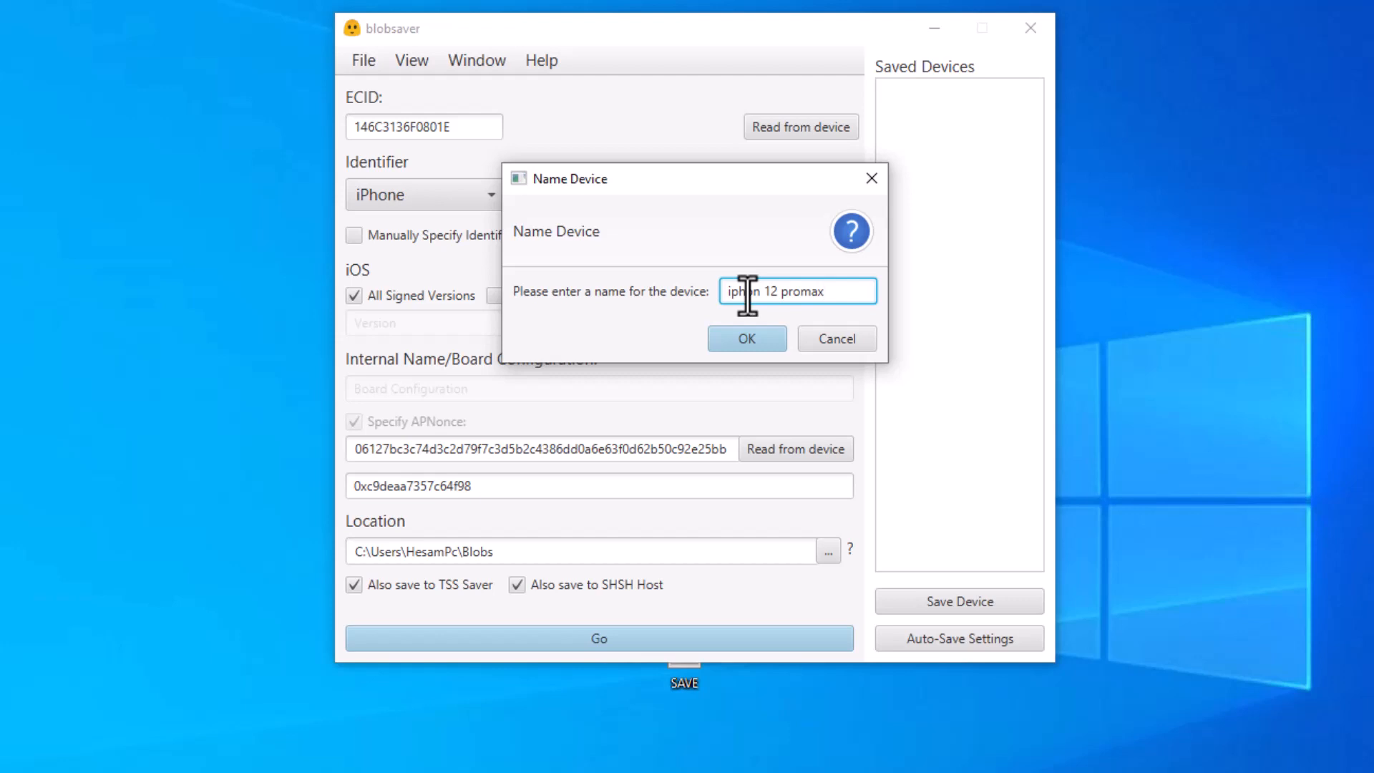
click(746, 338)
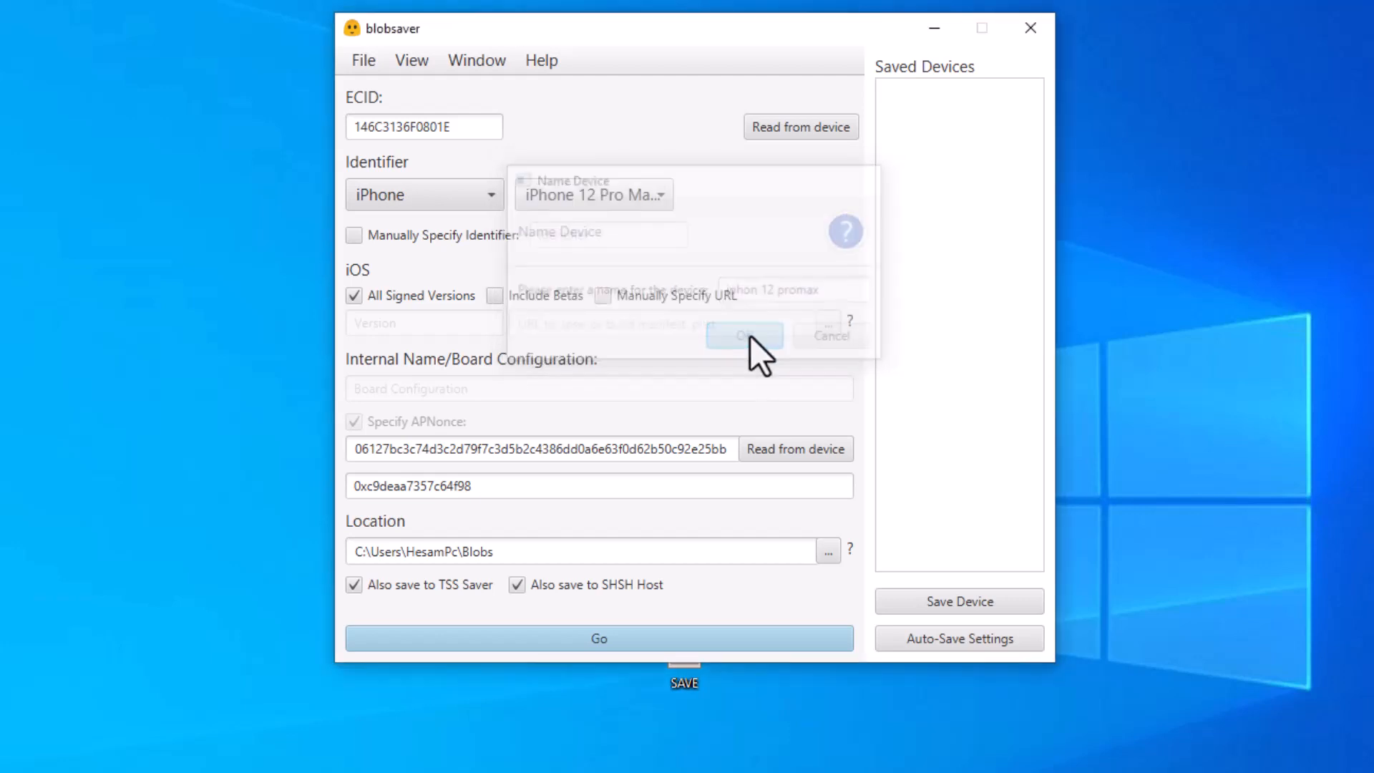
click(744, 335)
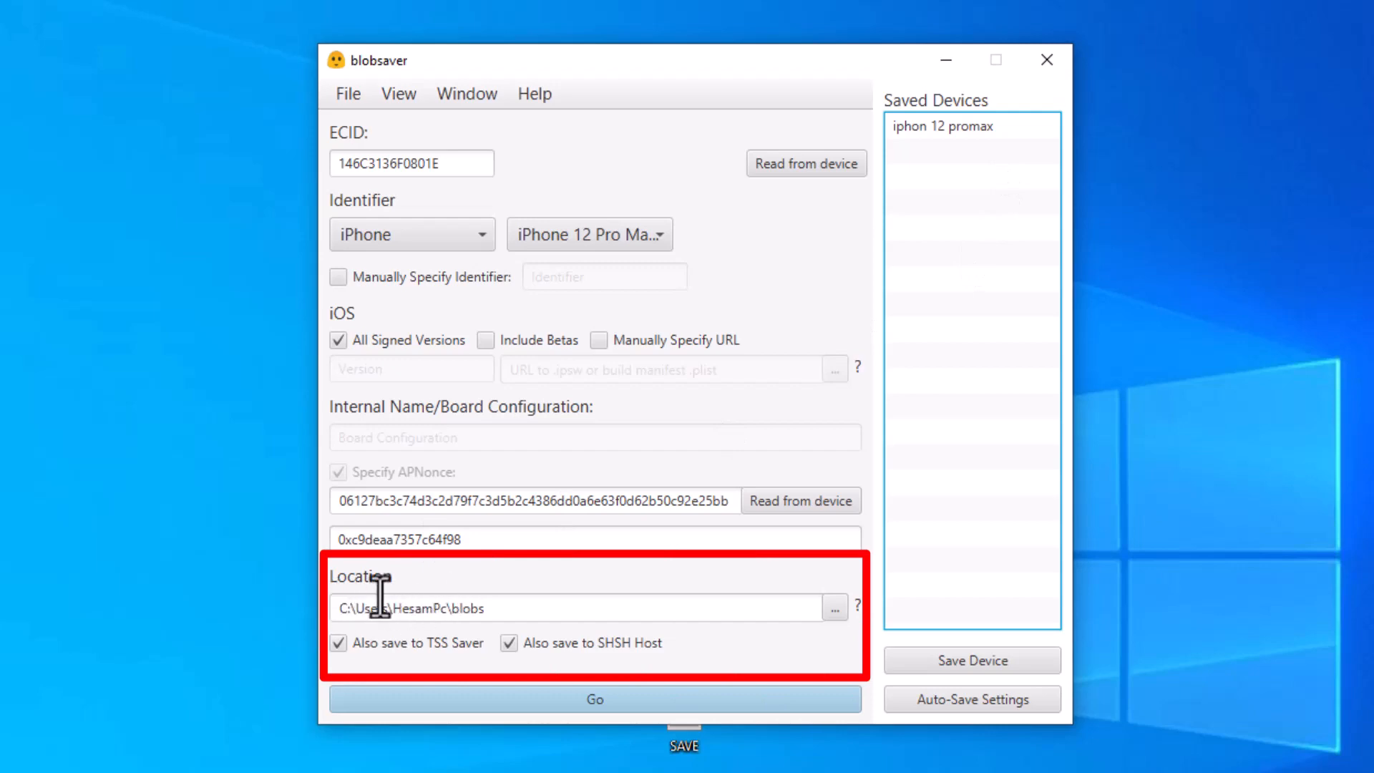
mouse_move(837, 607)
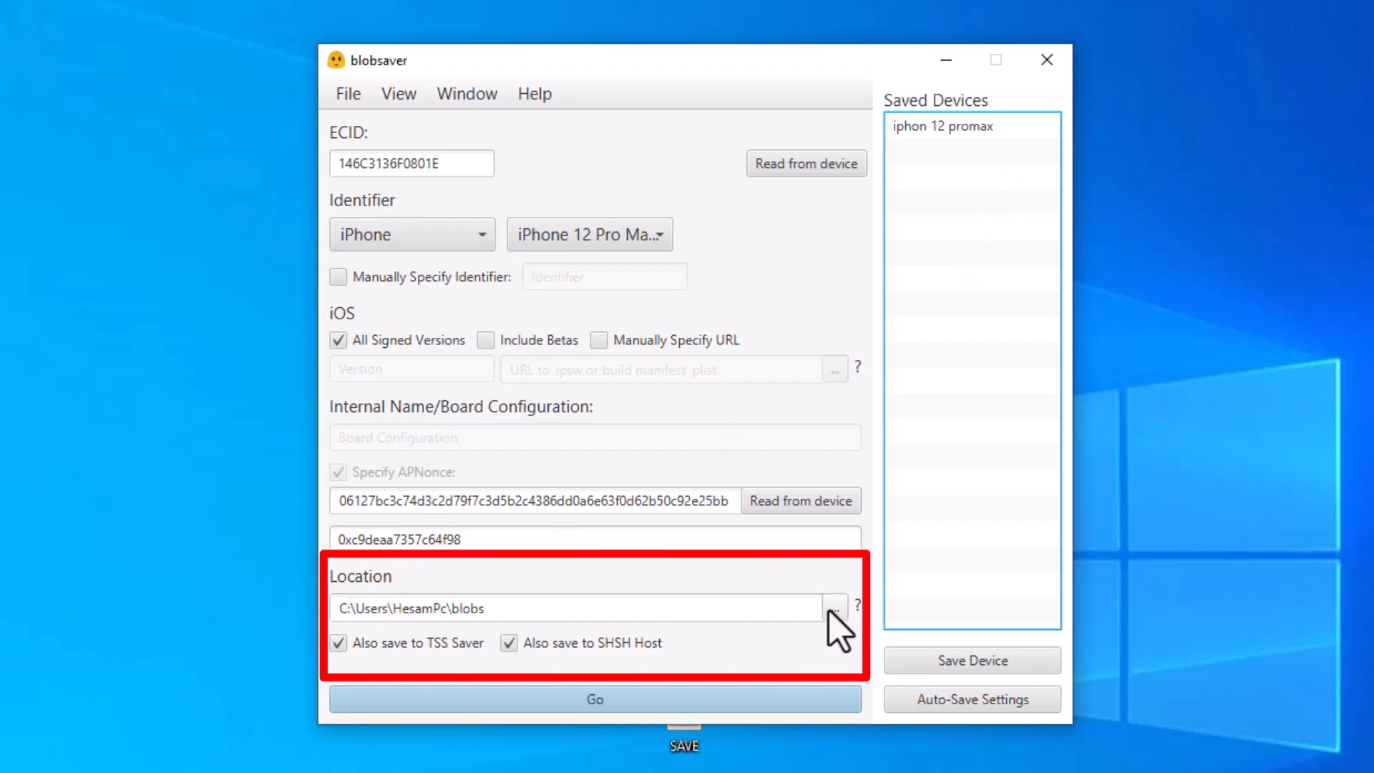
Create a Blobs folder on the Desktop and select it as the blob save location.
click(833, 607)
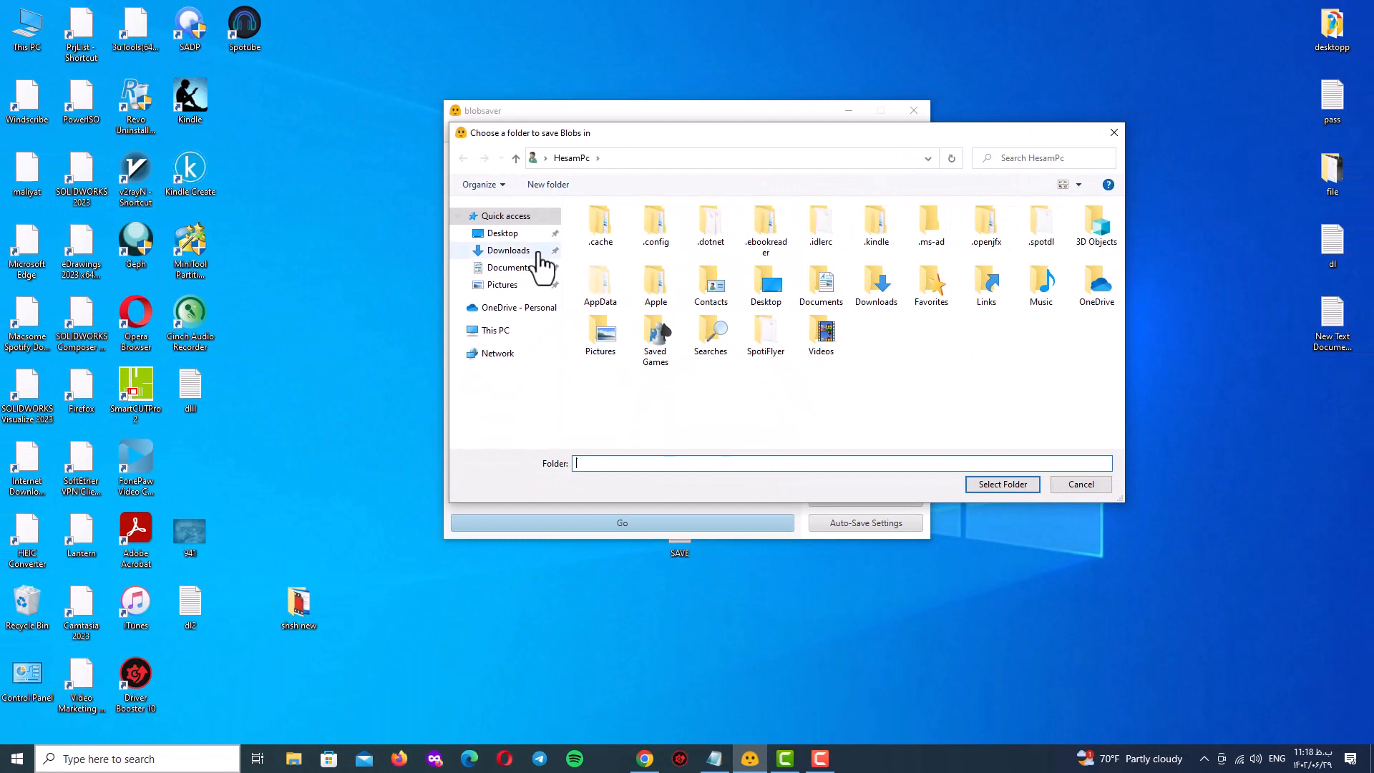
click(502, 233)
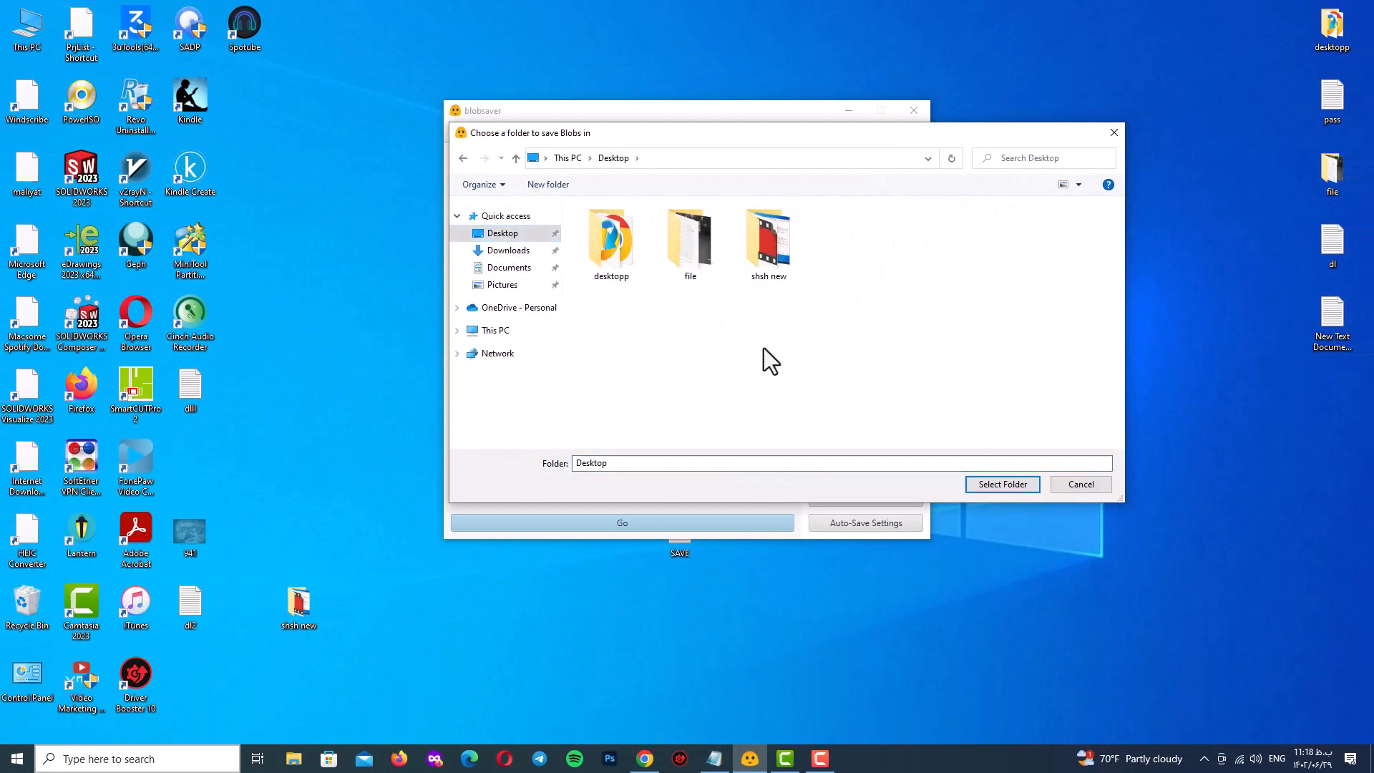
right_click(763, 360)
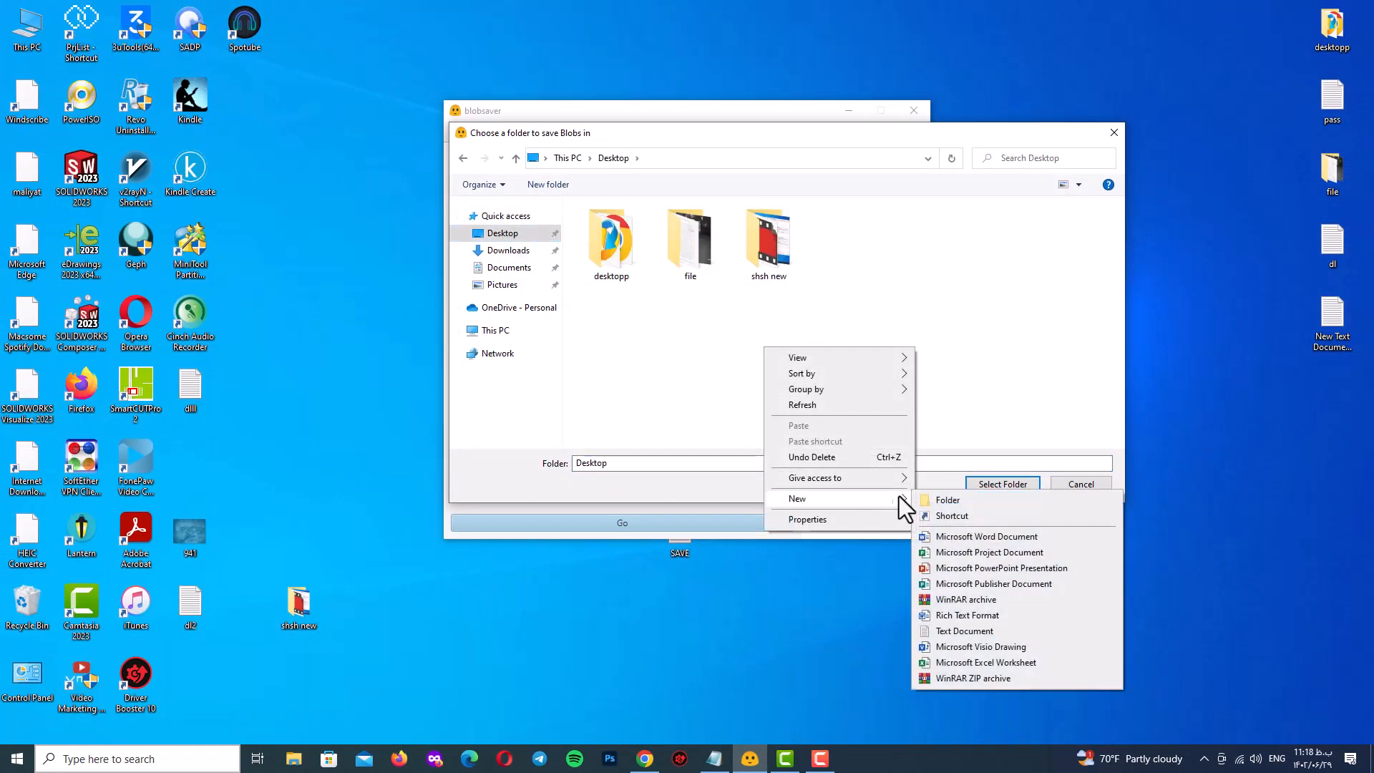
click(948, 499)
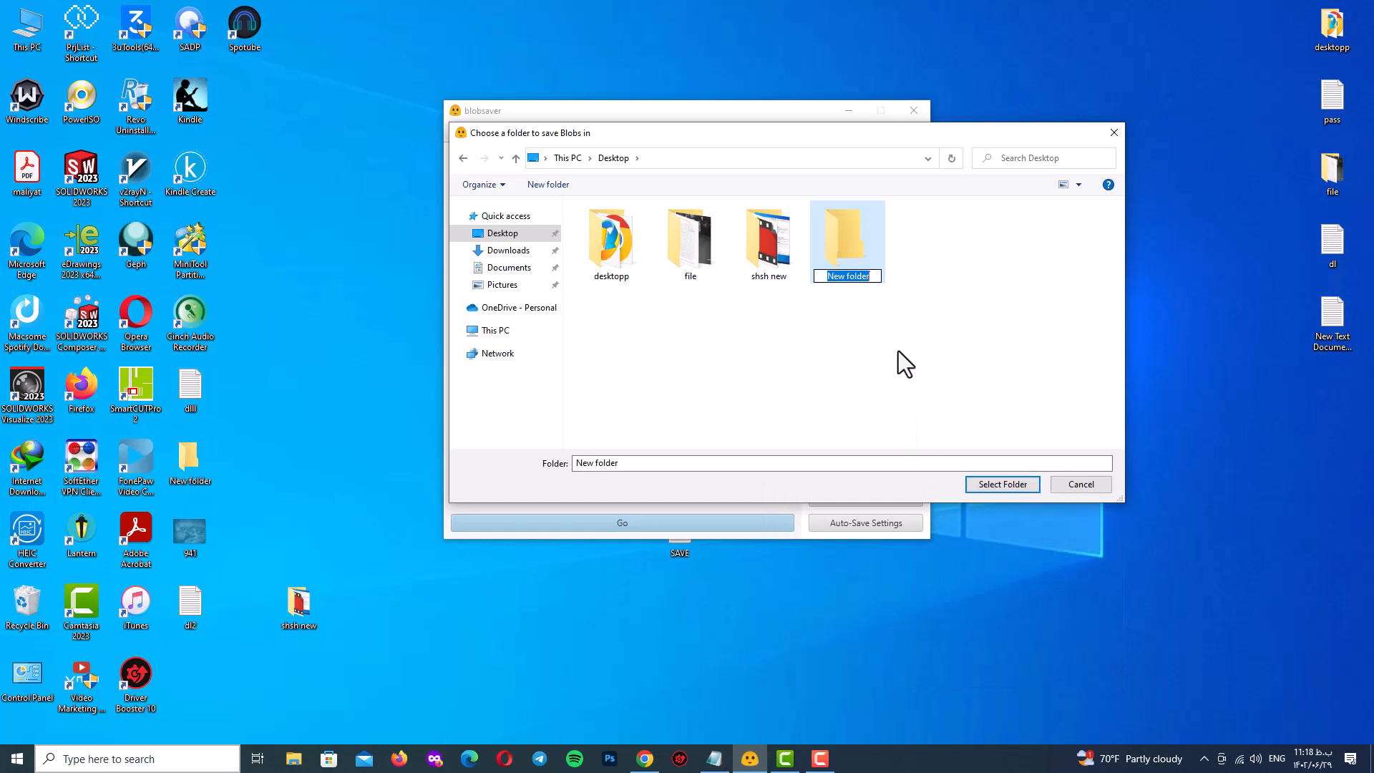
text(Blobs)
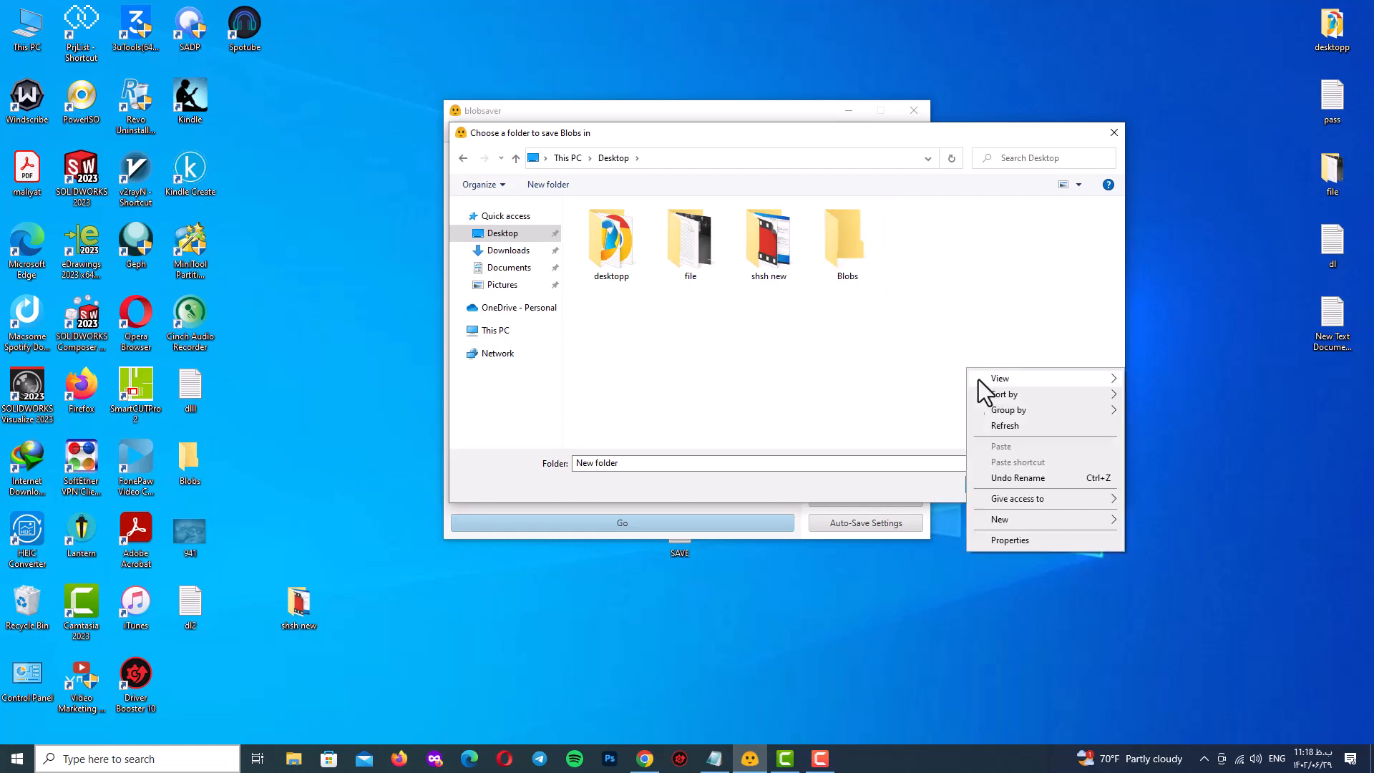
double_click(845, 236)
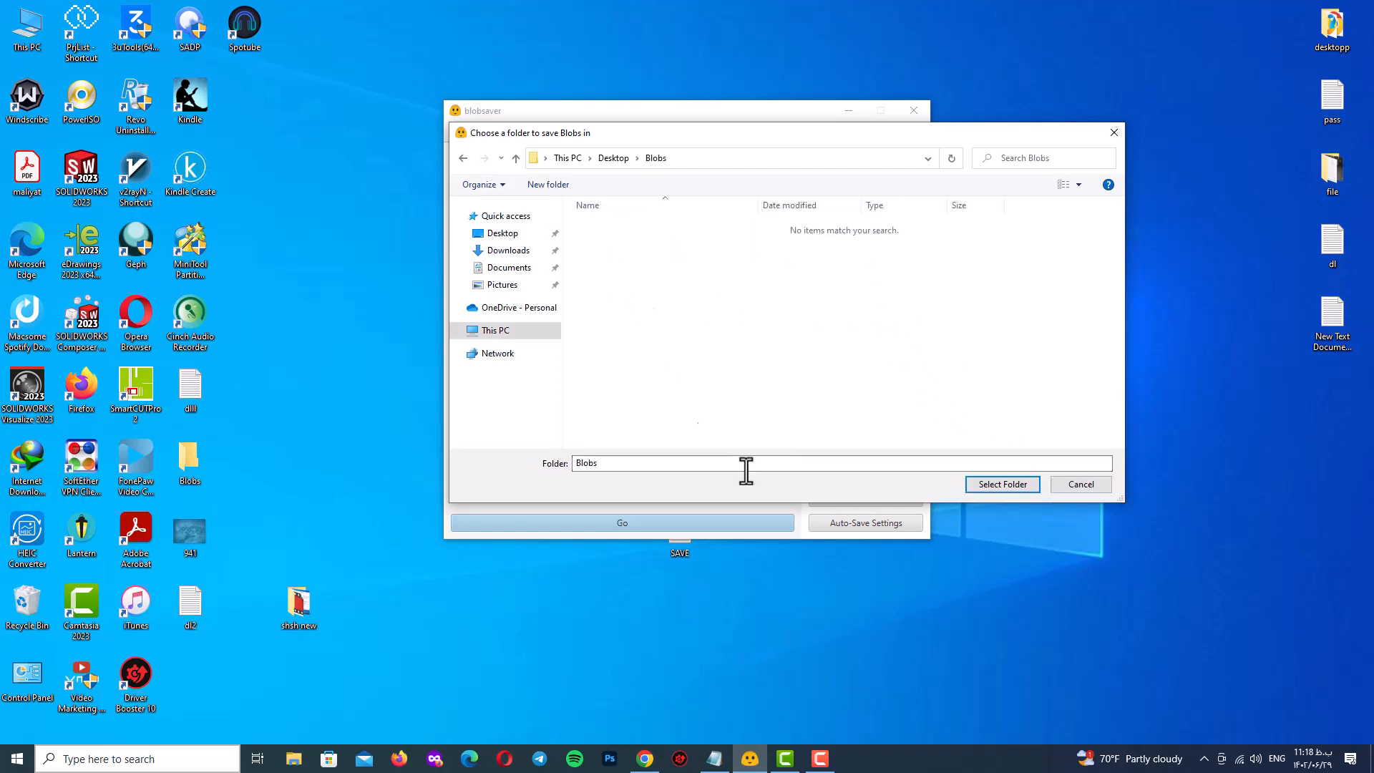
click(1002, 484)
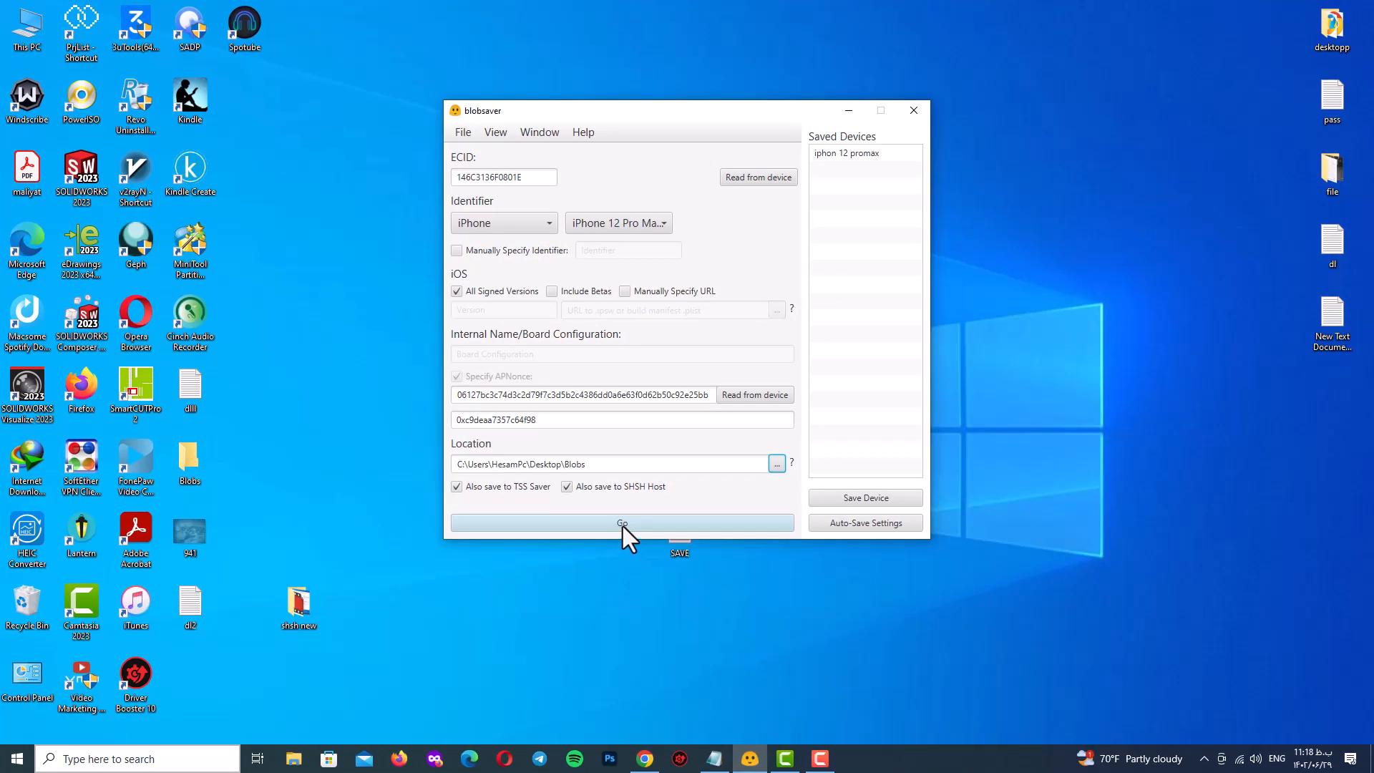
Run Go to save the iOS 17.0 and 16.6.1 blobs into Blobs and dismiss the success message.
click(623, 524)
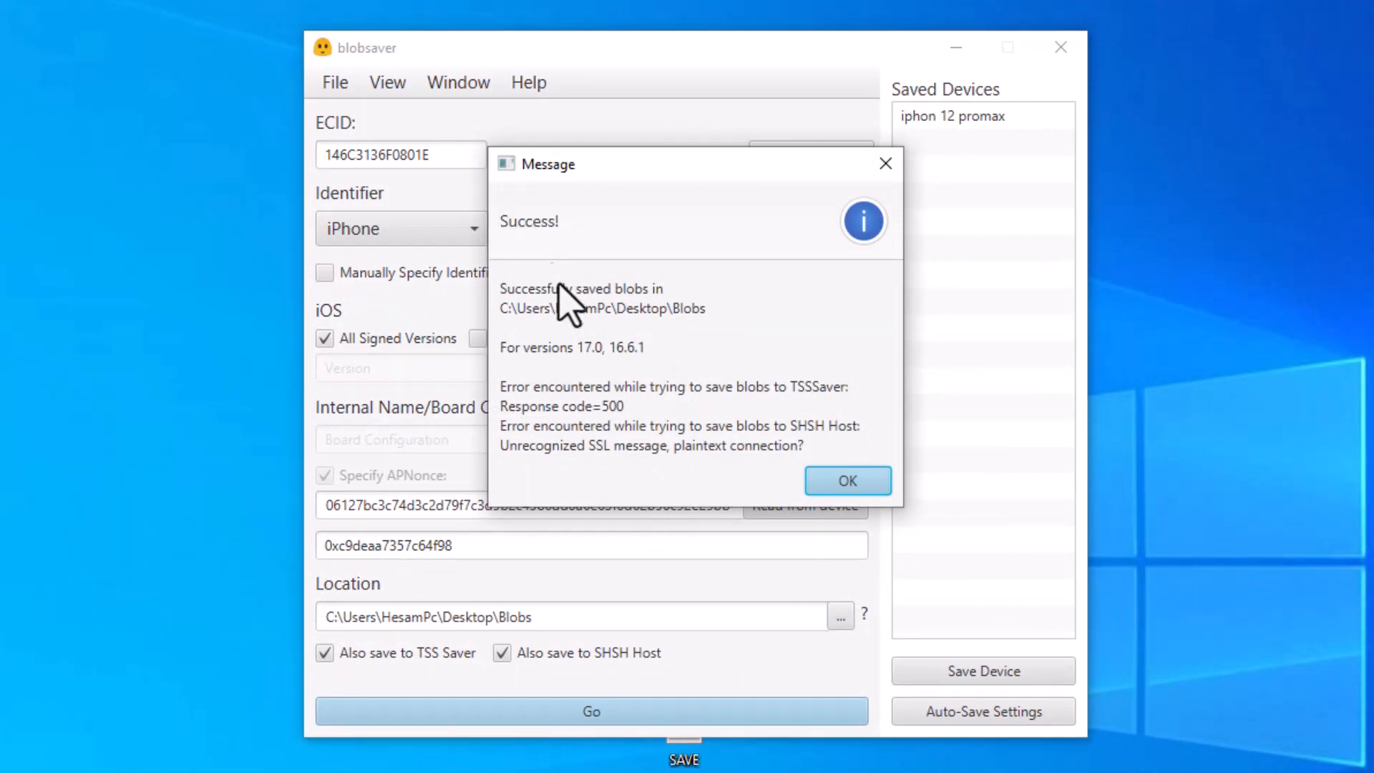
mouse_move(526, 376)
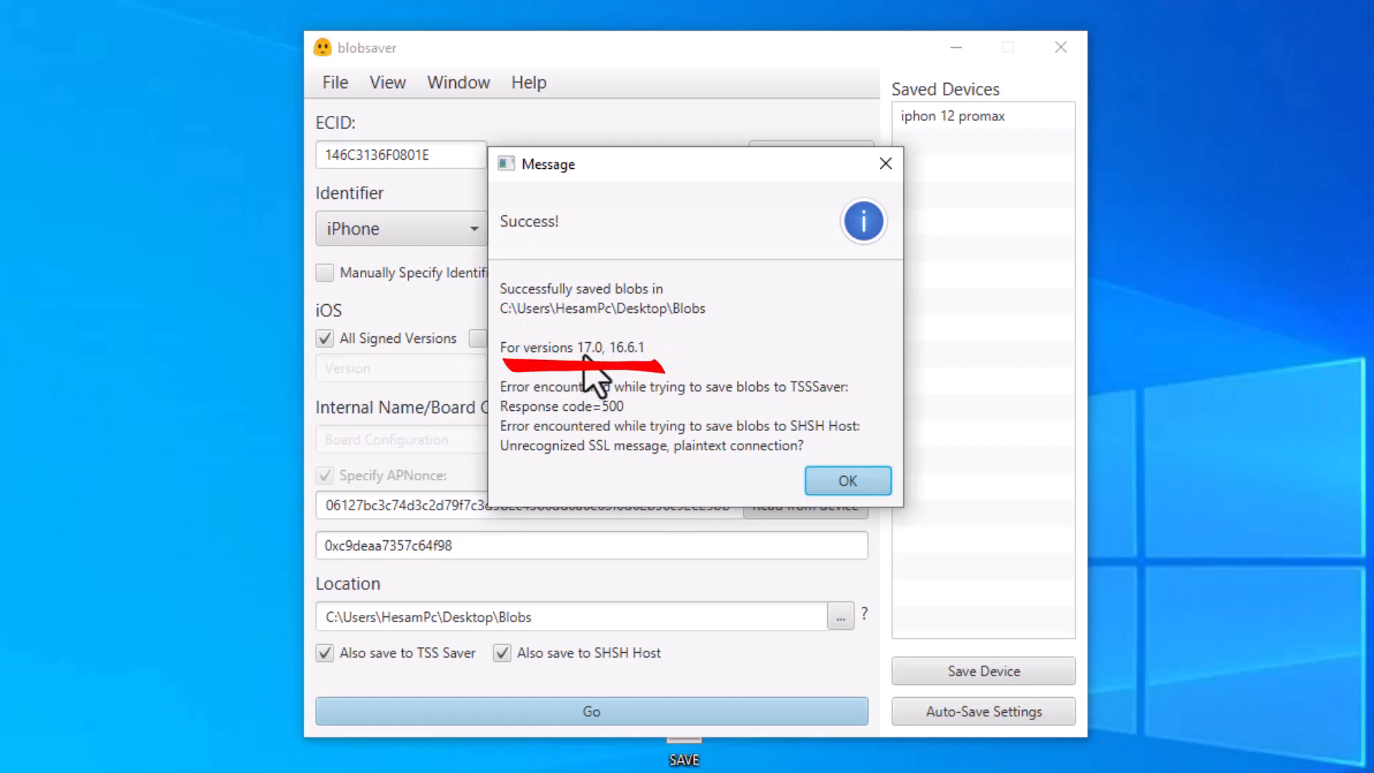
mouse_move(627, 376)
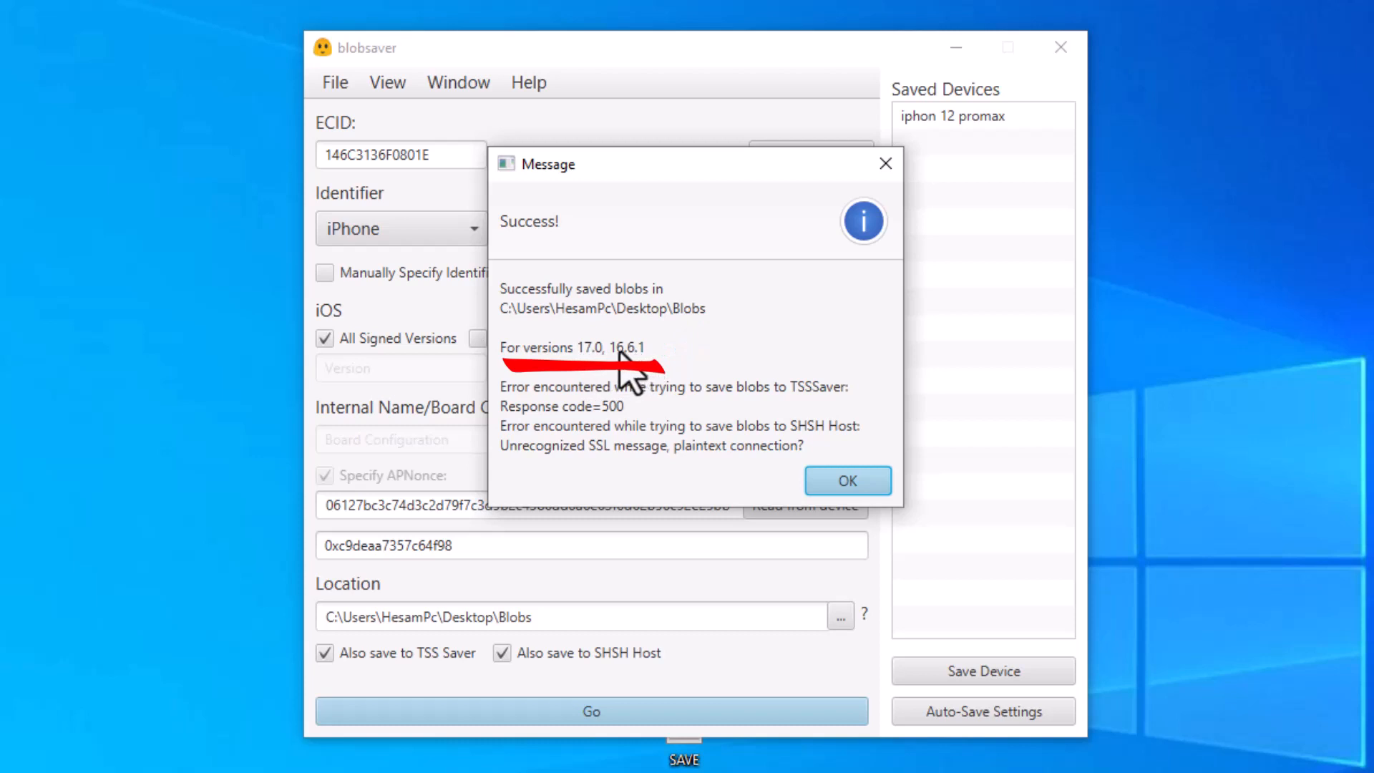
mouse_move(635, 376)
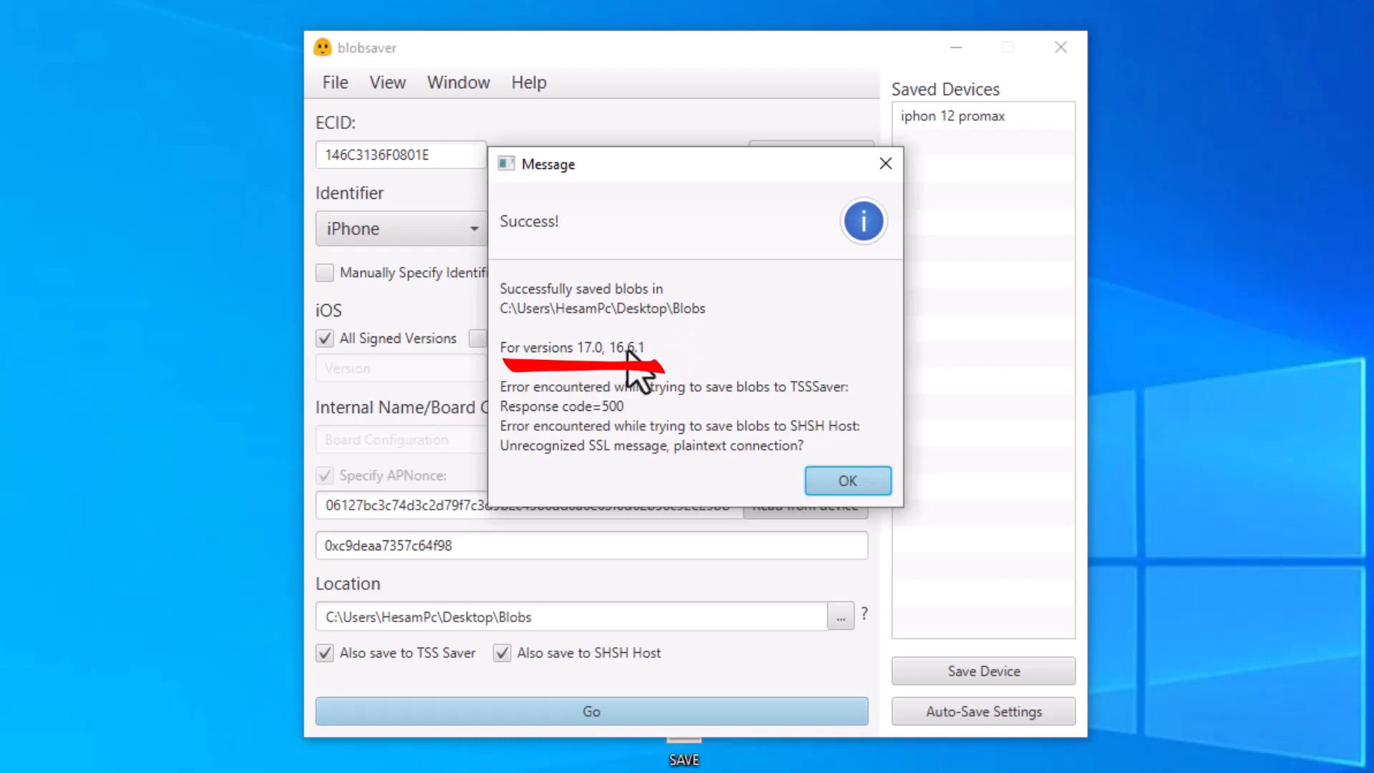
mouse_move(638, 368)
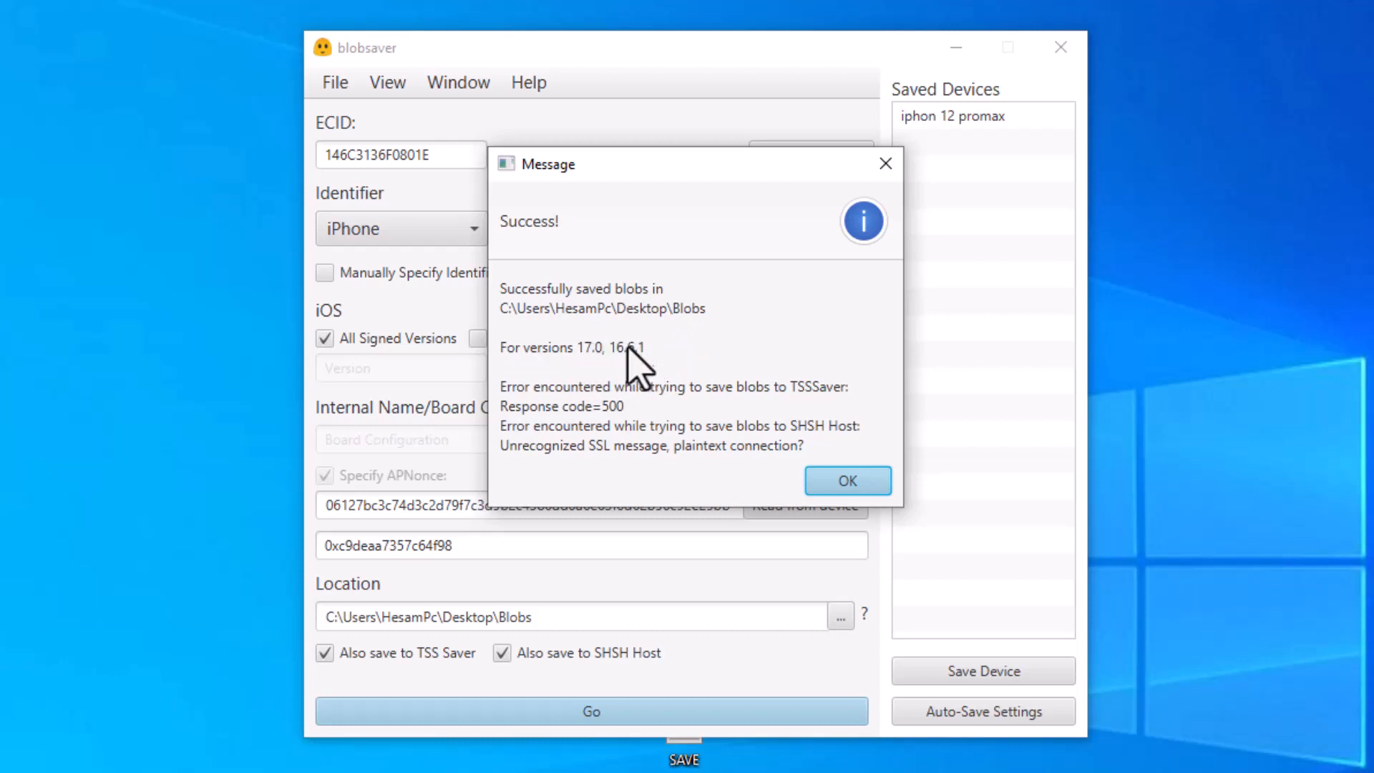
mouse_move(586, 368)
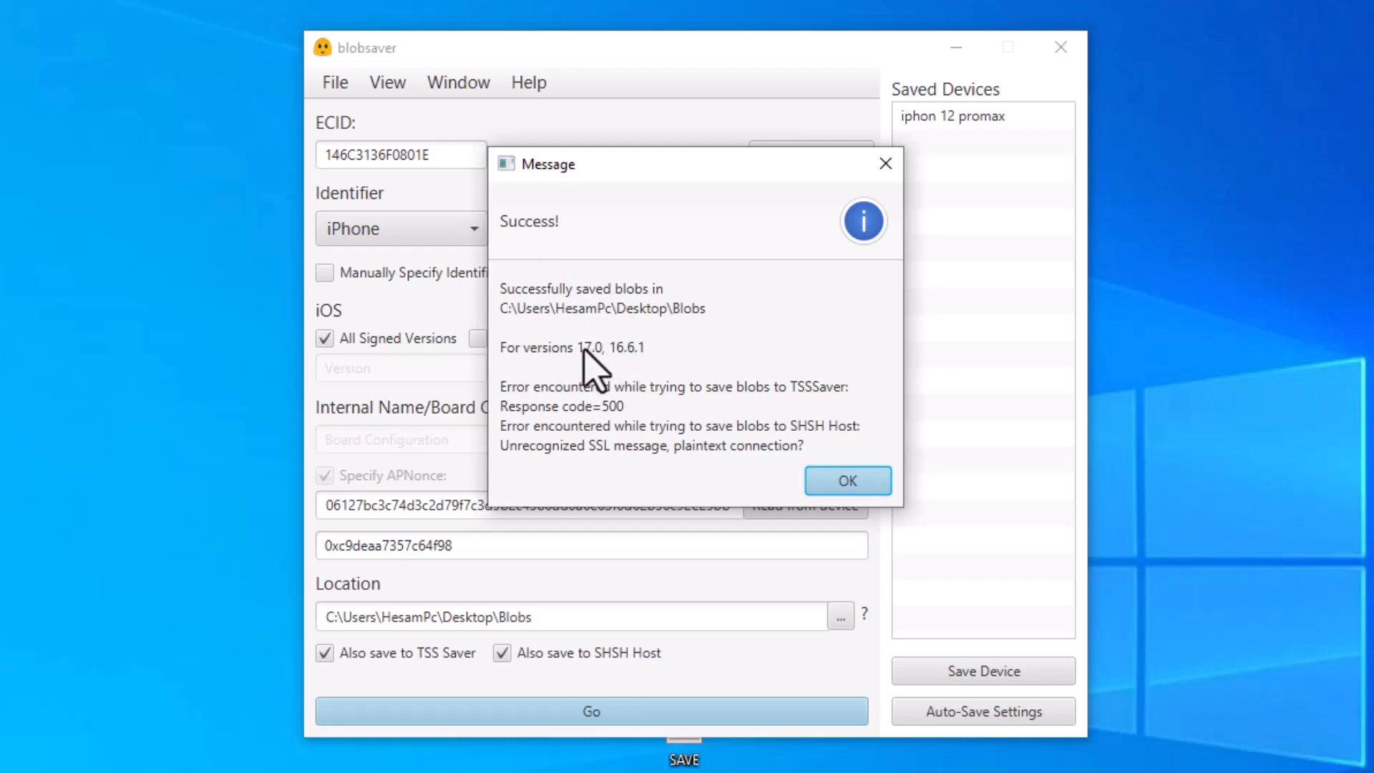
click(845, 481)
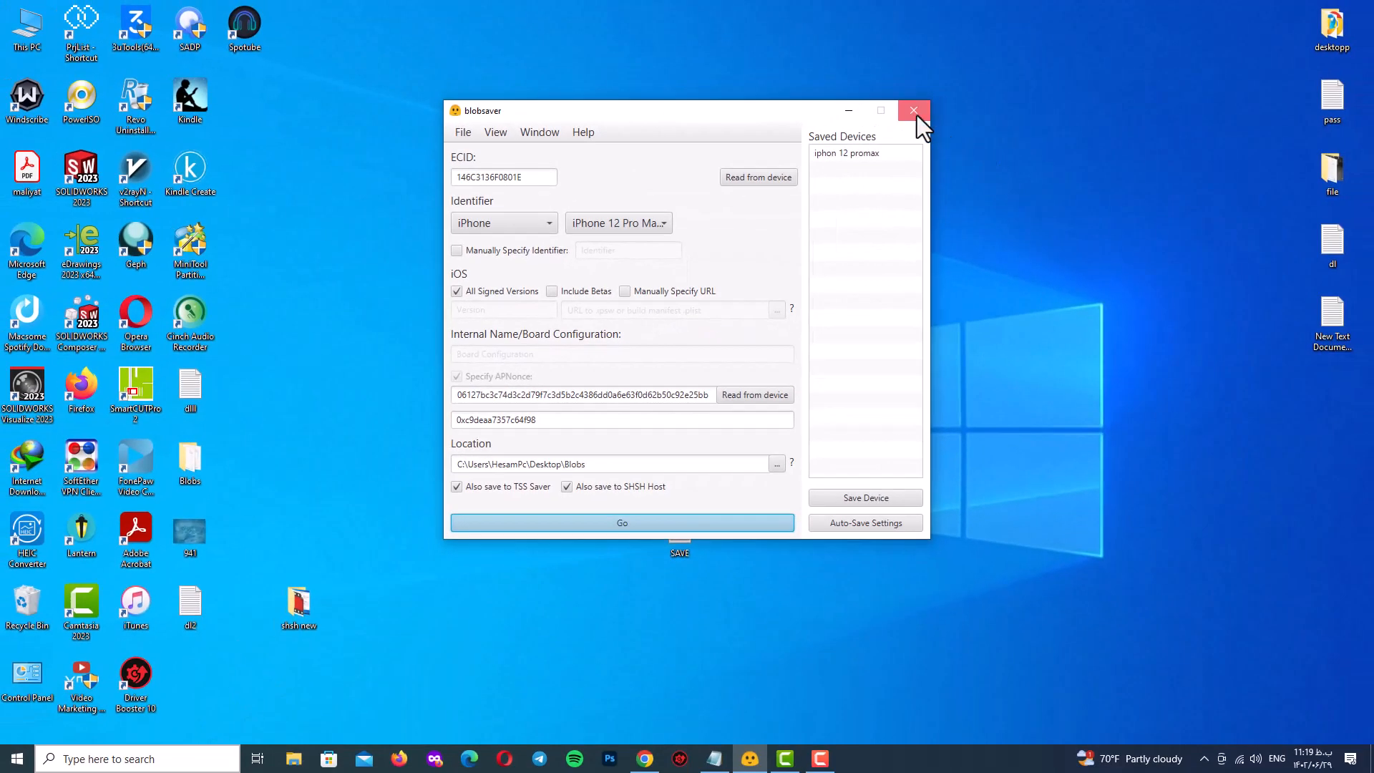
Close blobsaver and open the Desktop Blobs folder maximized in File Explorer.
click(914, 111)
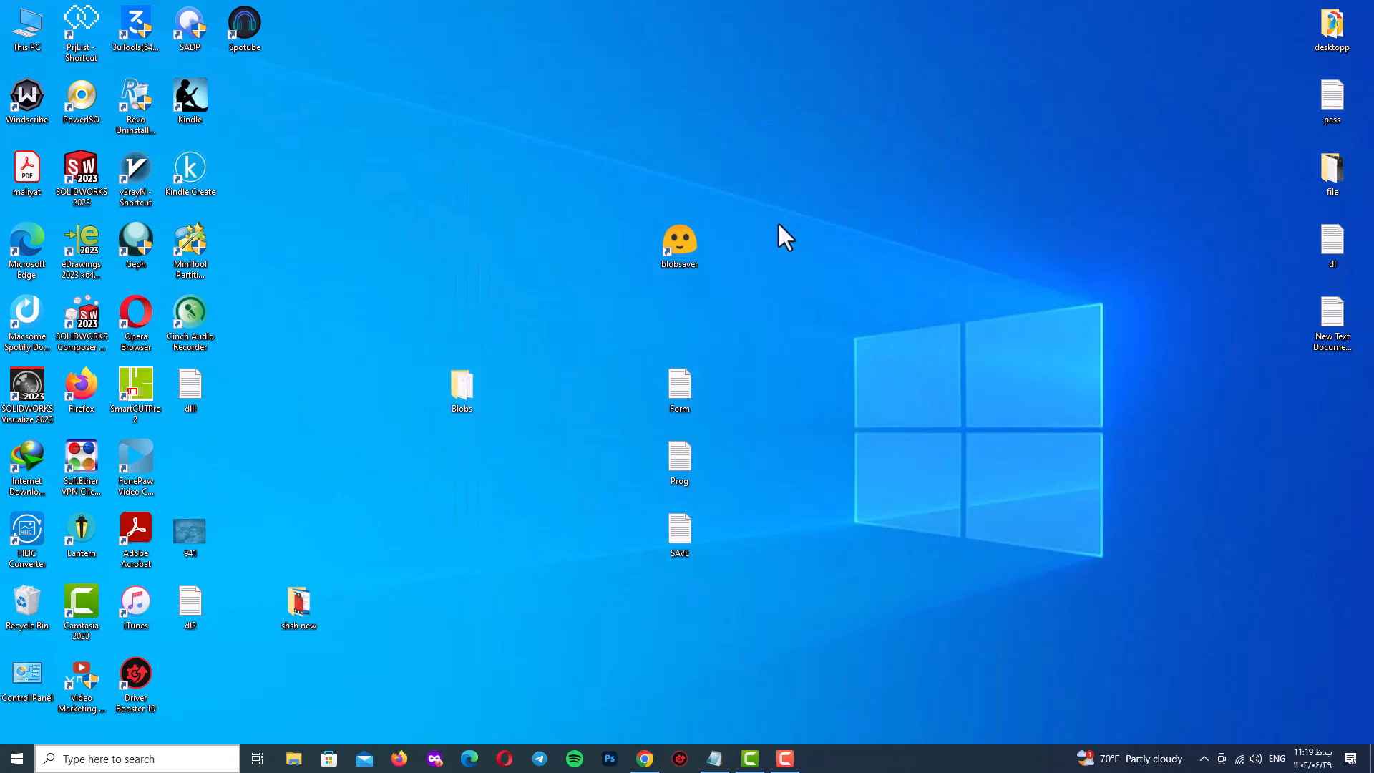
double_click(461, 385)
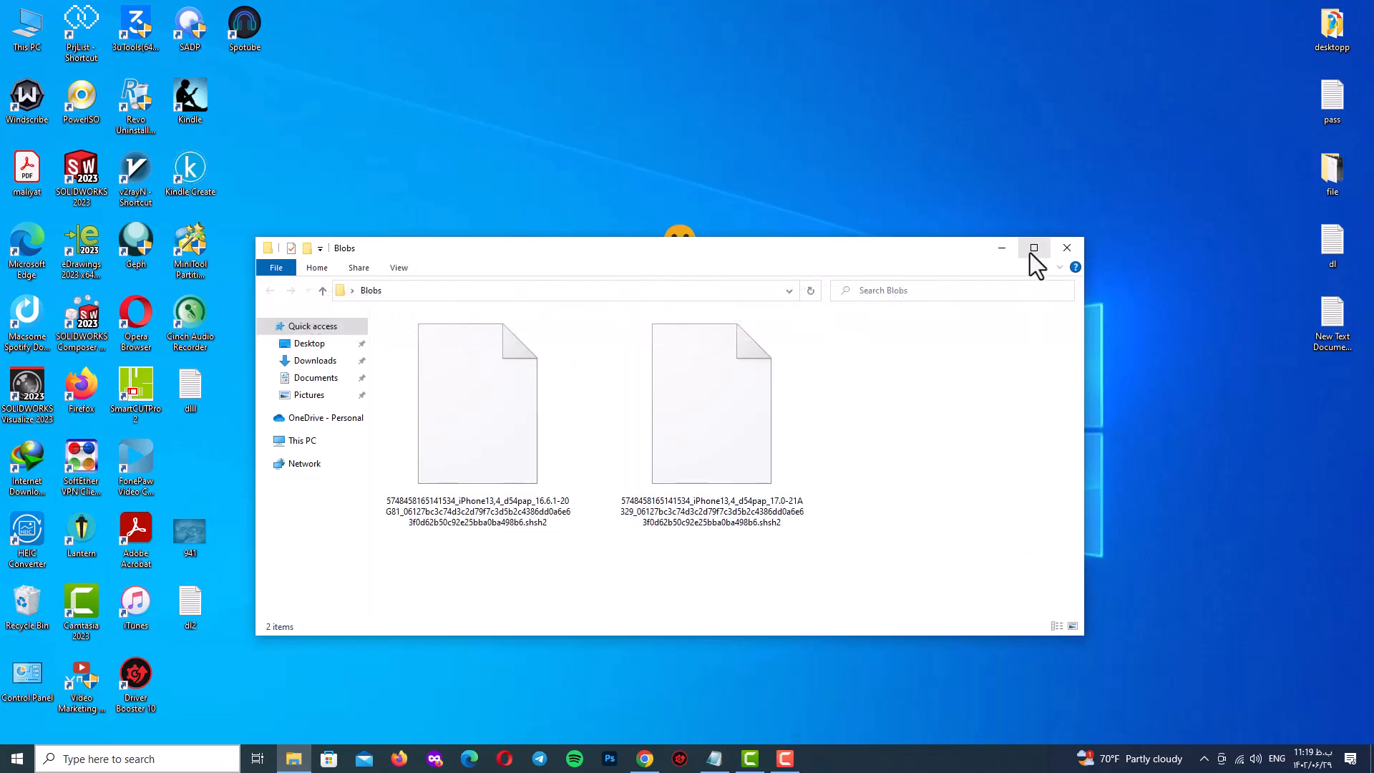
click(1033, 247)
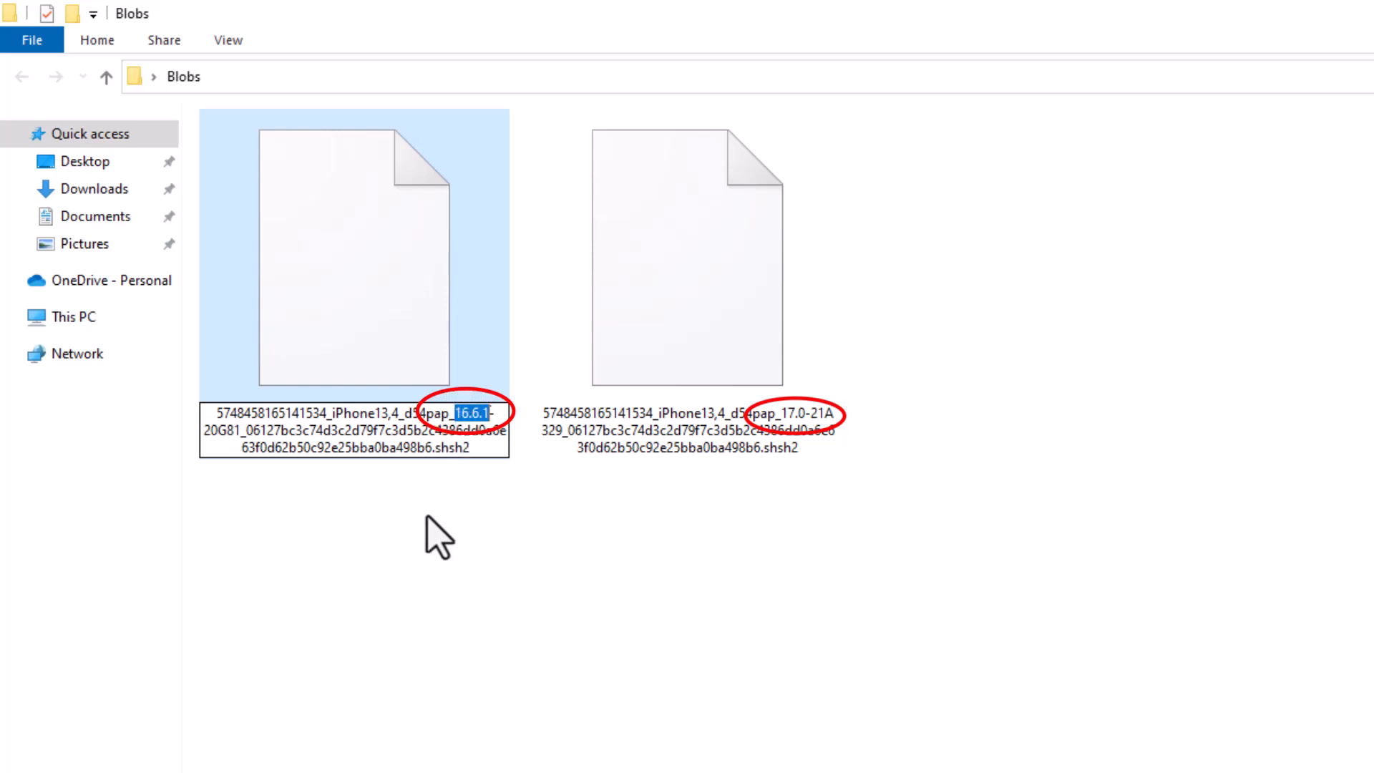
Inspect the two .shsh2 blob files, selecting the iOS 17.0 one.
click(688, 264)
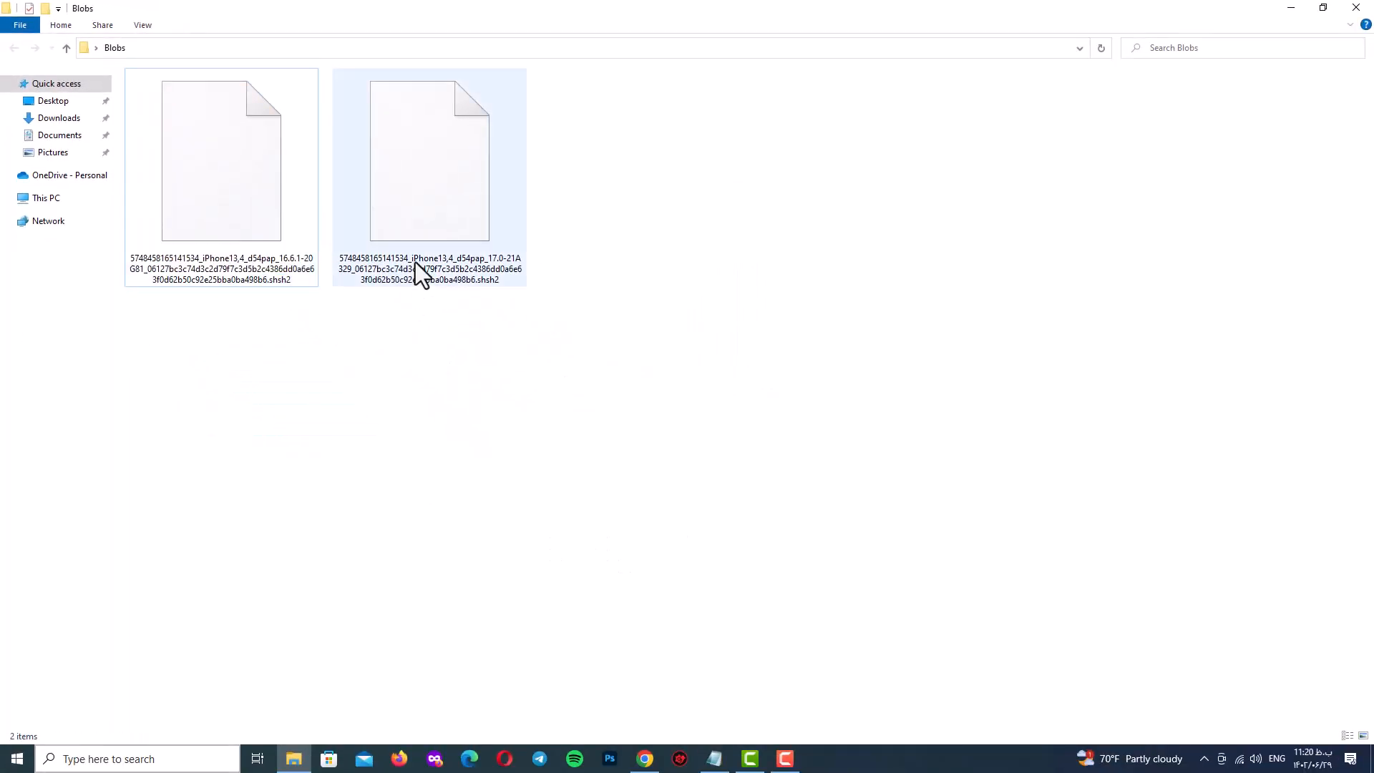
mouse_move(496, 285)
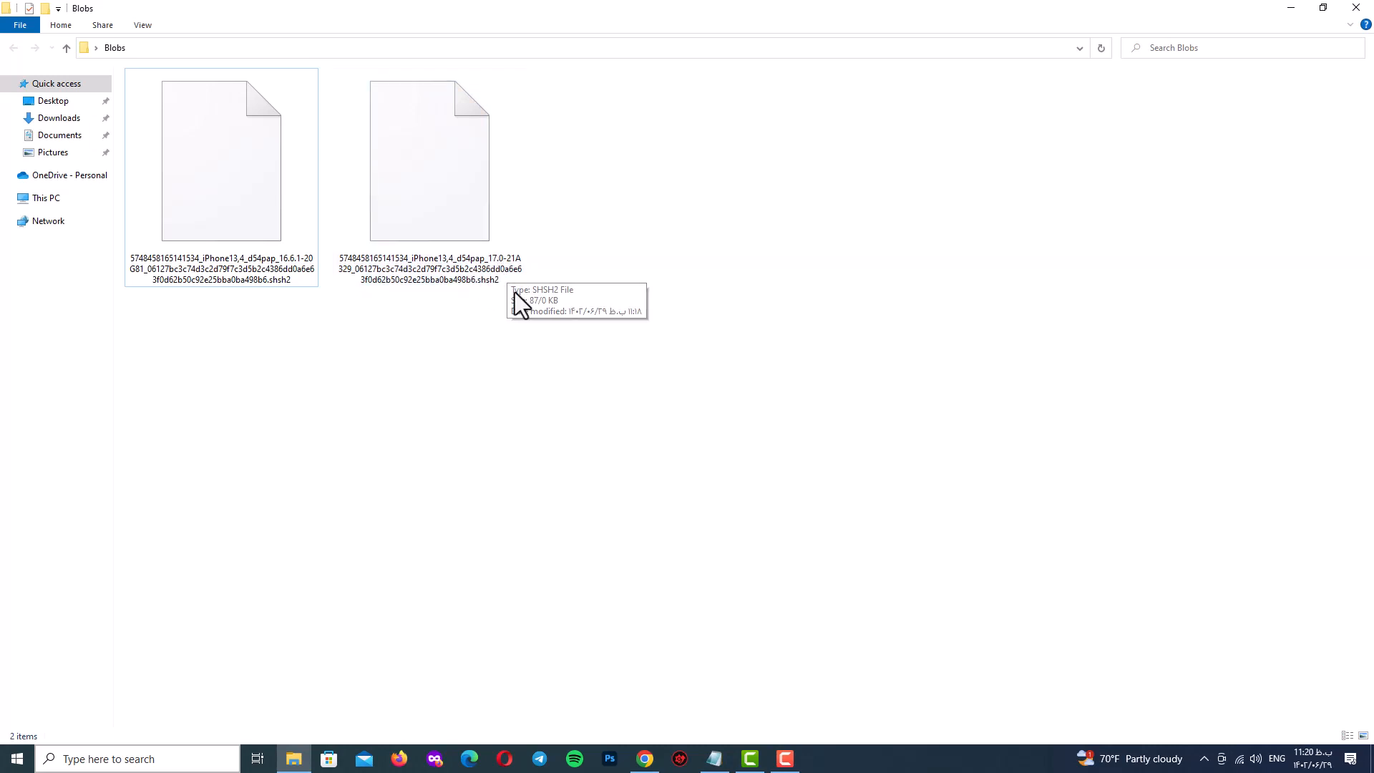
click(428, 159)
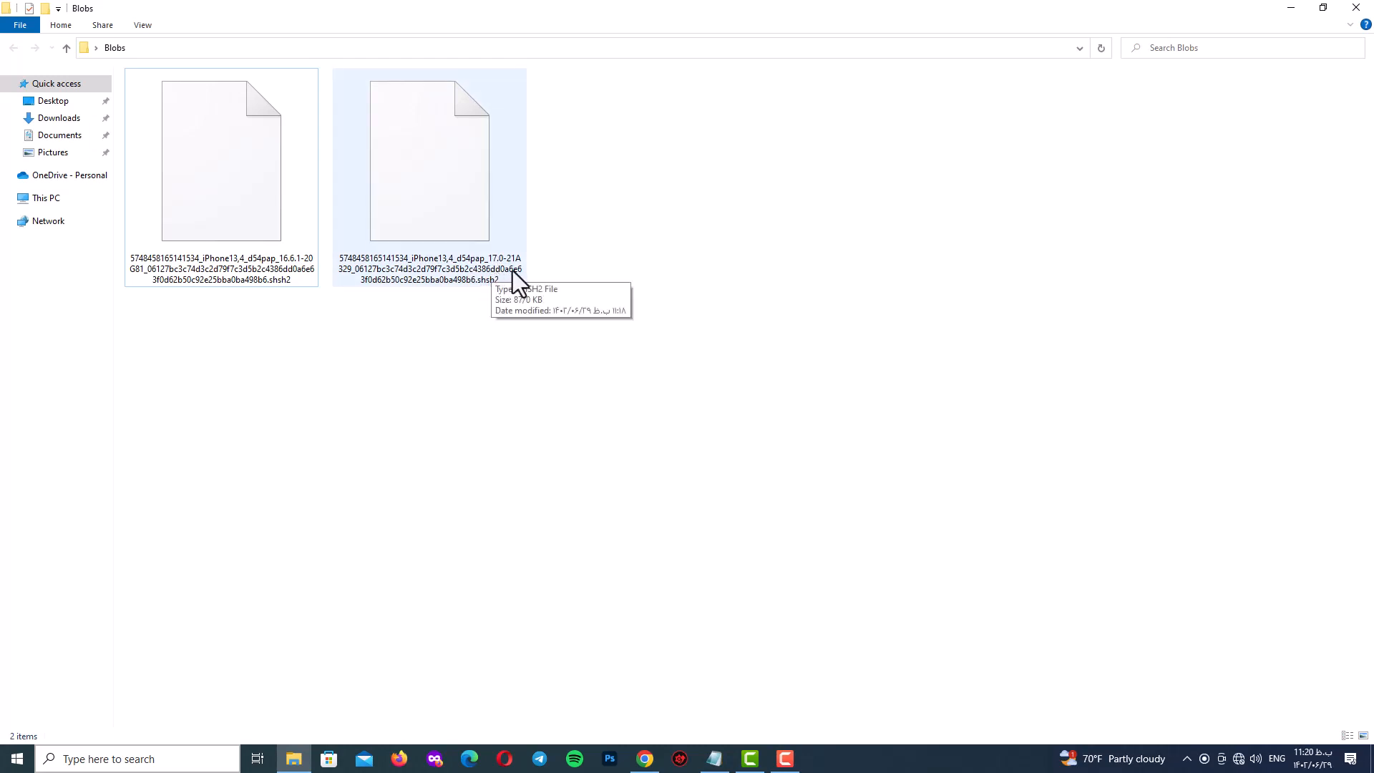
click(142, 25)
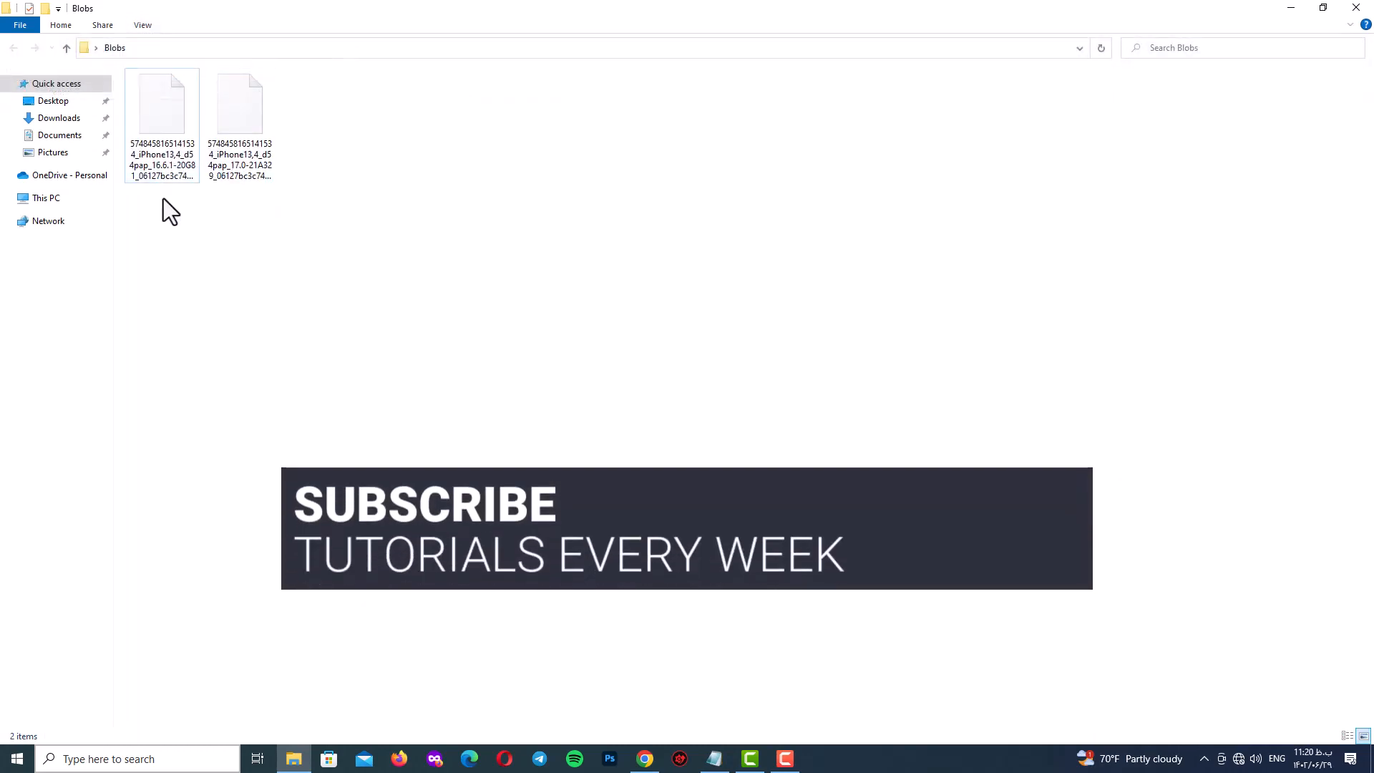
click(239, 104)
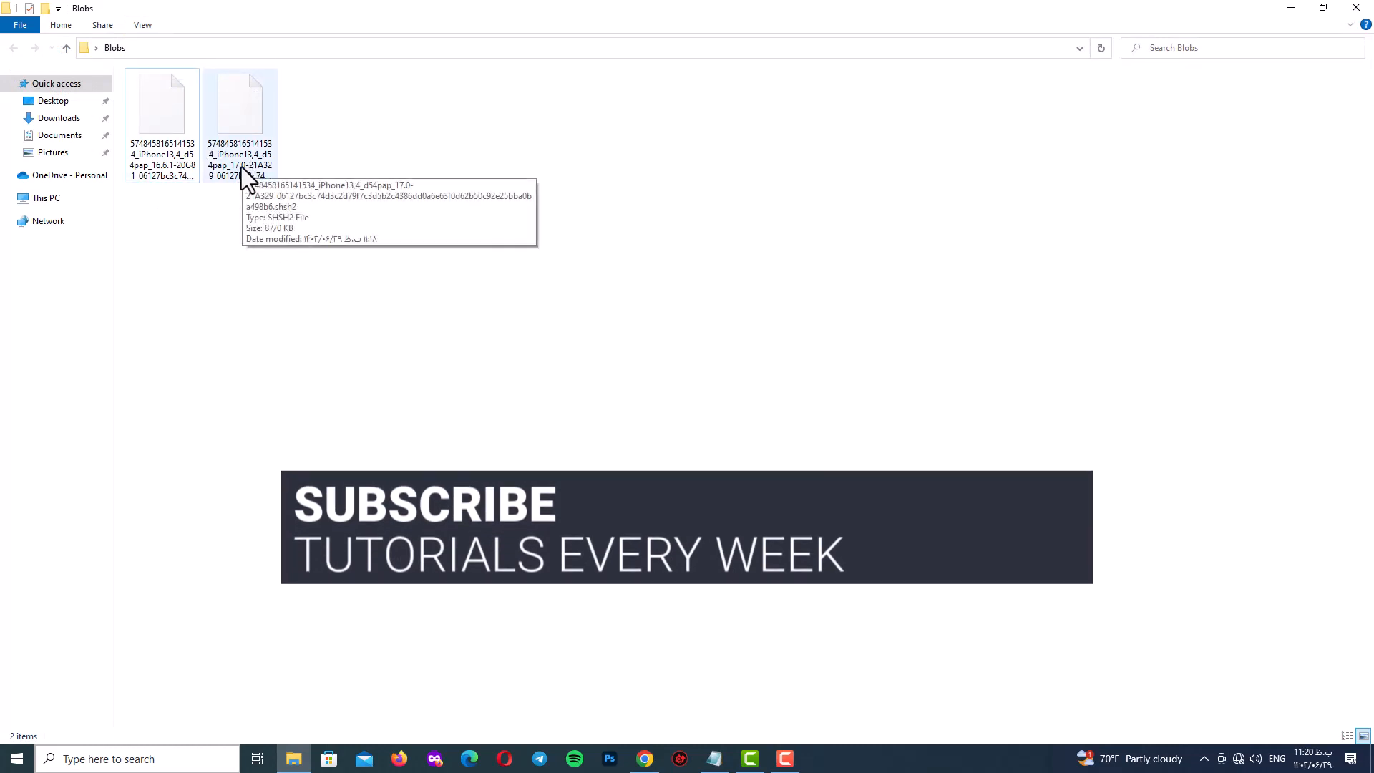
mouse_move(429, 236)
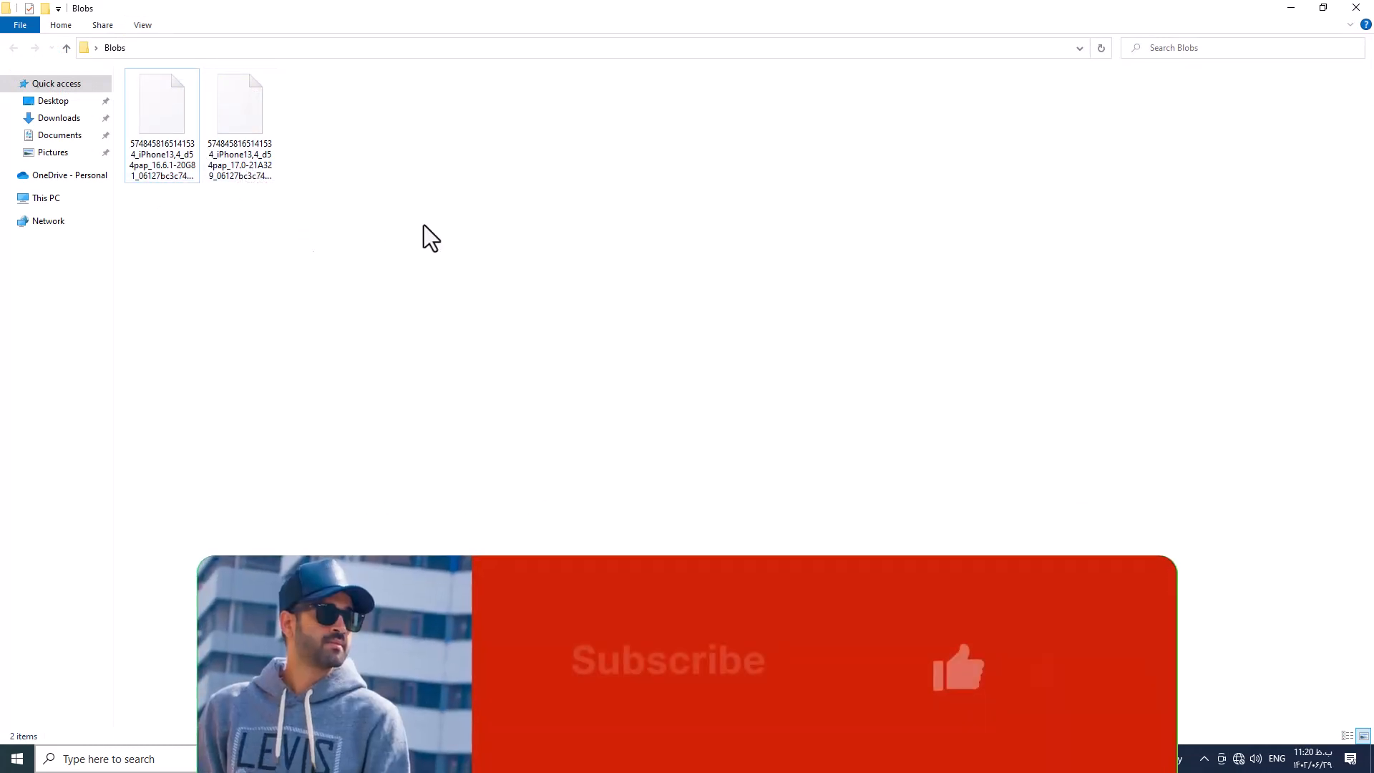